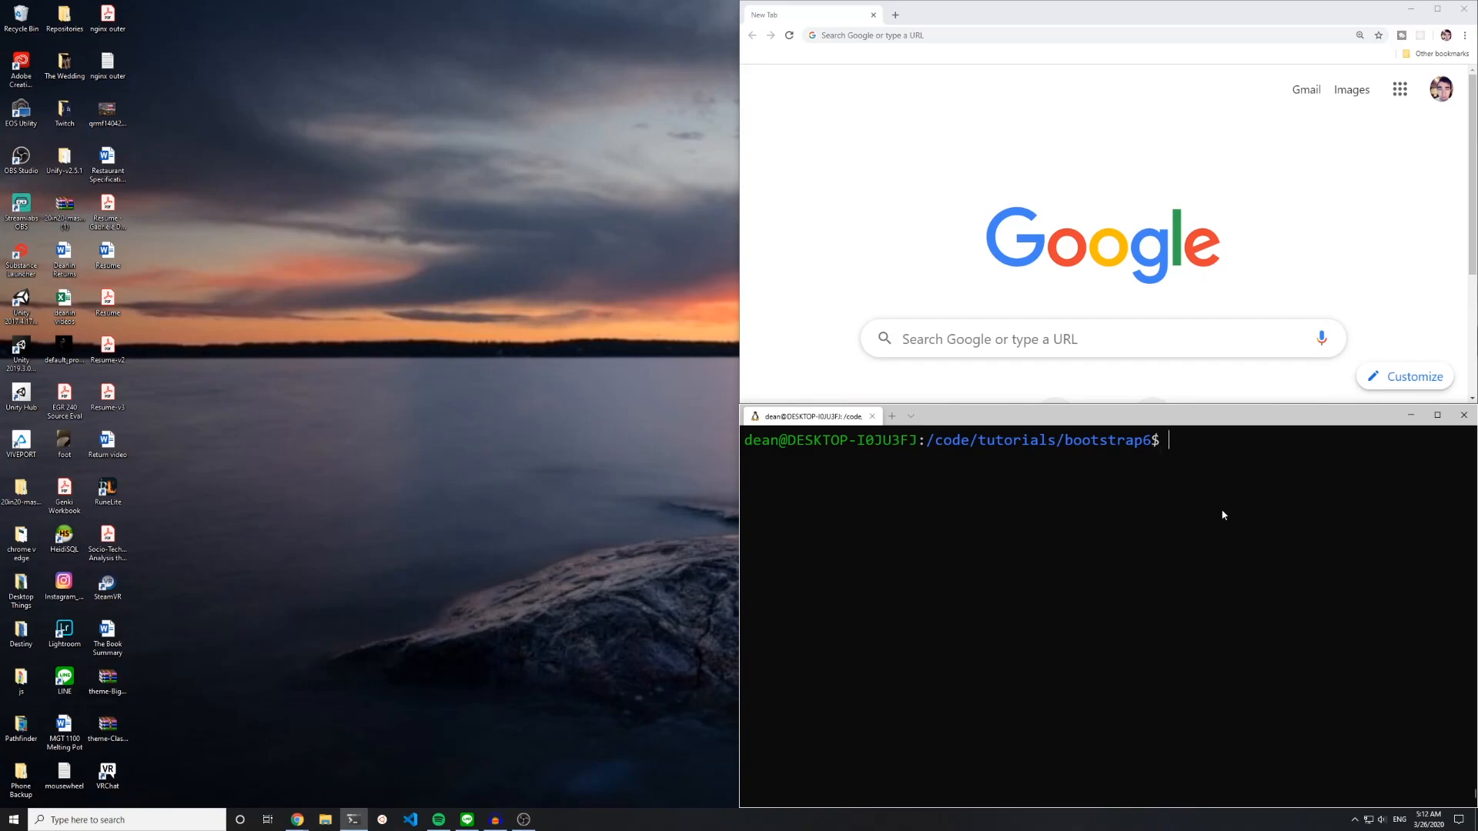
# Step: Open bootstrap6 in VS Code with `code .` and generate a pages controller with home view
pyautogui.write('code .')
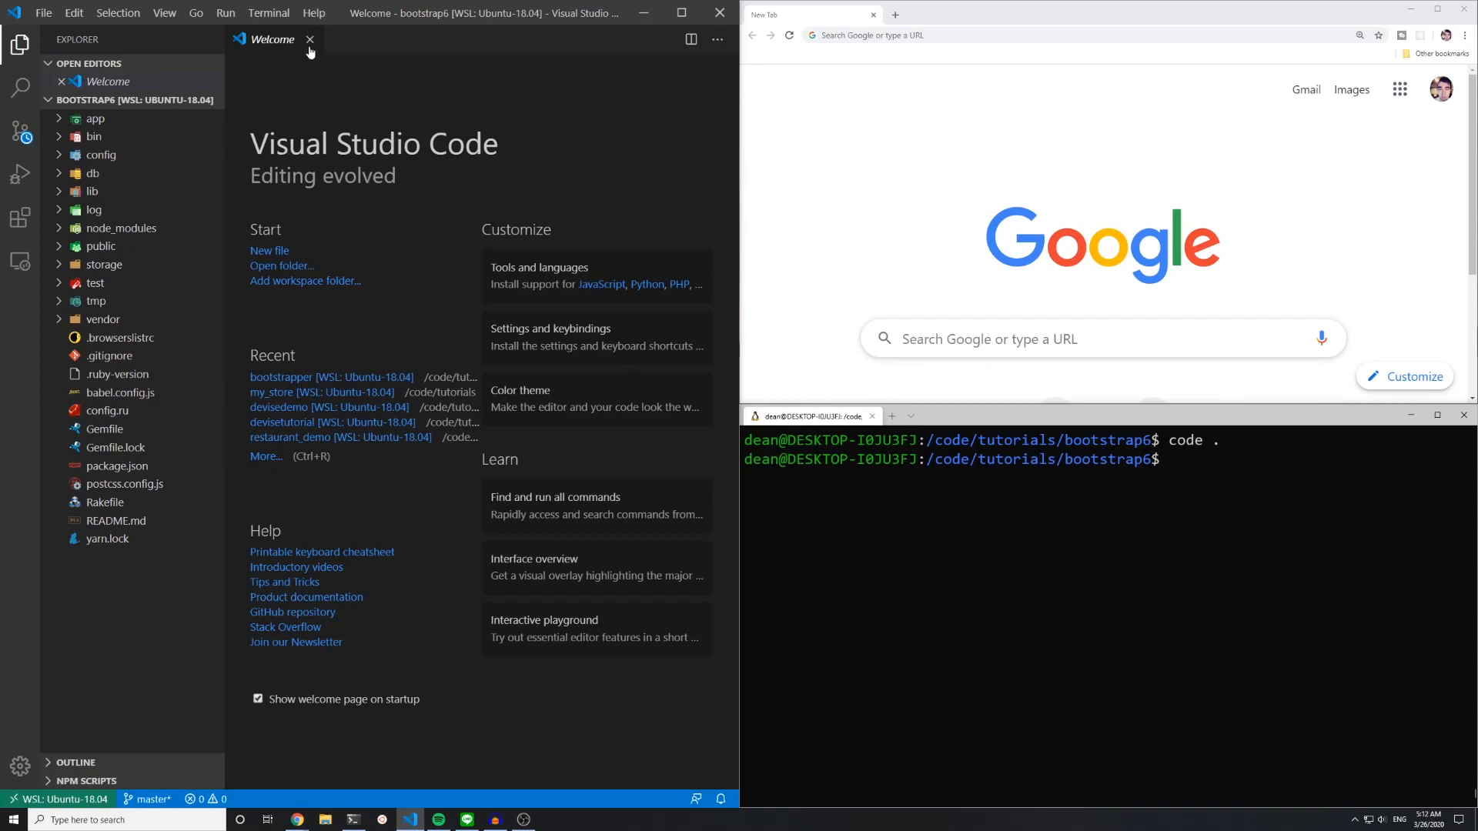
pyautogui.write('rails')
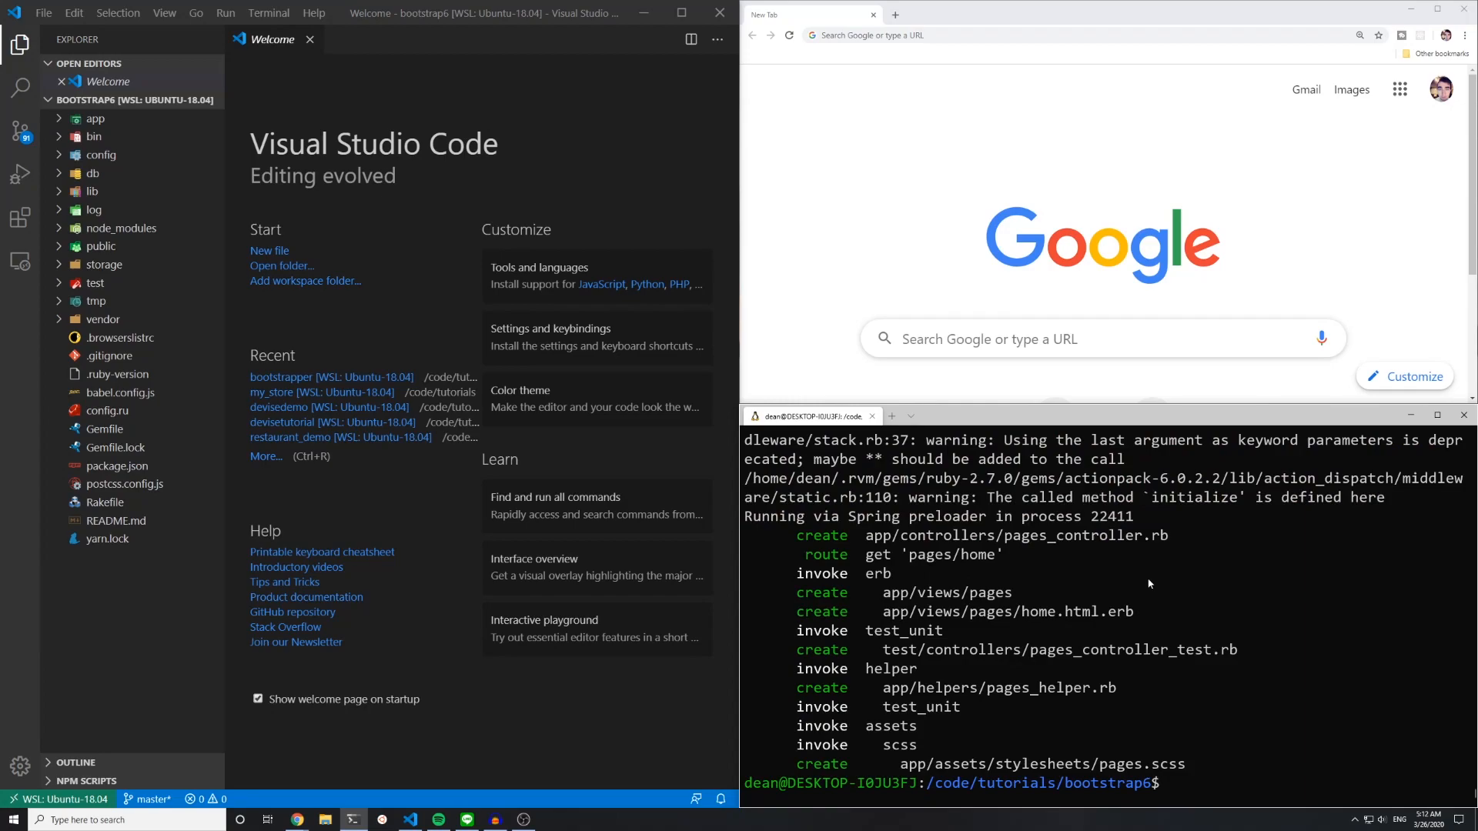
# Step: Install bootstrap, jquery and popper.js with yarn, and expand the config folder for routes.rb
pyautogui.write('yarn add')
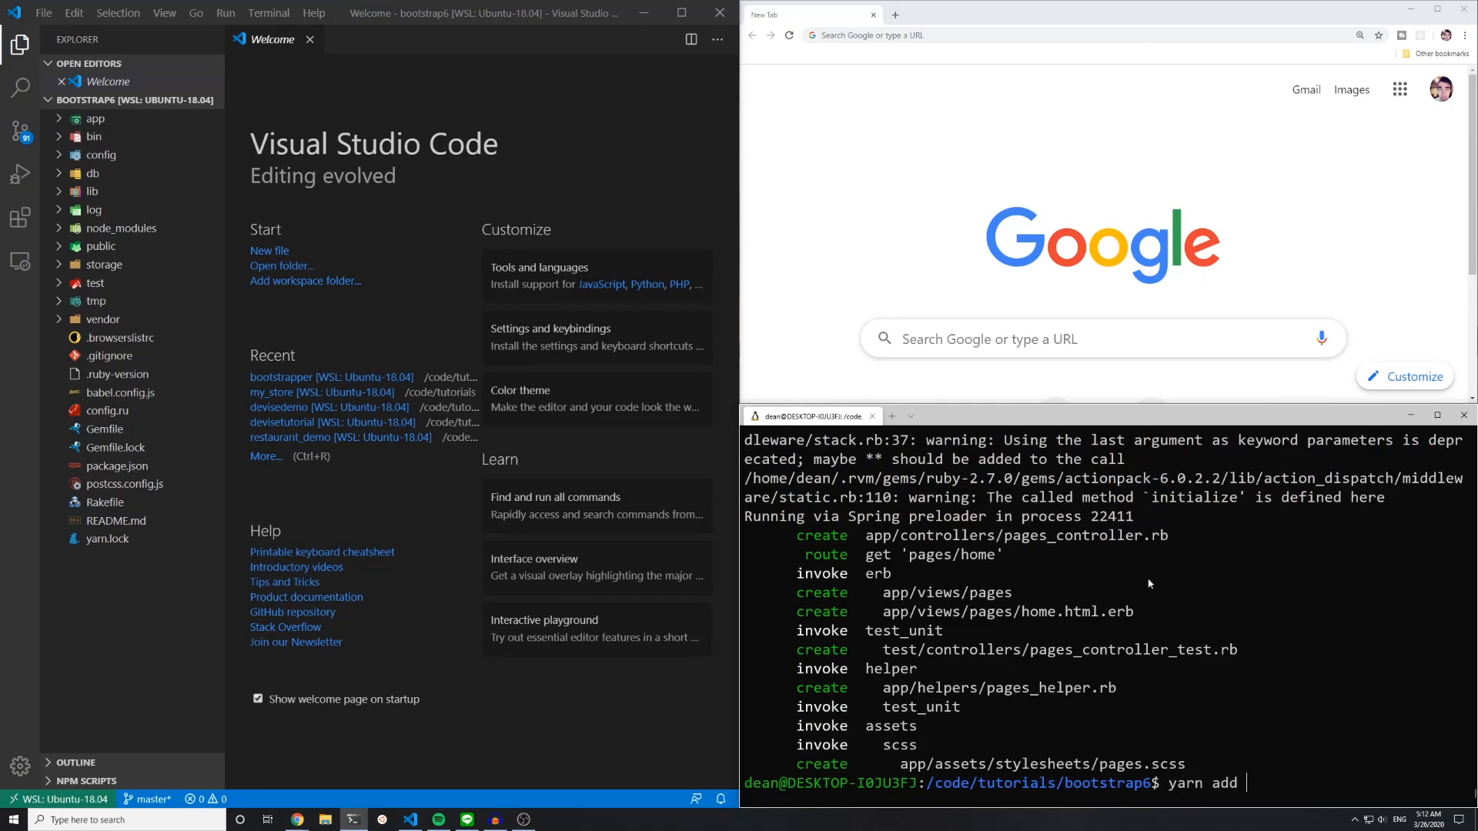
pyautogui.write('bootstra')
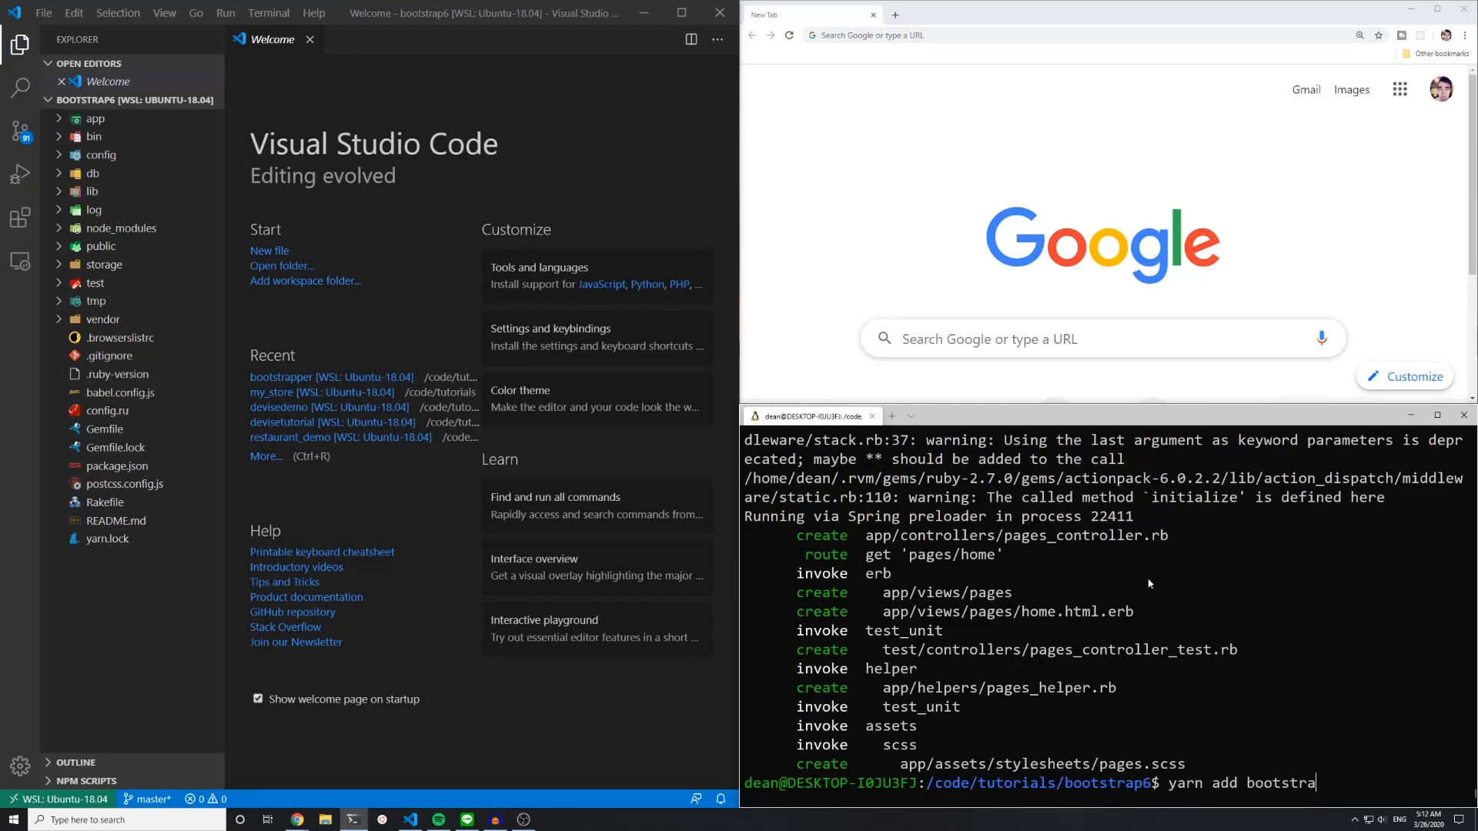
pyautogui.write('p')
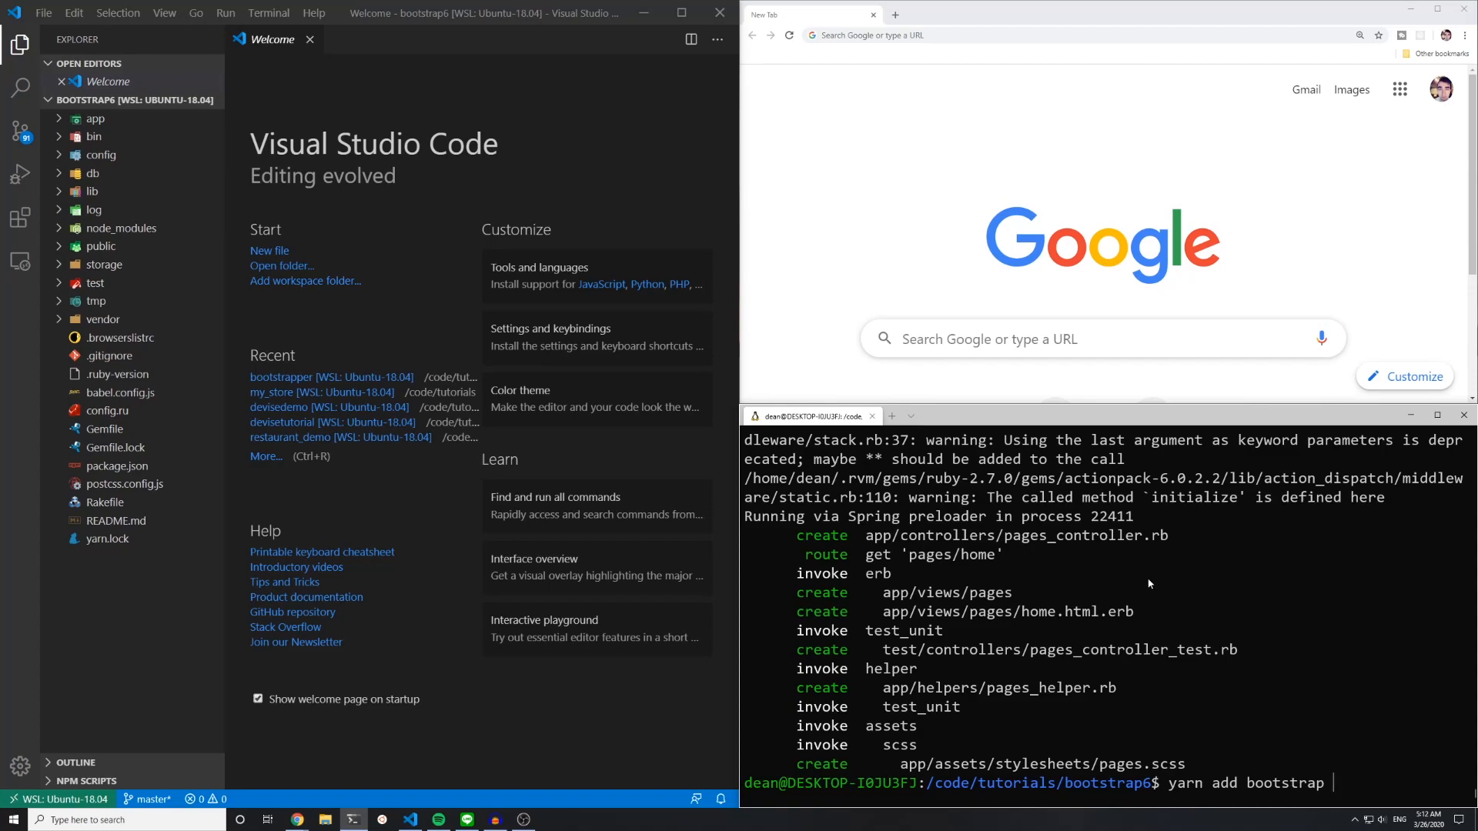
pyautogui.write('jquery popper.js')
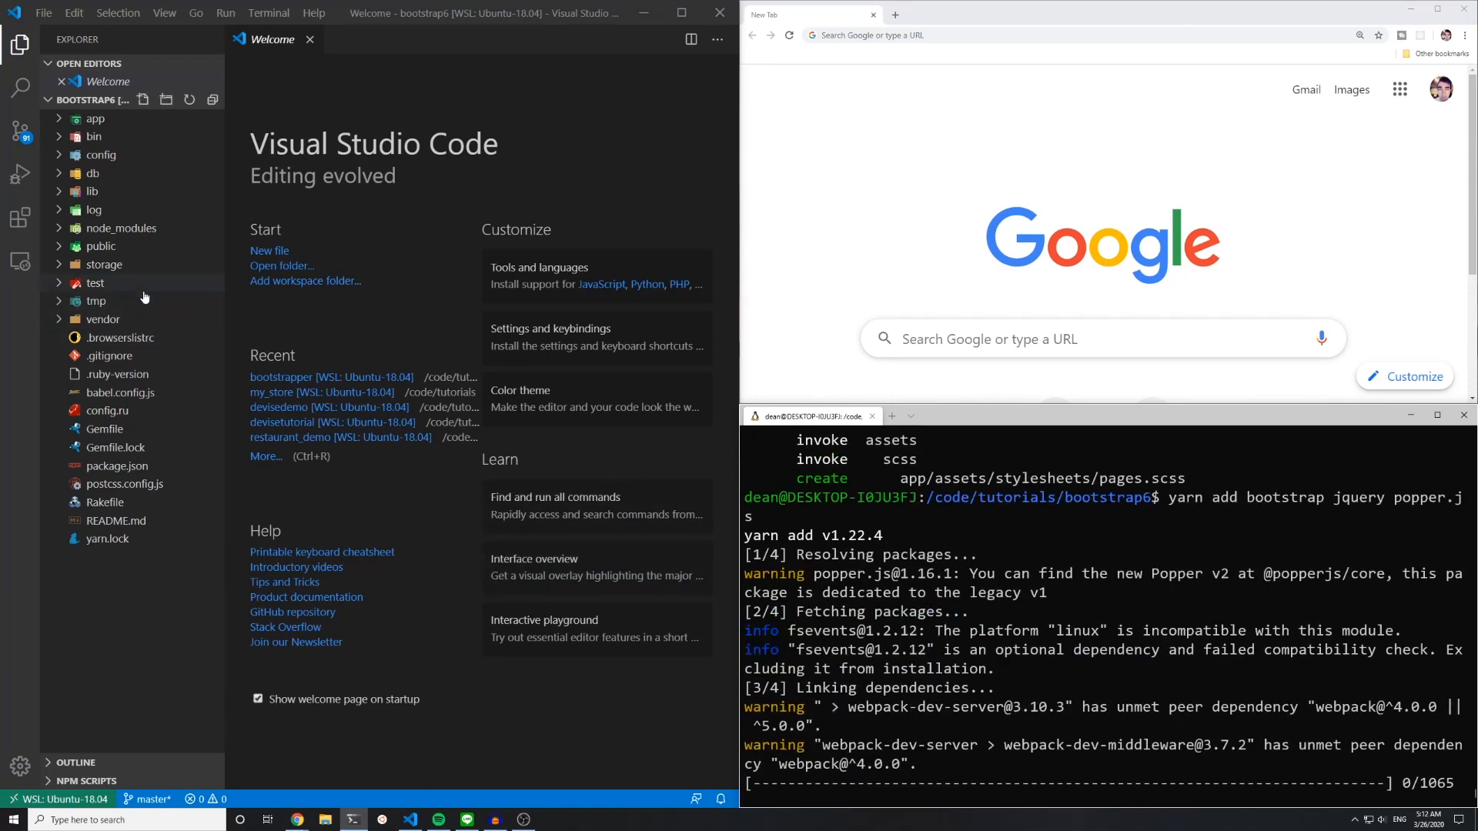
pyautogui.click(101, 155)
pyautogui.write("root 'pages#home")
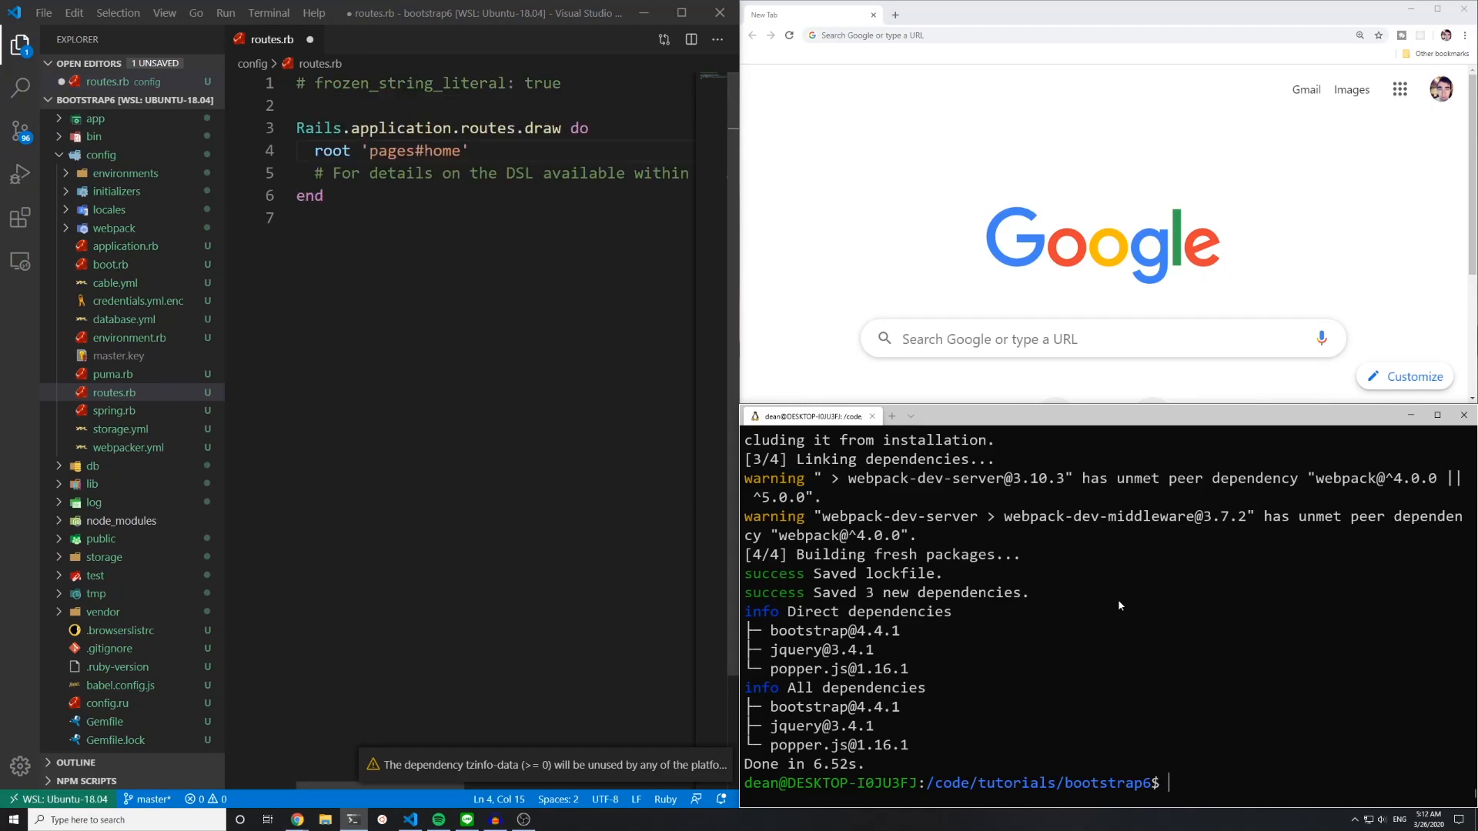
# Step: Start the Rails server, load localhost:3000 in Chrome, and expand app/javascript in the Explorer
pyautogui.write('rails s')
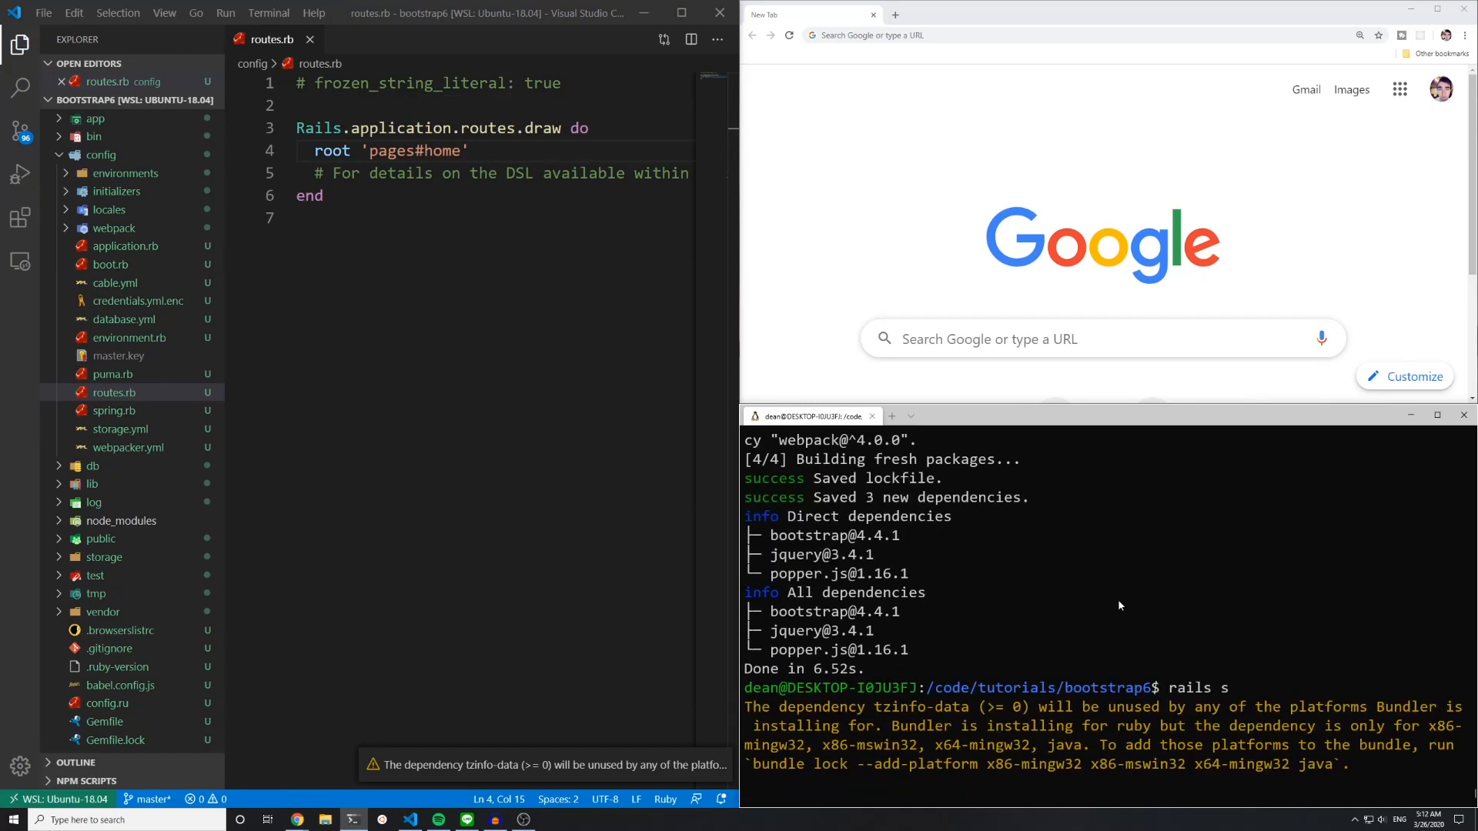
pyautogui.click(973, 35)
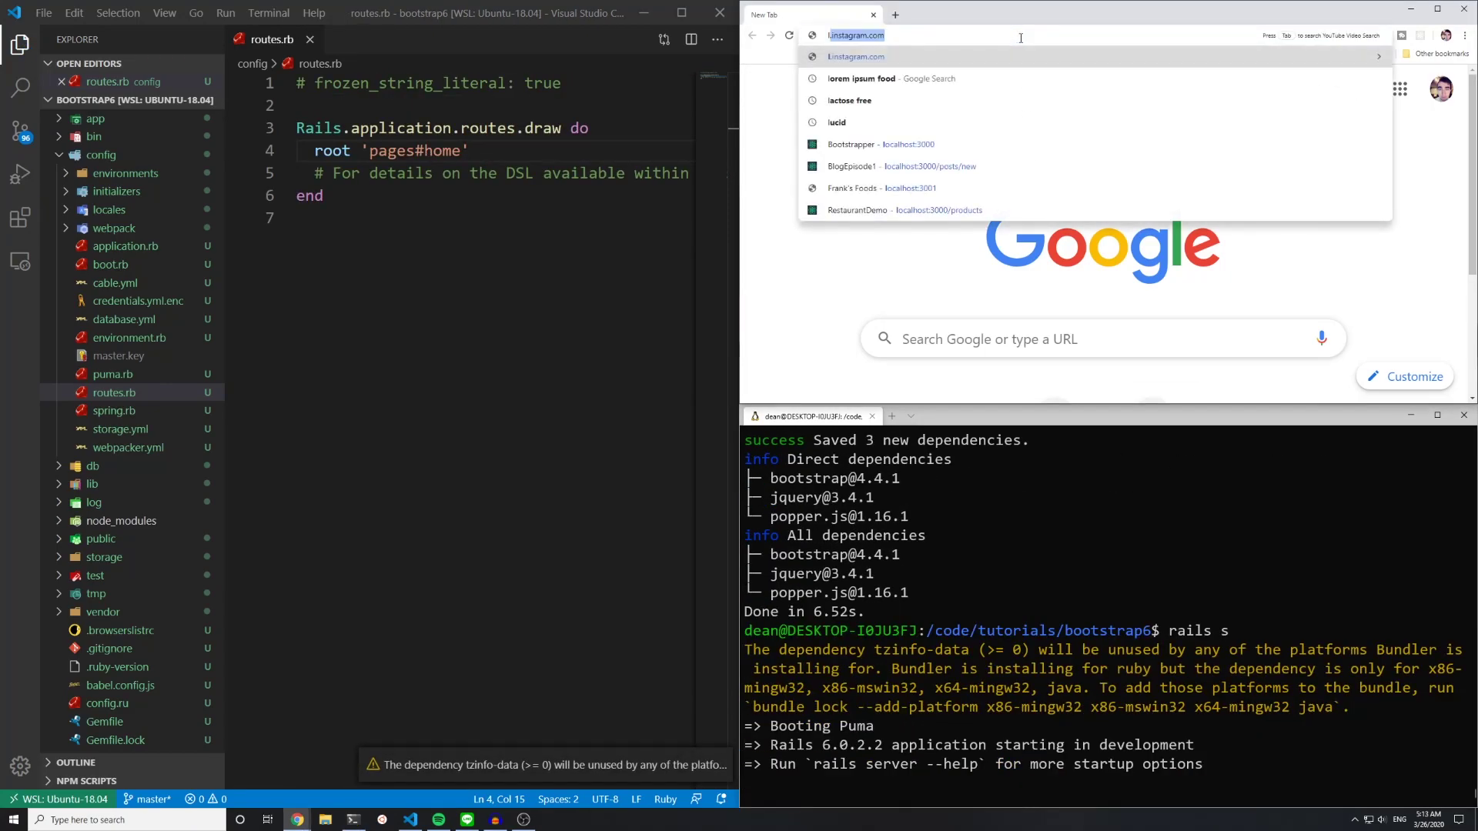
pyautogui.write('localhost:3000')
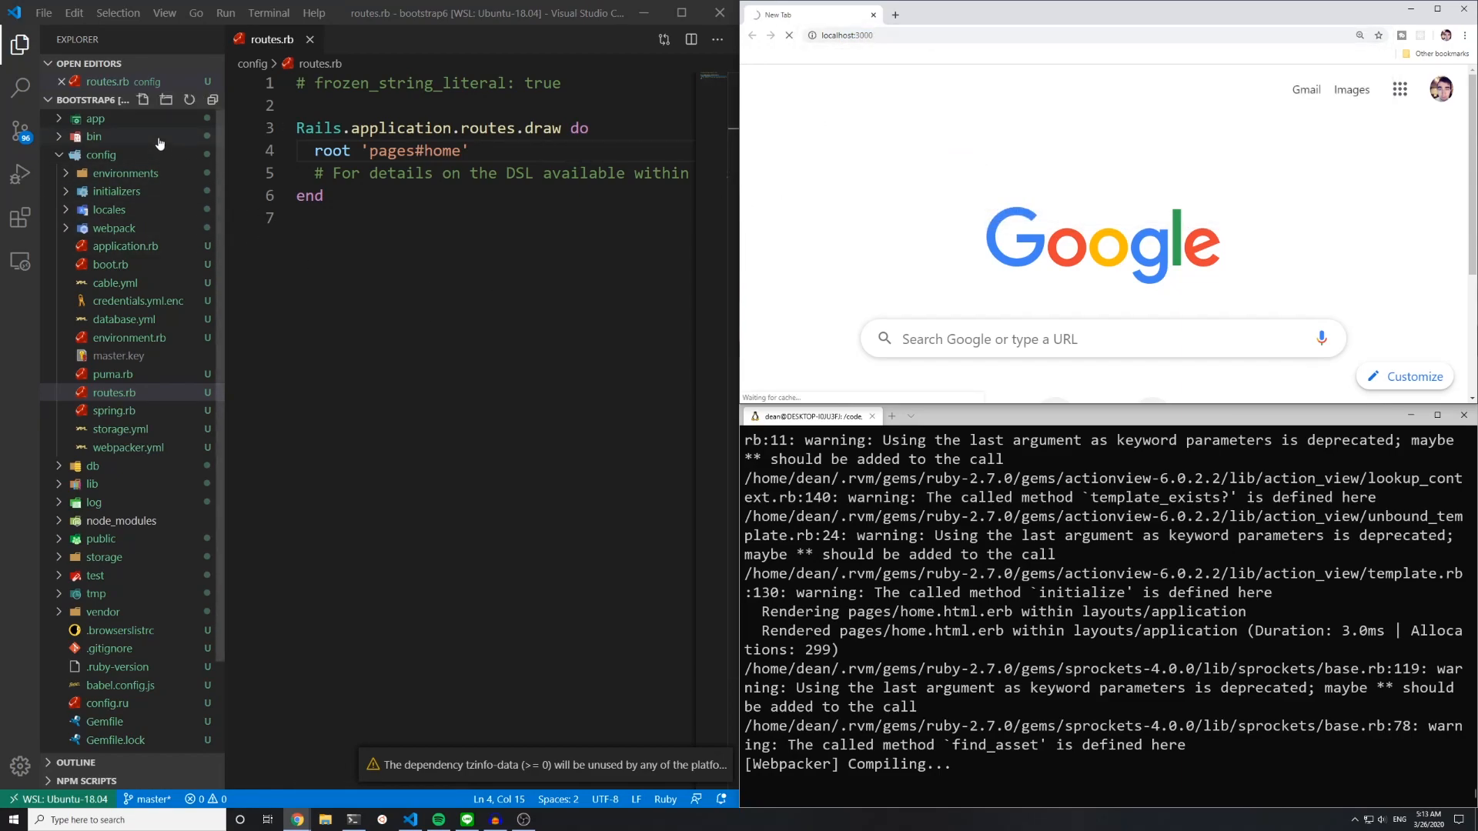
pyautogui.click(95, 119)
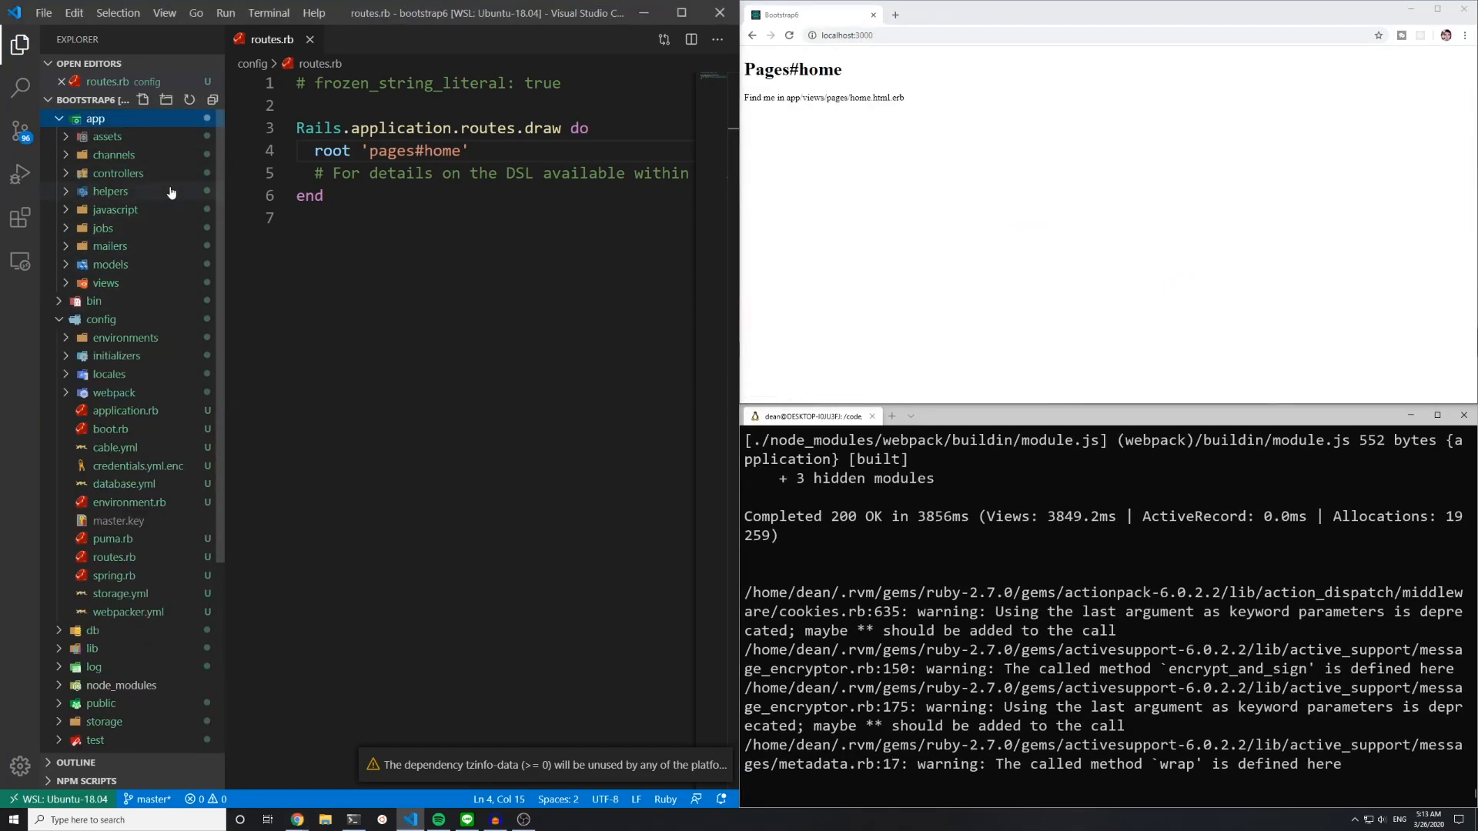
pyautogui.click(115, 209)
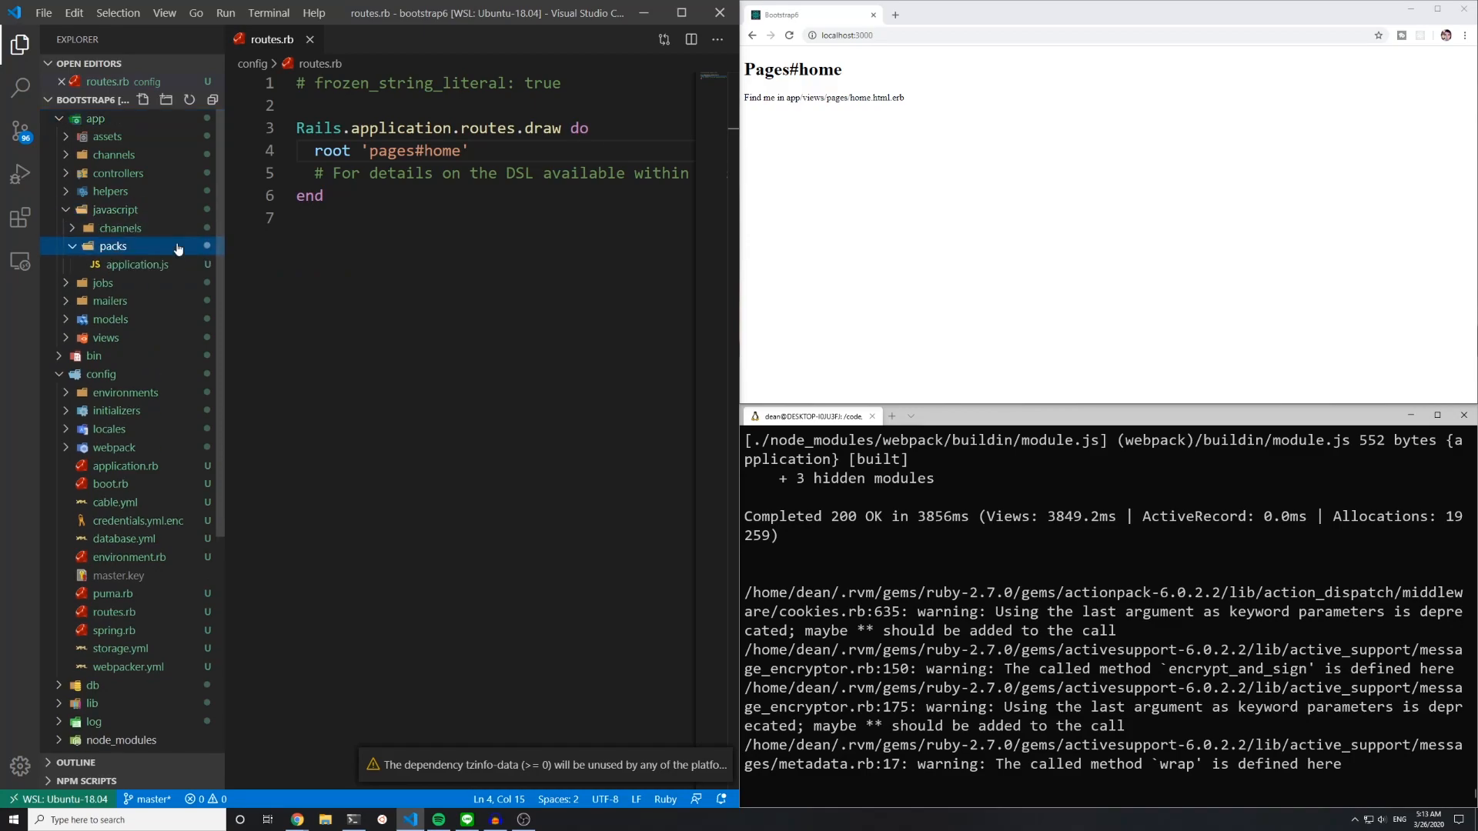
# Step: Add `import "bootstrap";` and `import "./src/application.scss";` to packs/application.js
pyautogui.click(135, 264)
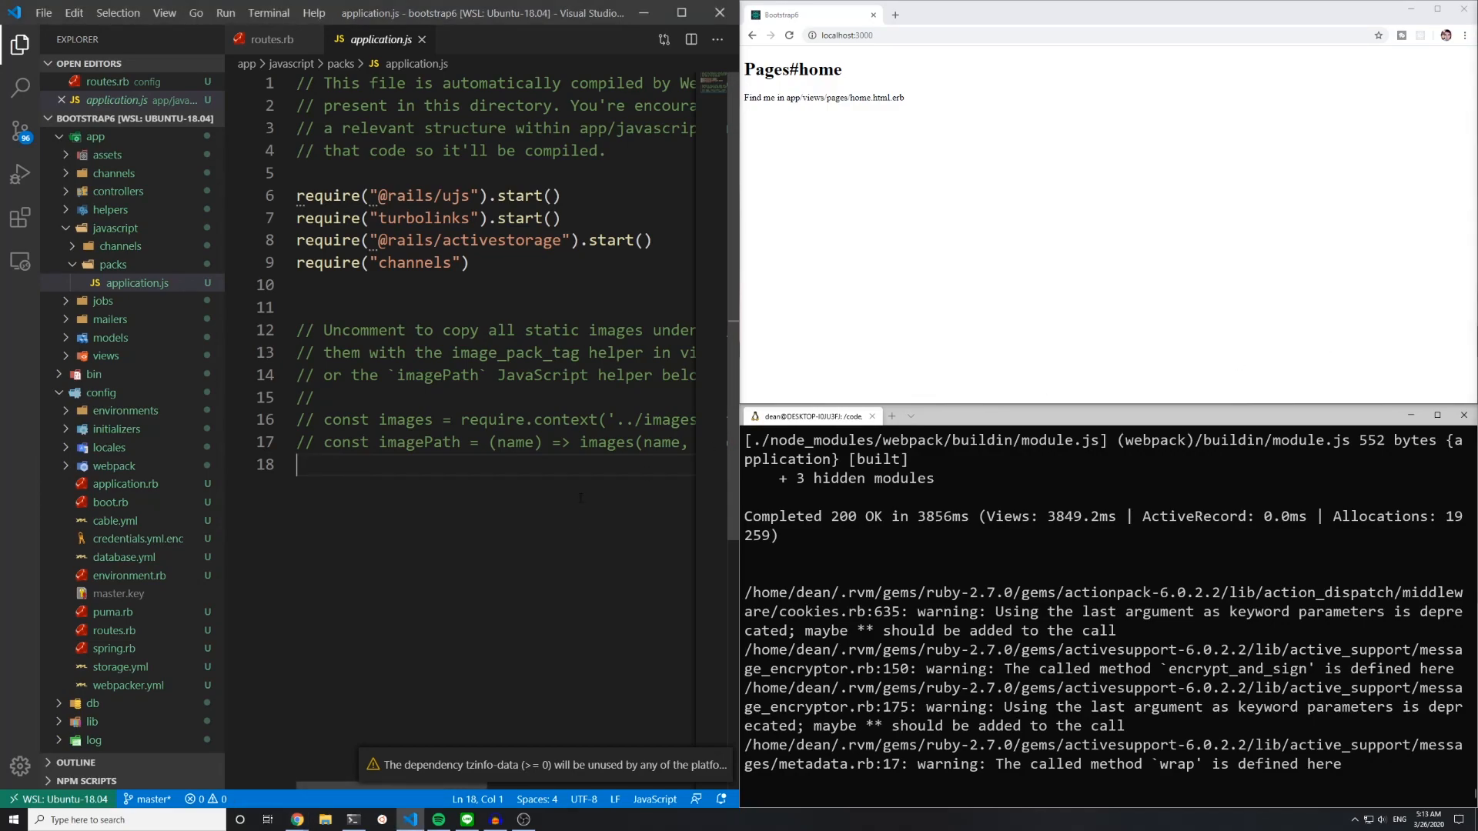
pyautogui.write('import')
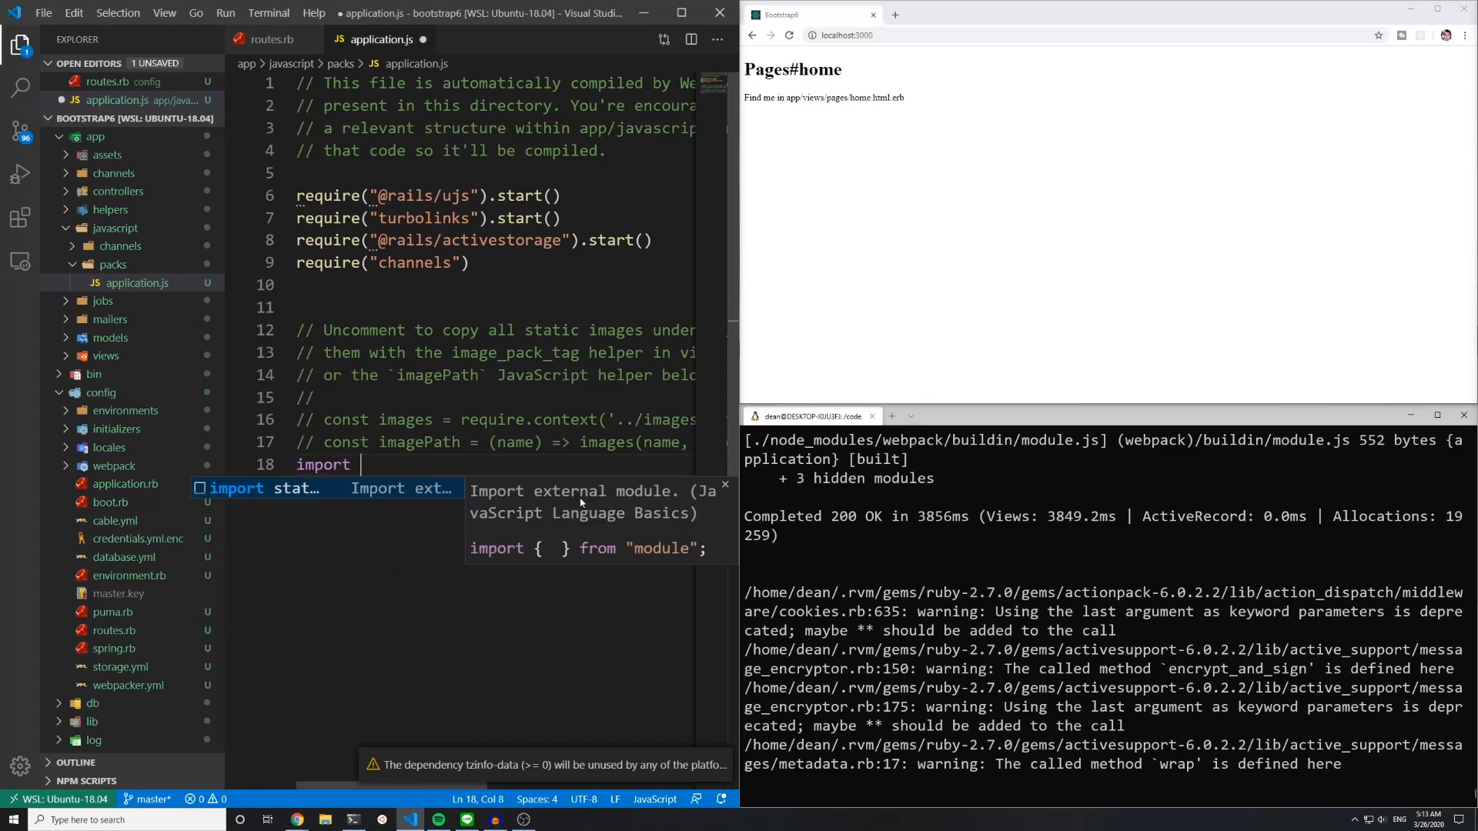
pyautogui.write('"bootstra')
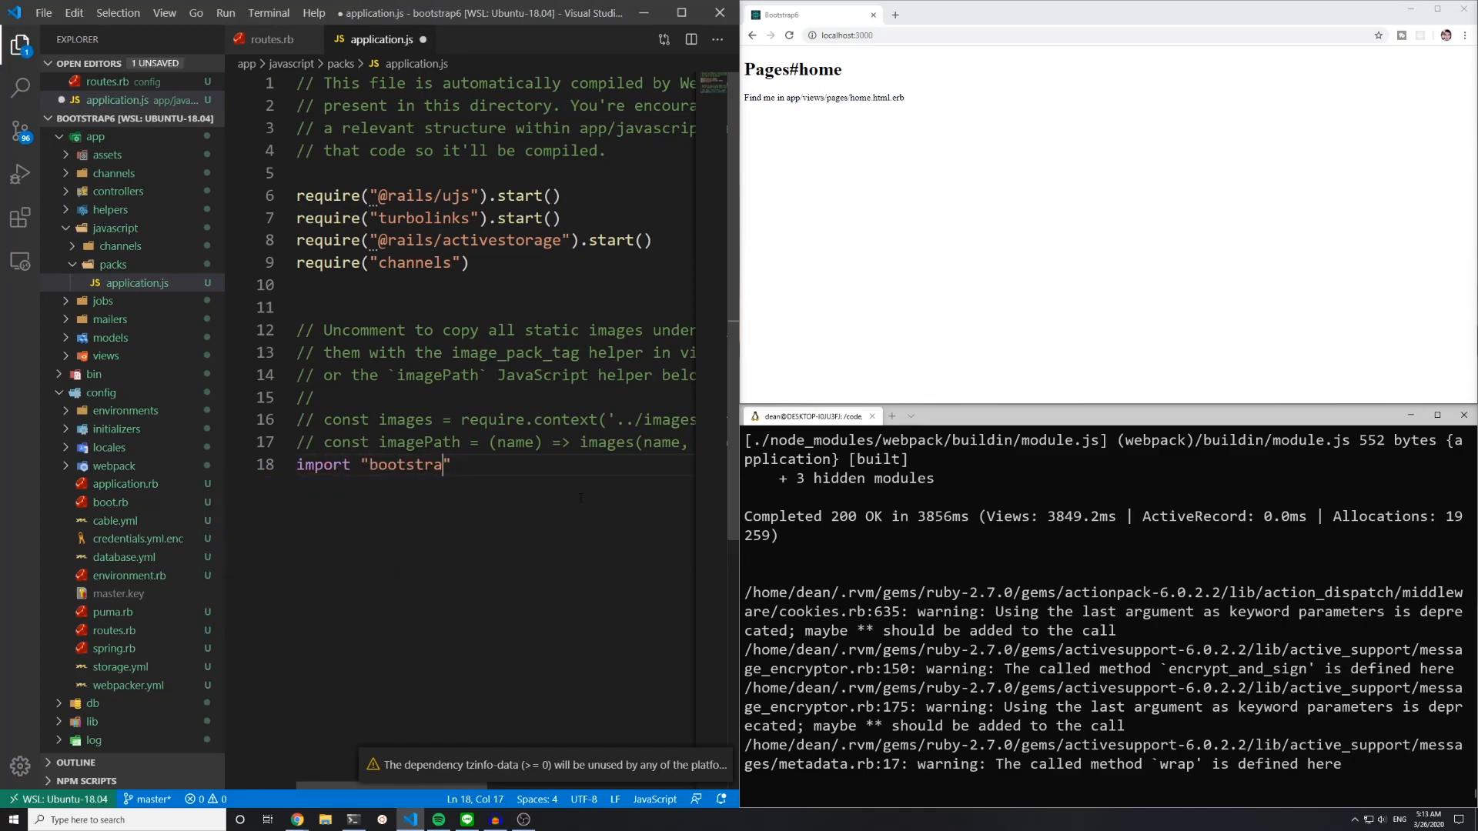
pyautogui.write('p";')
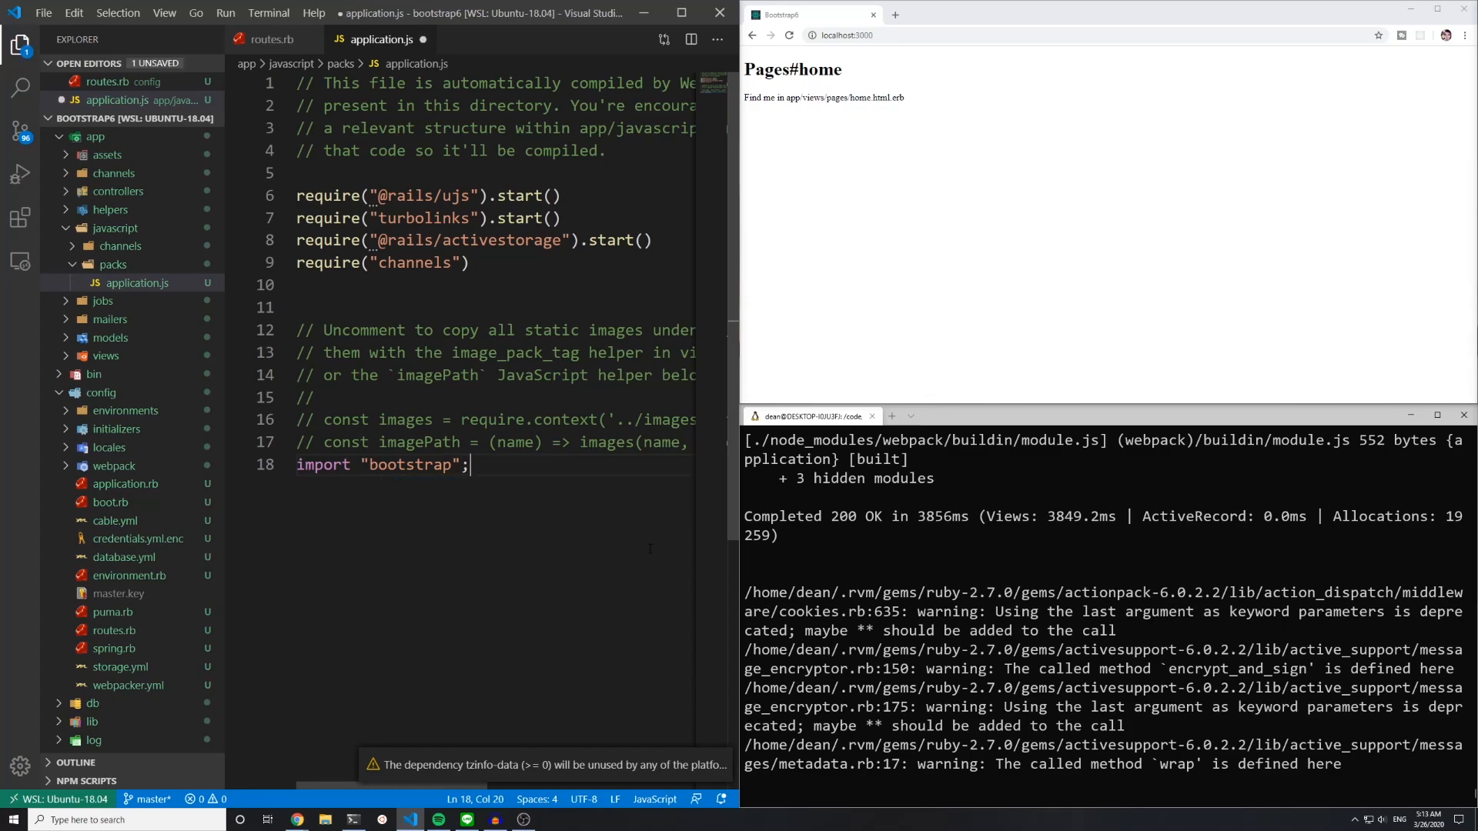
pyautogui.write('import "')
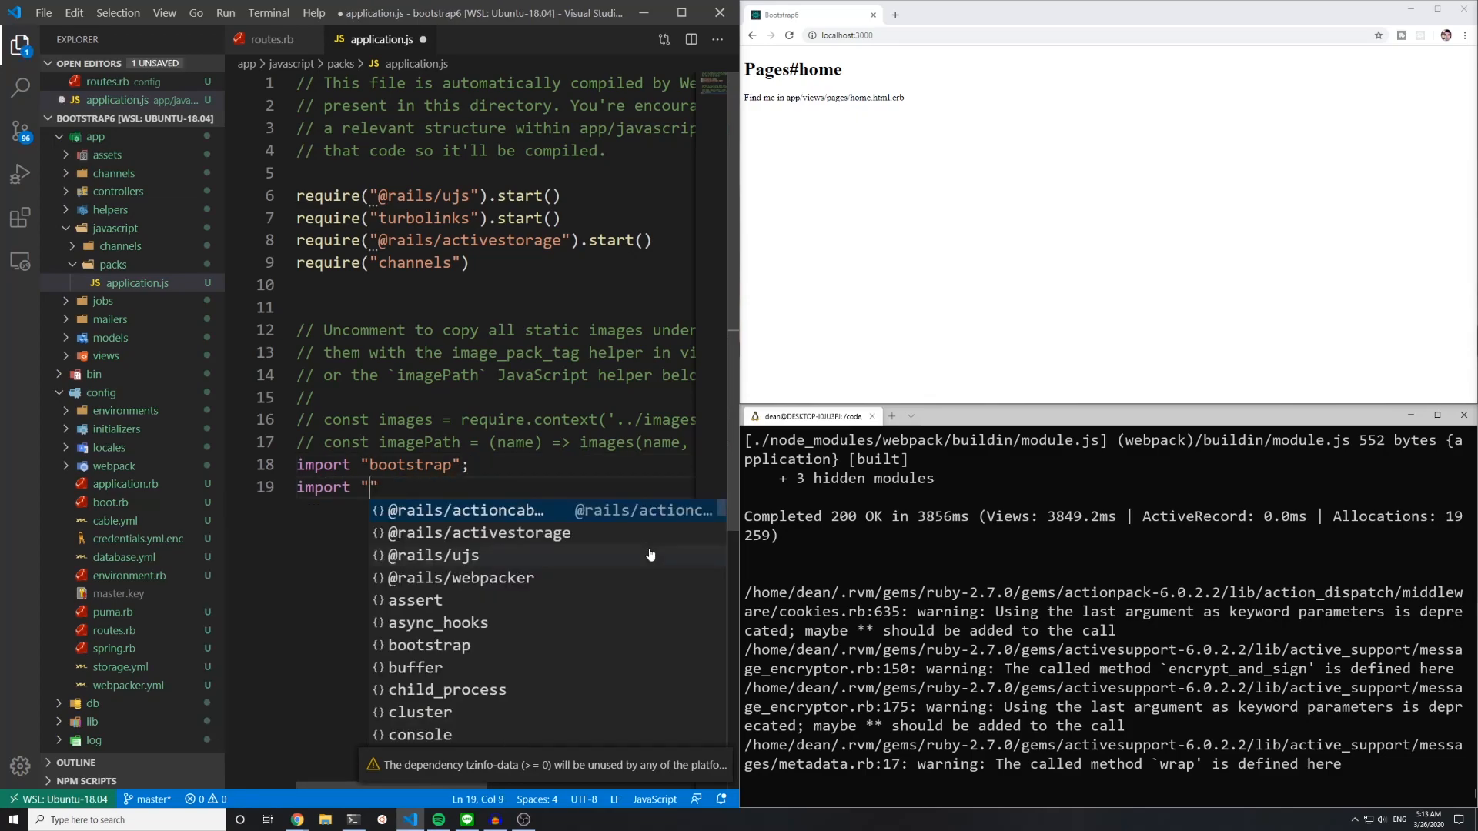
pyautogui.write('./srd')
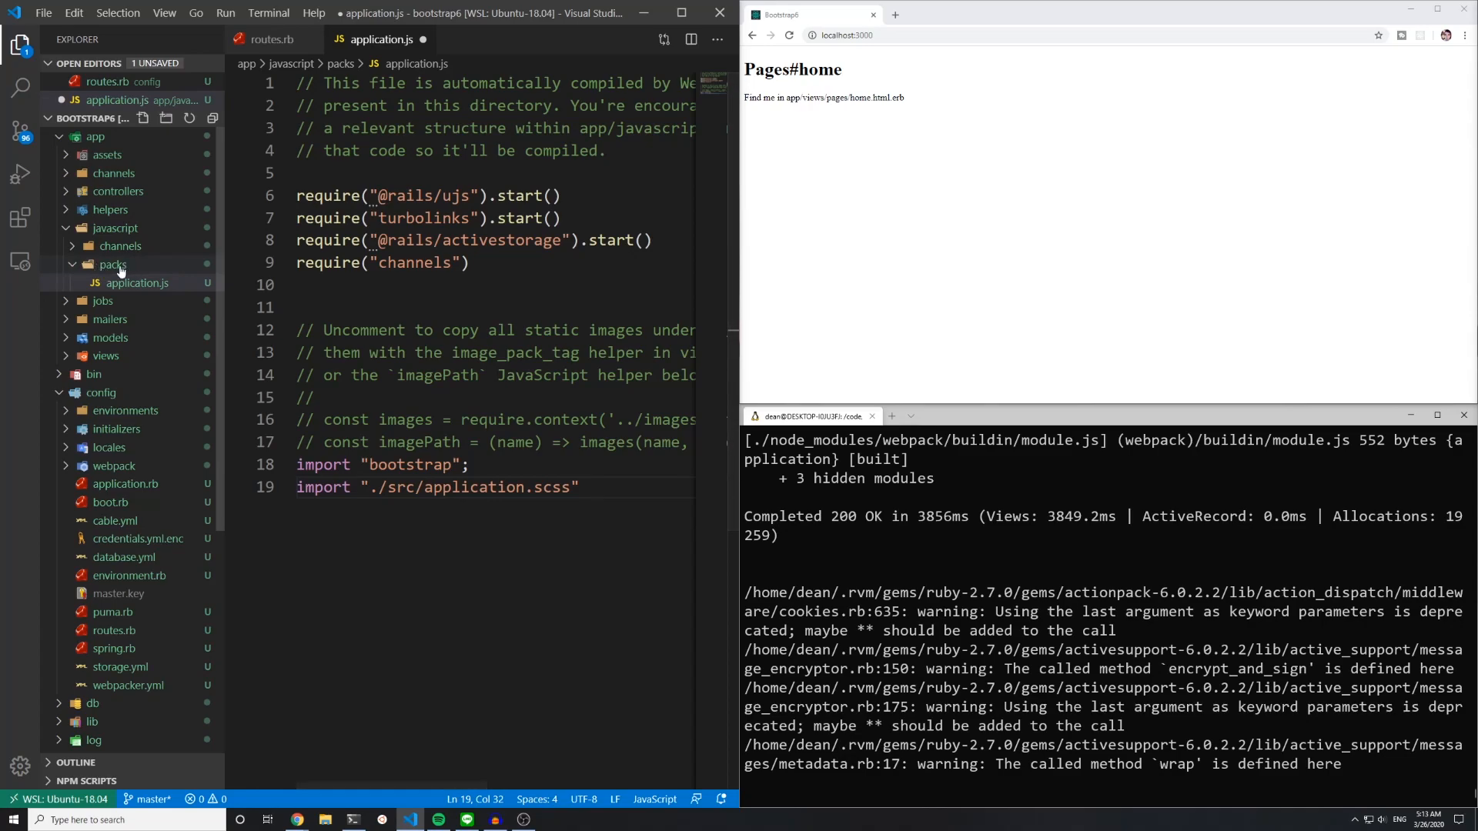
pyautogui.write(';')
pyautogui.write('sr')
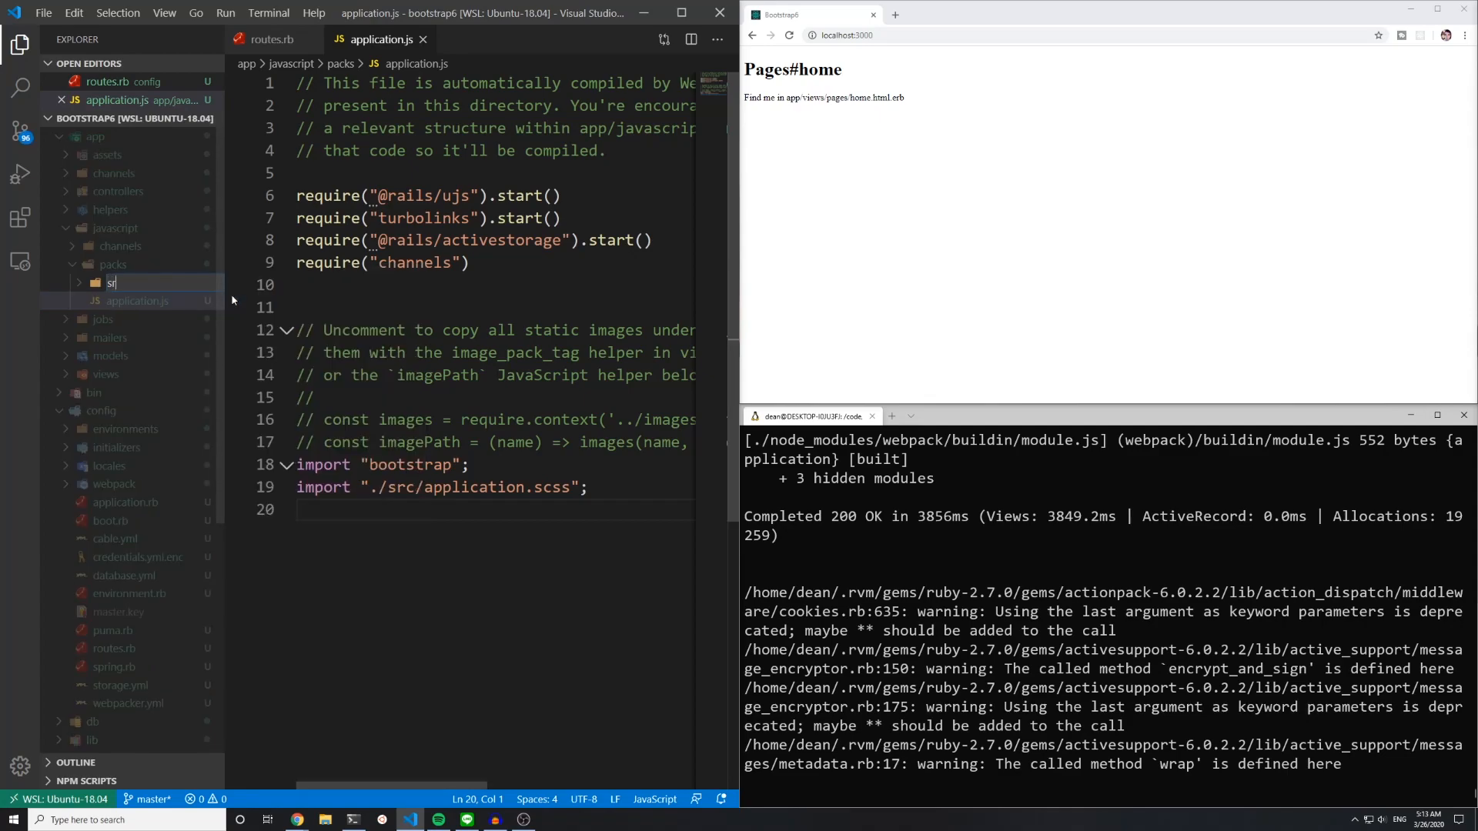
pyautogui.rightClick(114, 284)
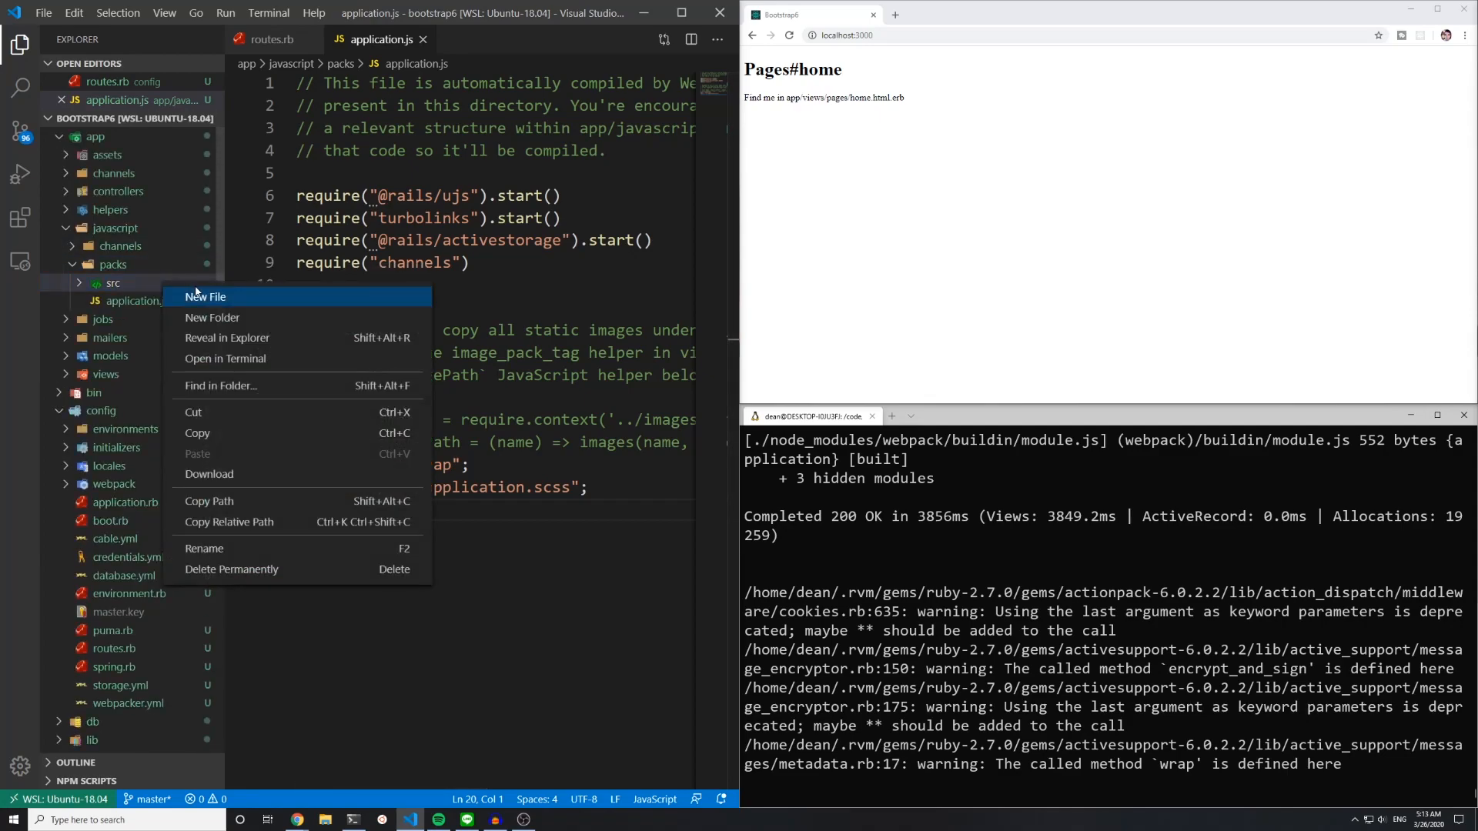
pyautogui.click(205, 297)
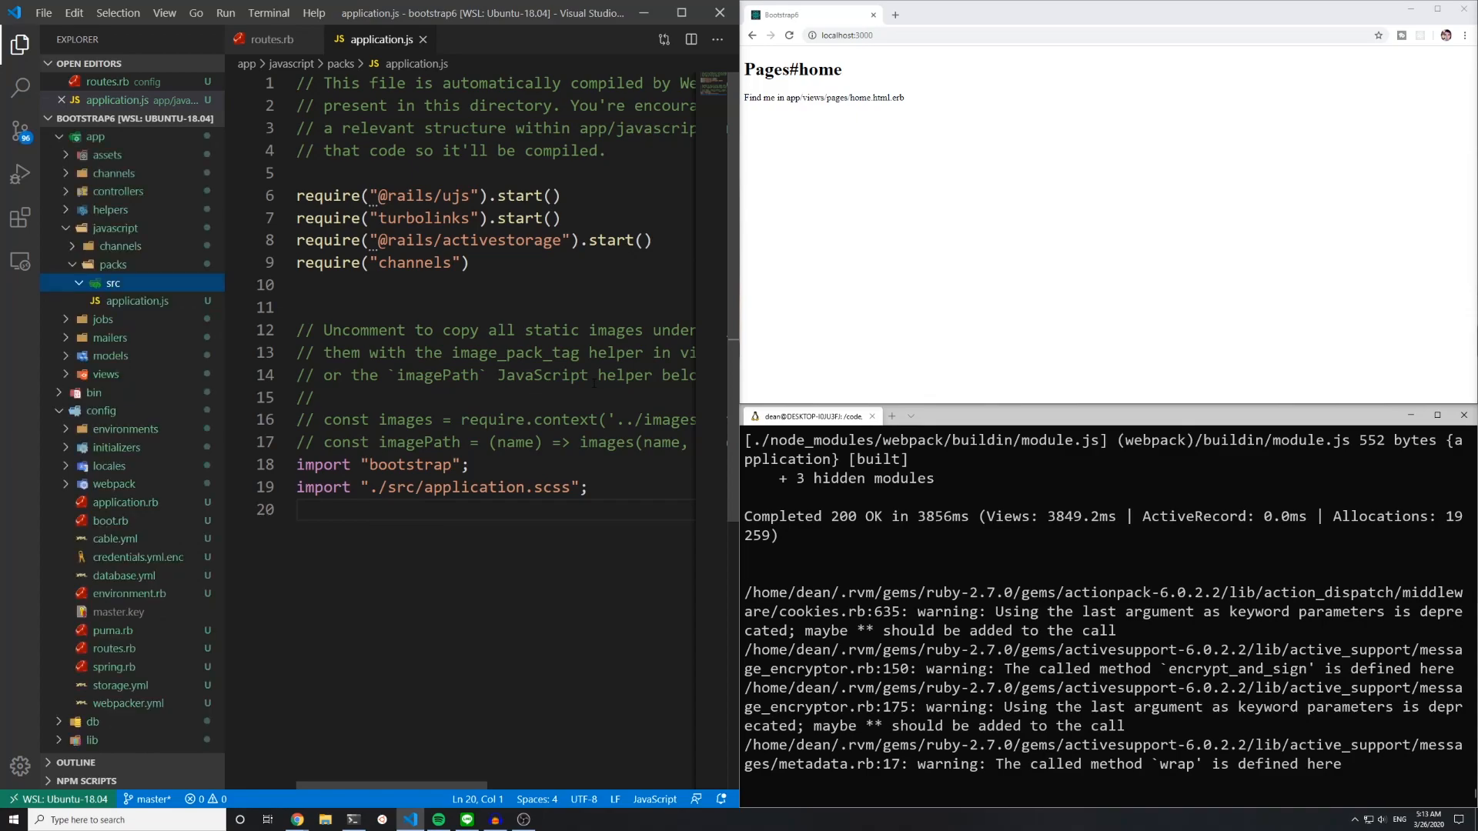
pyautogui.write('@import "~bootstrap/s')
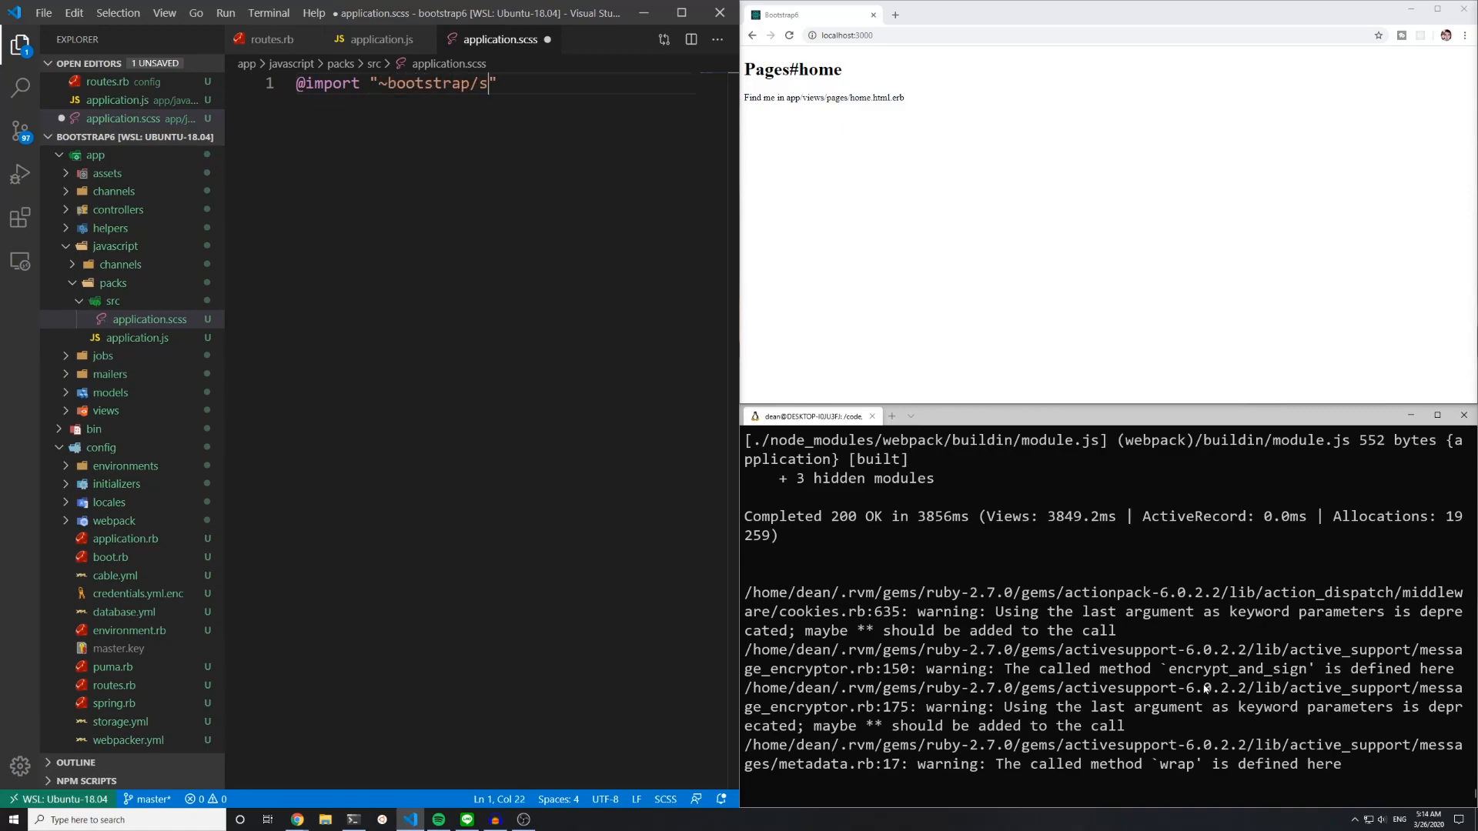
pyautogui.write('css/boi')
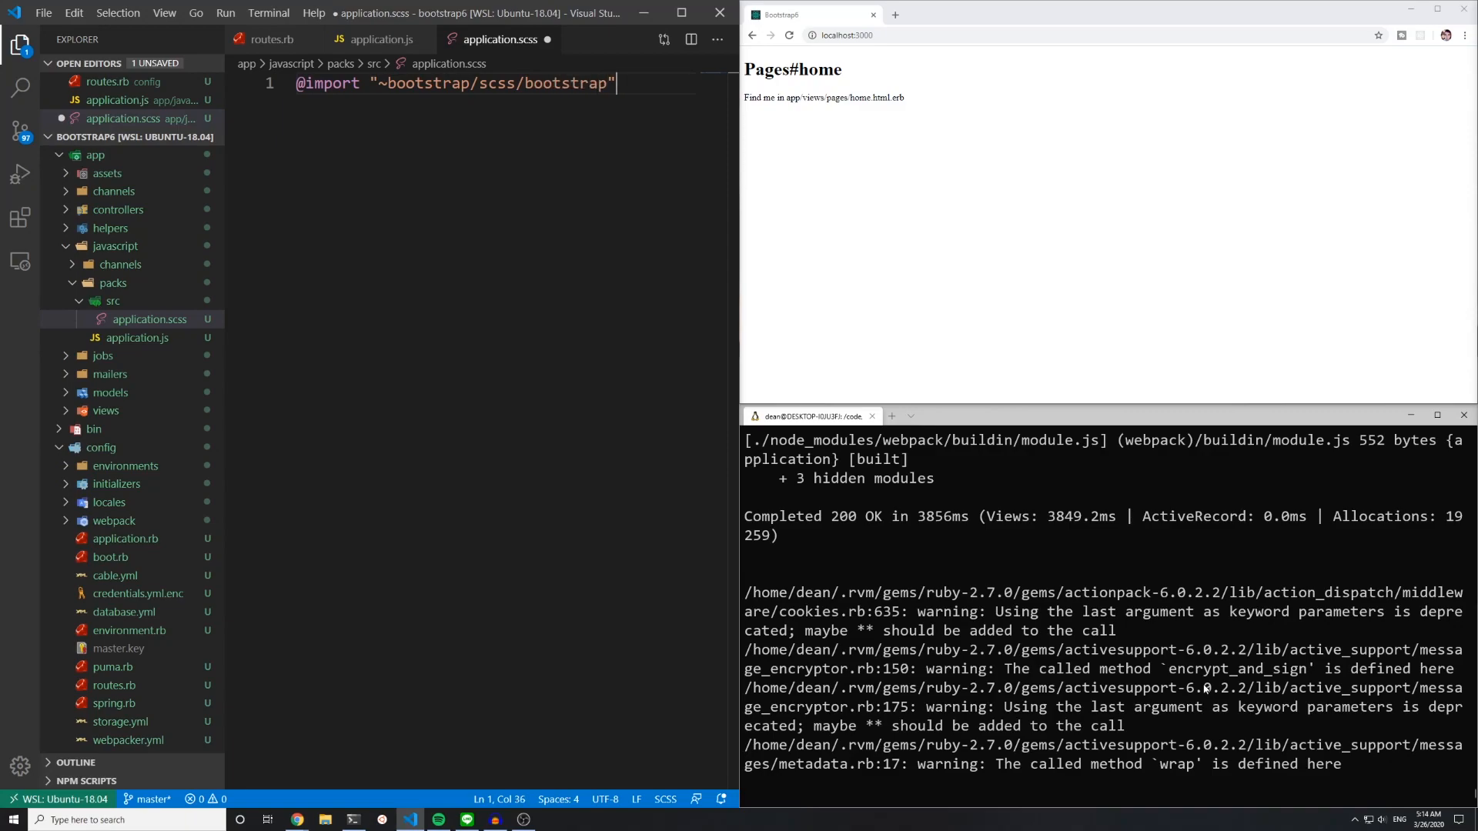
pyautogui.write(';')
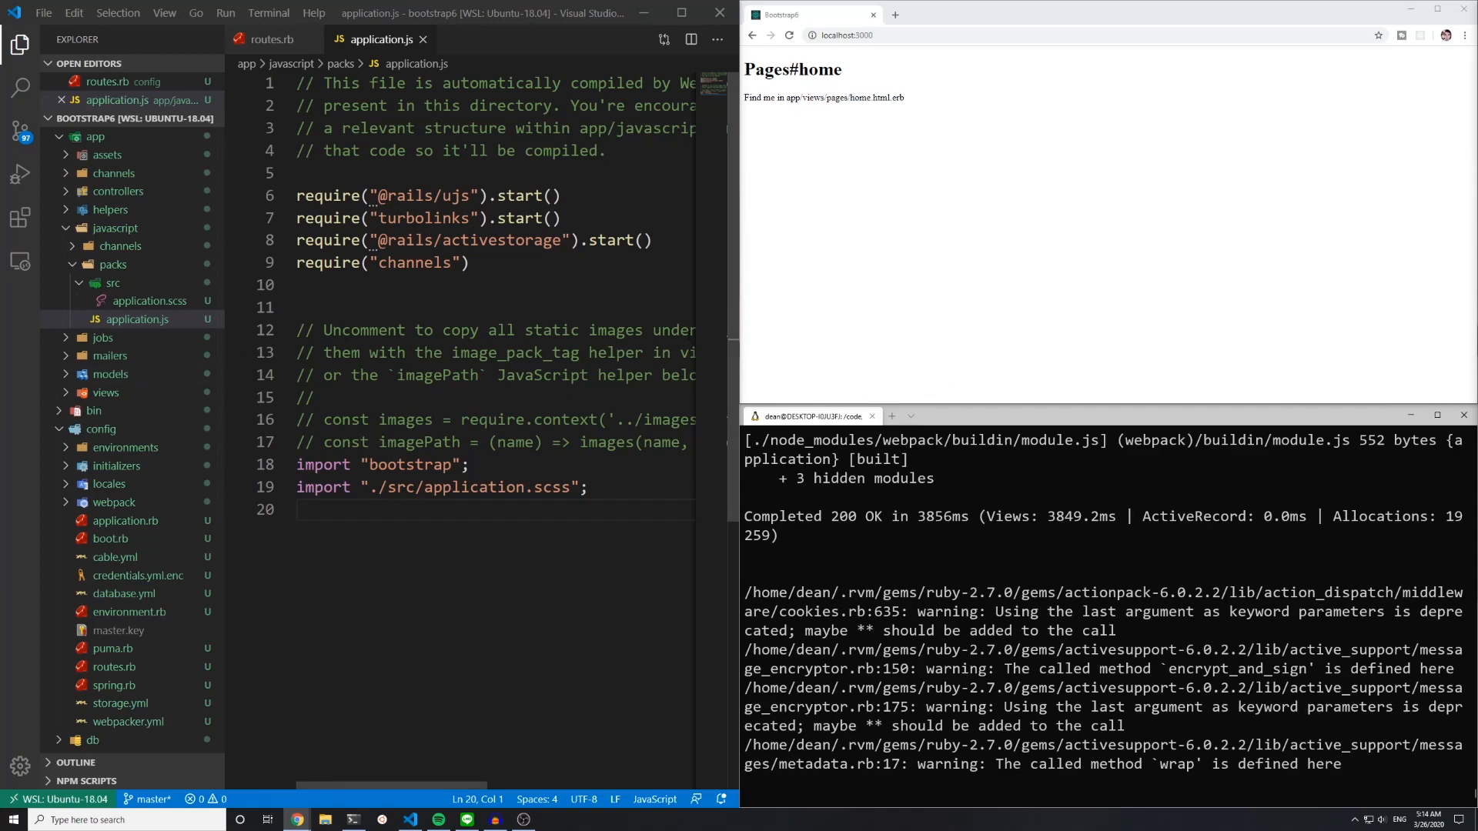
pyautogui.moveTo(1284, 501)
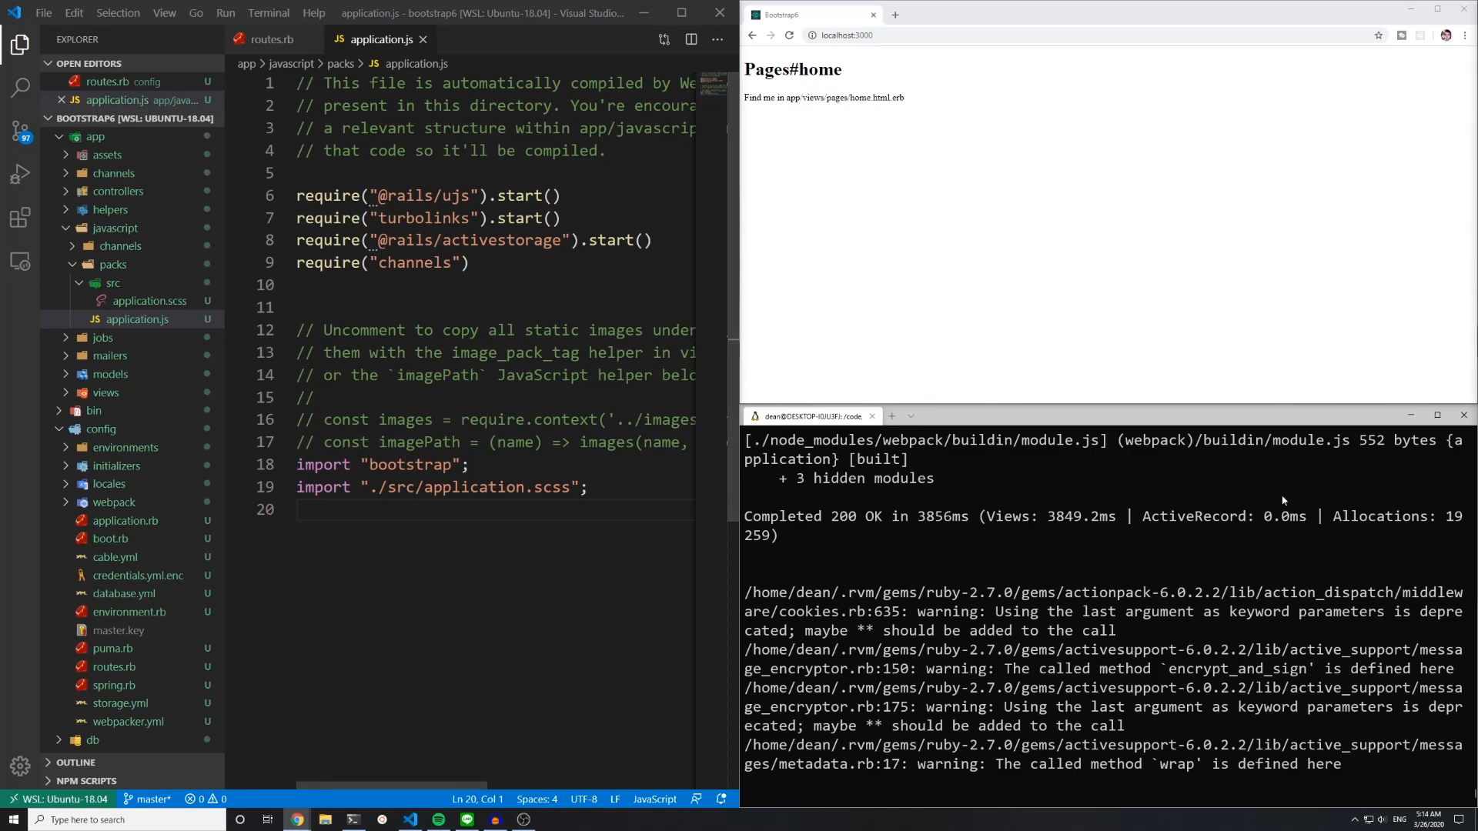
# Step: Type a `global.$ = jQuery` line into application.js, then delete that line
pyautogui.write('g')
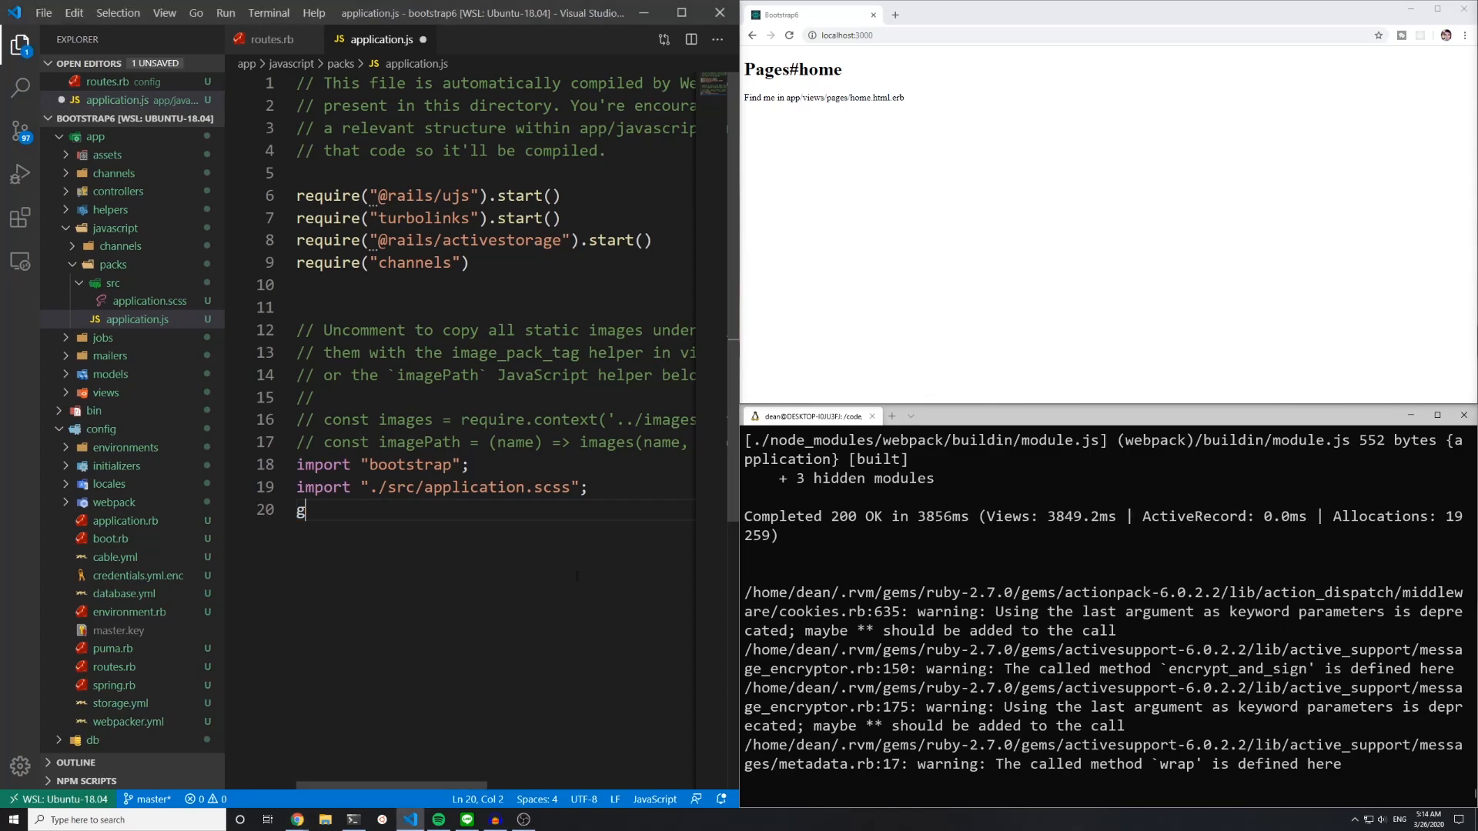
pyautogui.write('lobal.$')
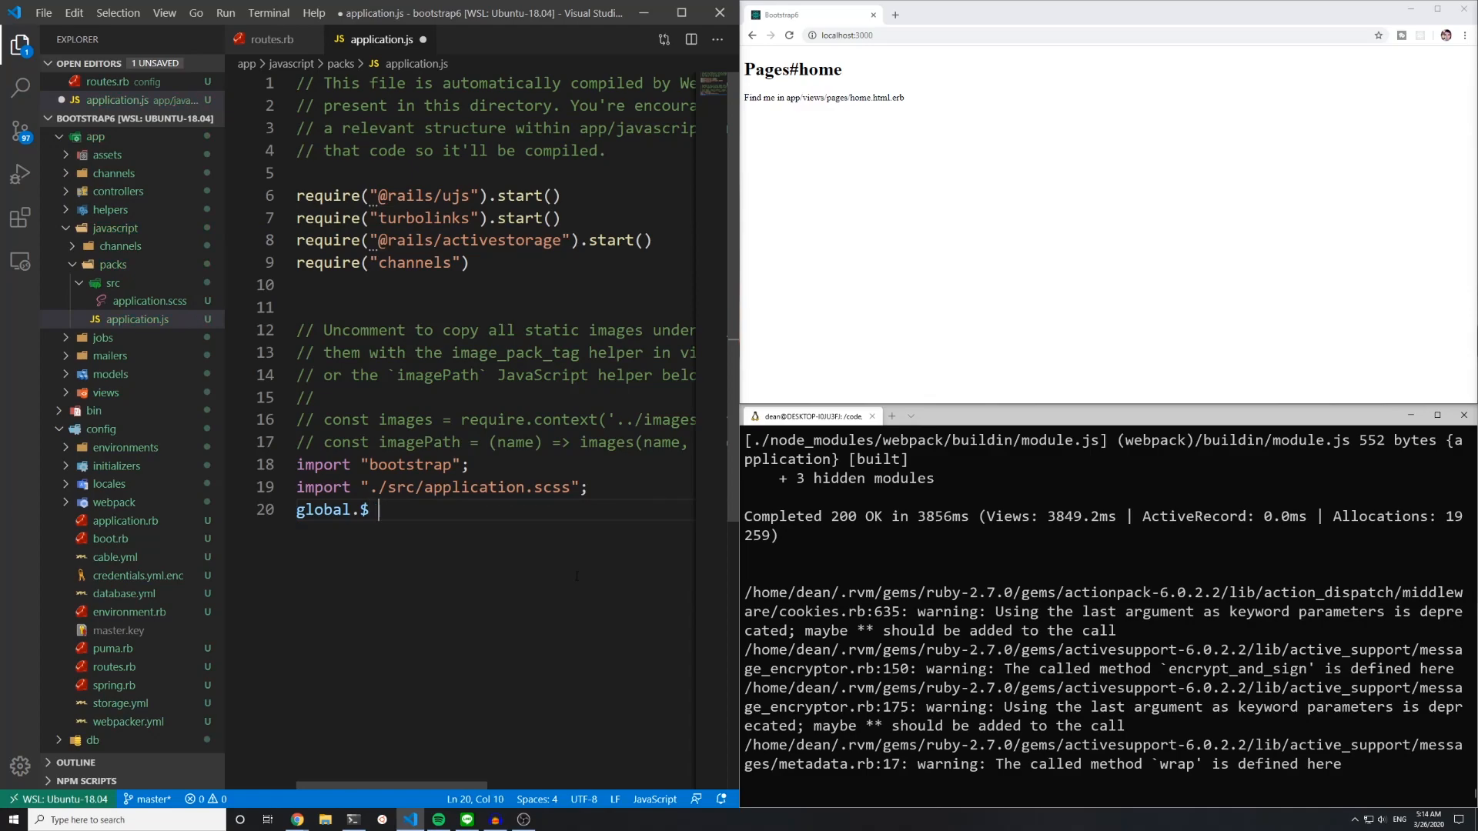
pyautogui.write('= j')
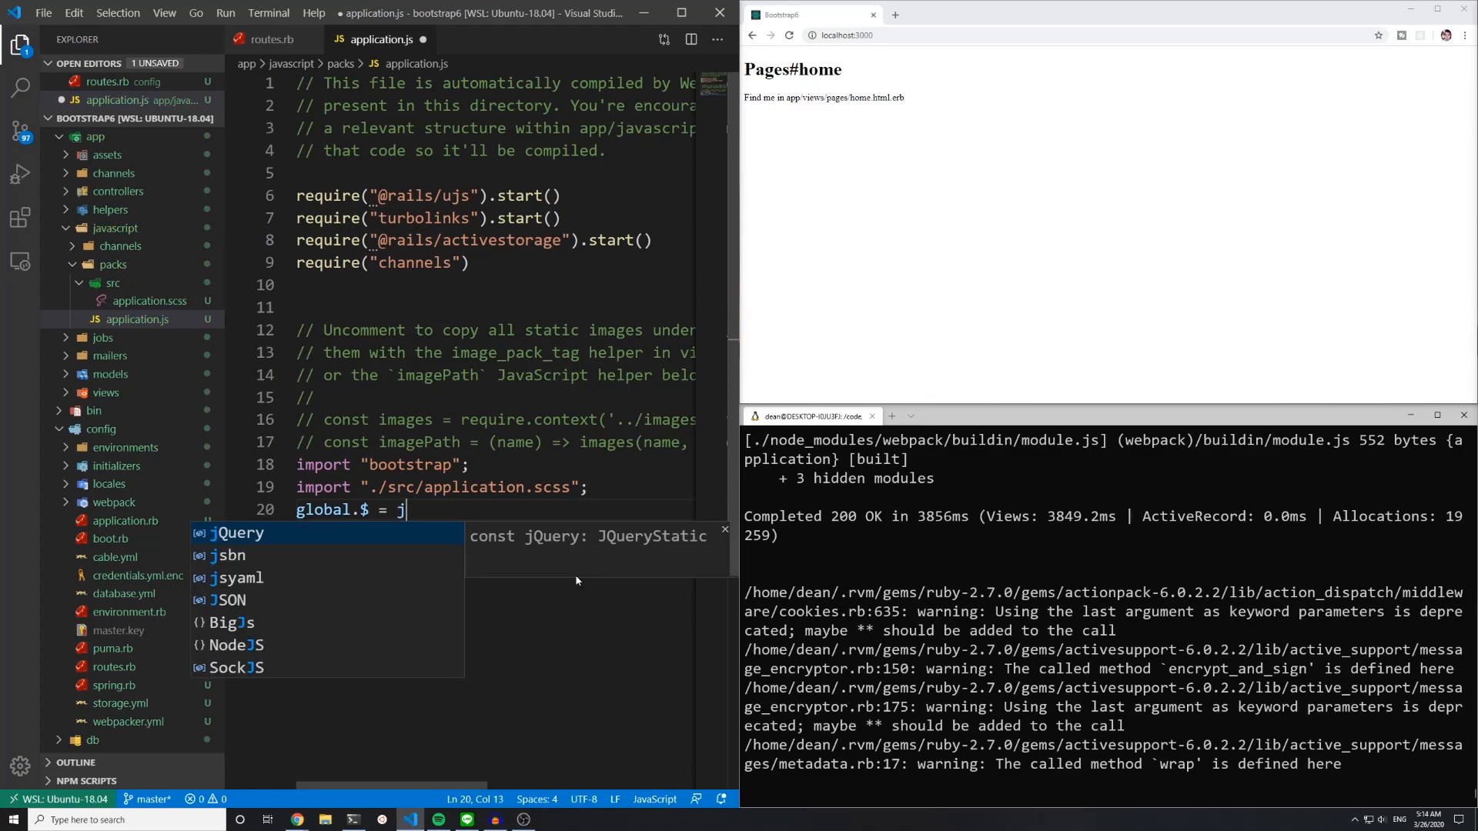
pyautogui.press('Tab')
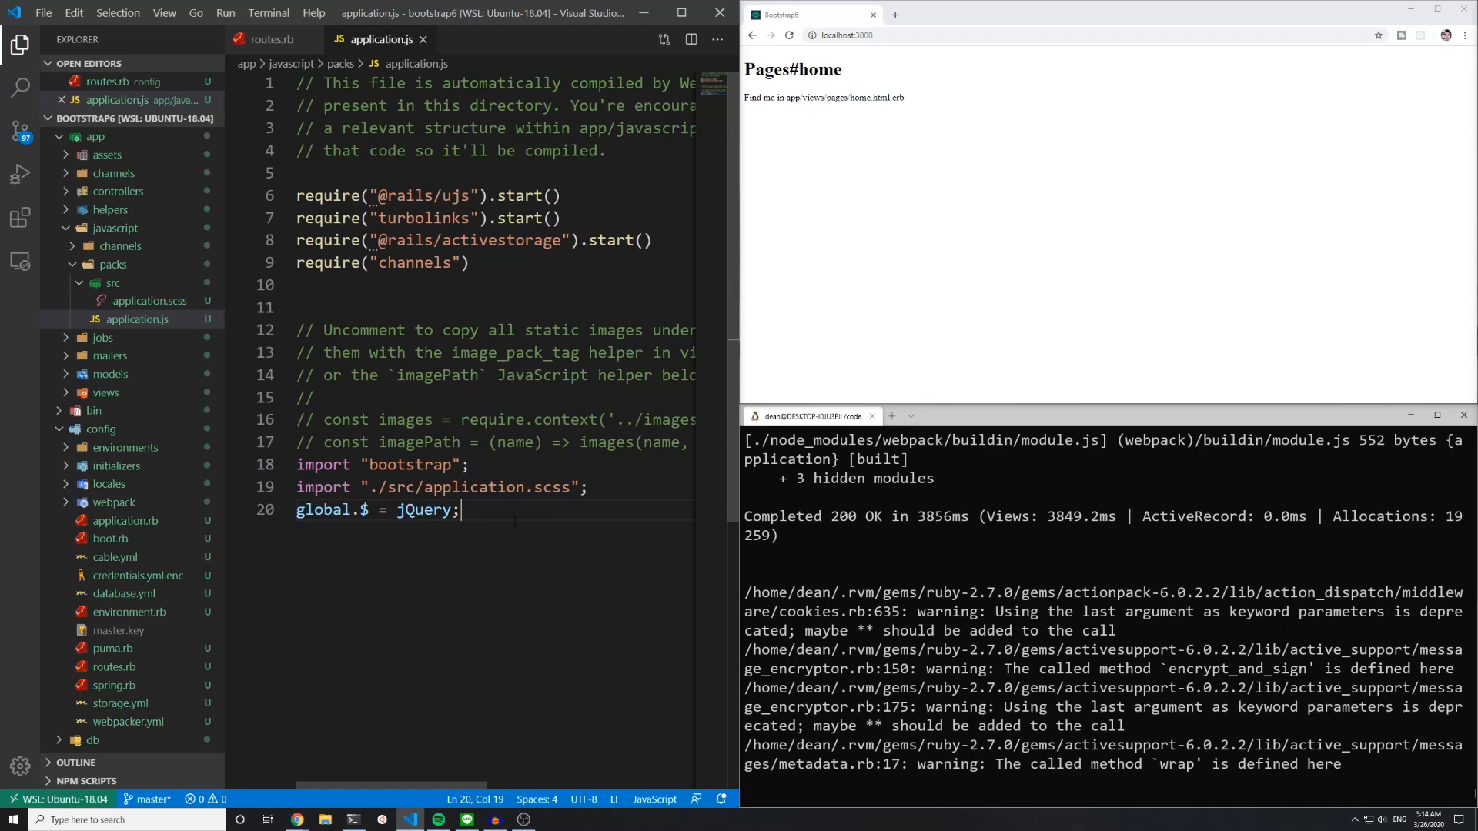
pyautogui.tripleClick(376, 510)
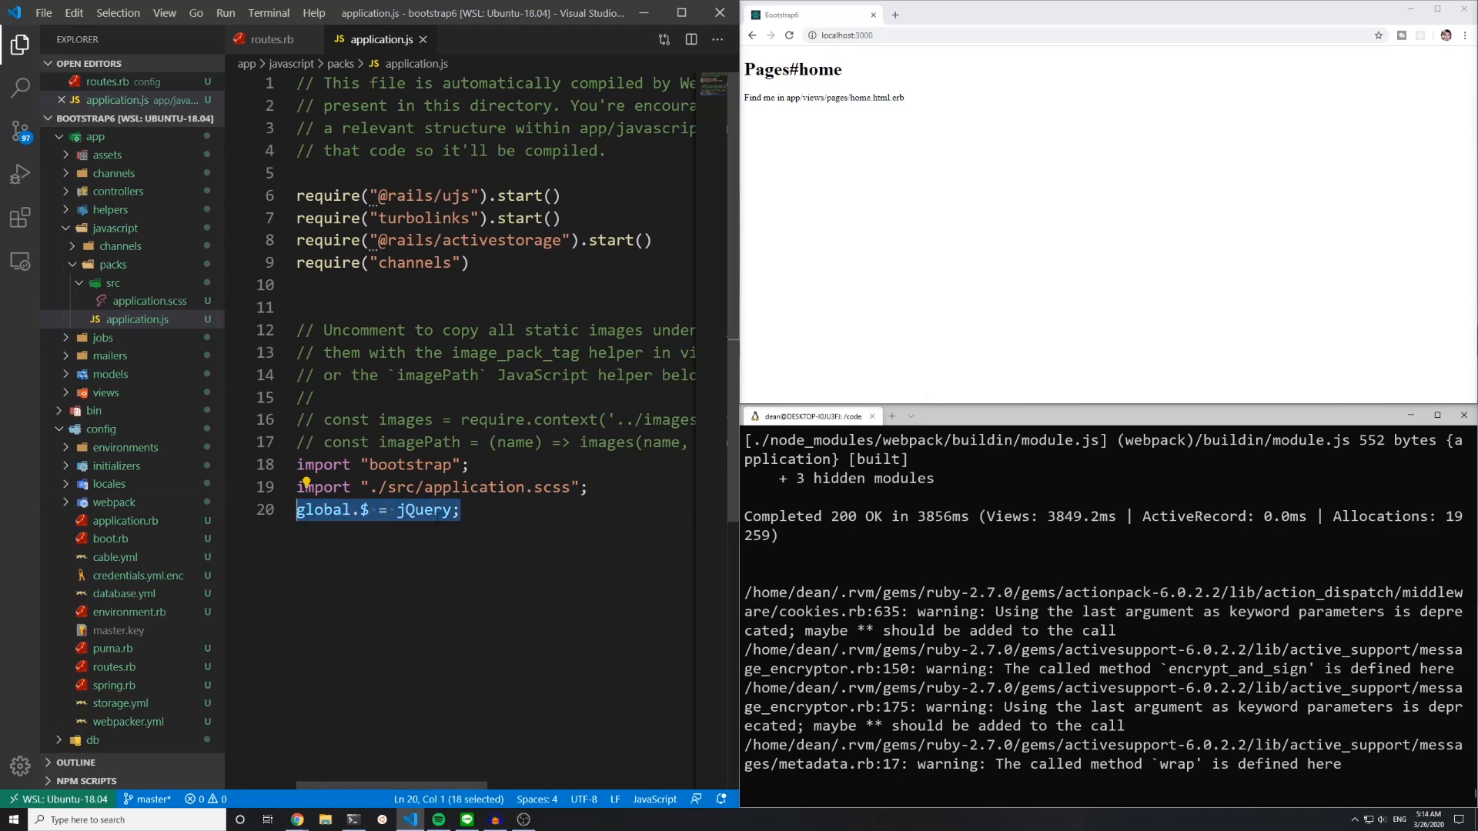
pyautogui.press('Delete')
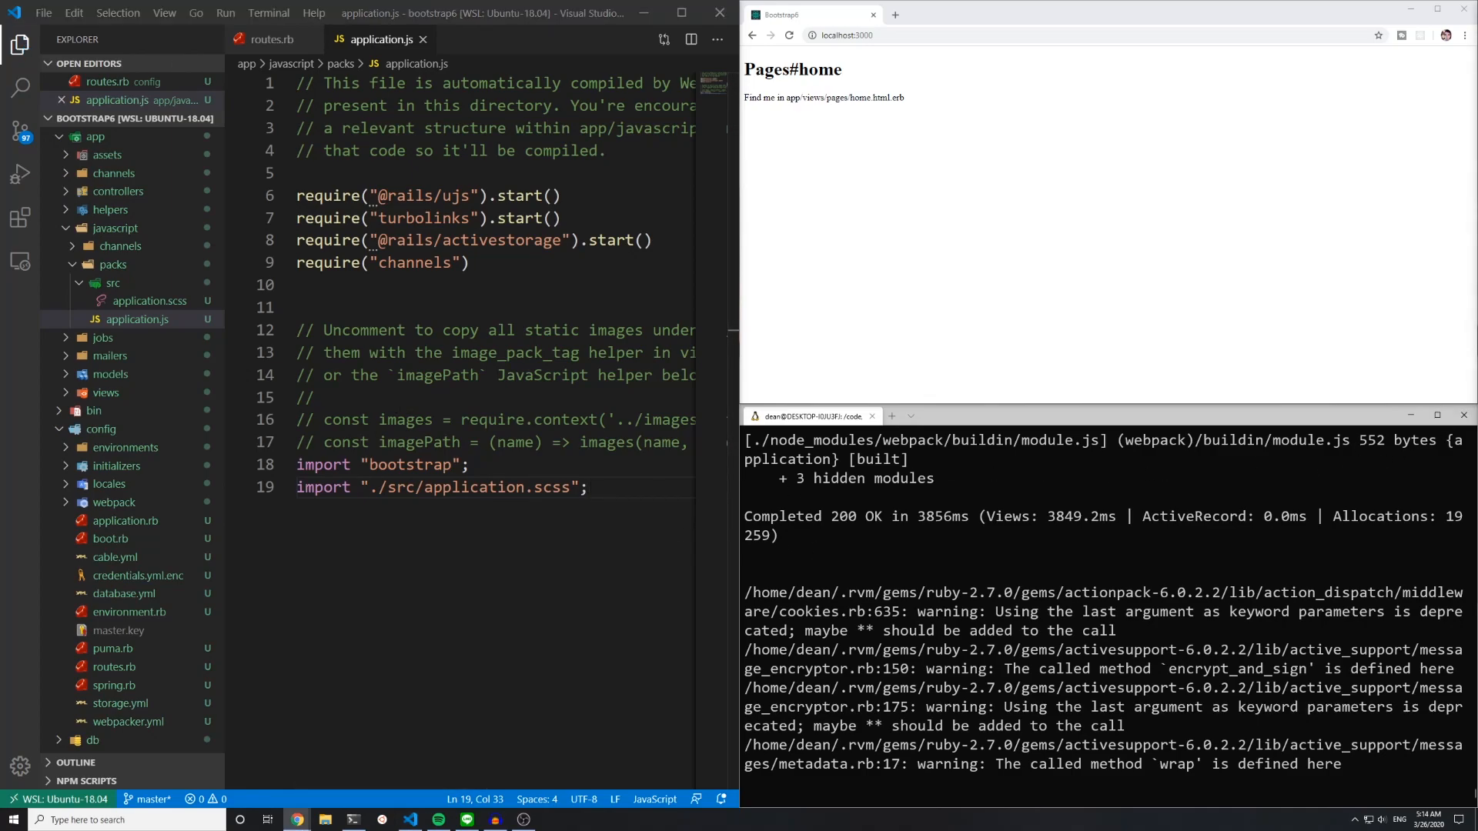
# Step: Open config/webpack/environment.js and add `const webpack = require('webpack')`
pyautogui.click(117, 466)
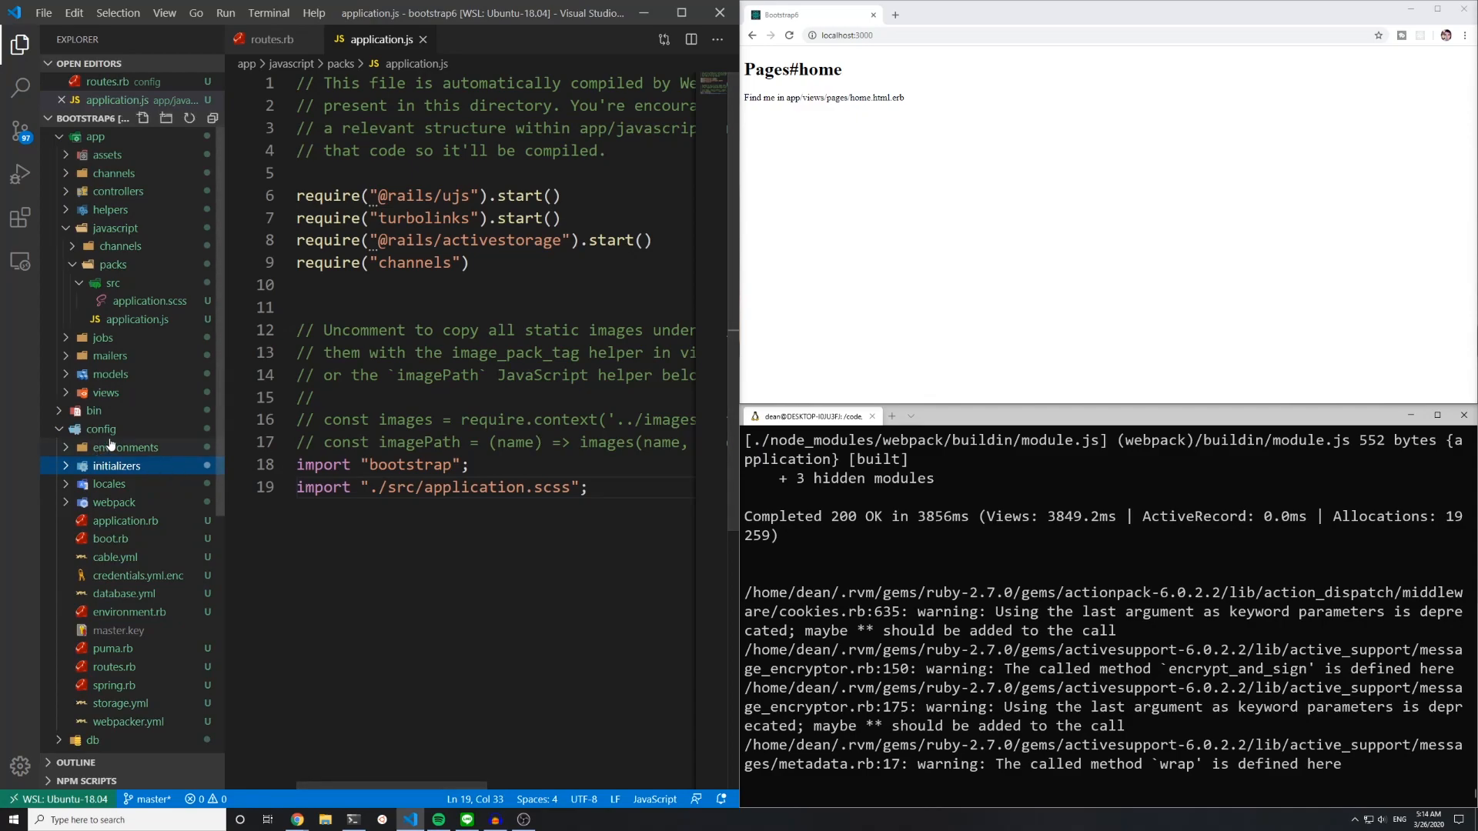
pyautogui.click(113, 502)
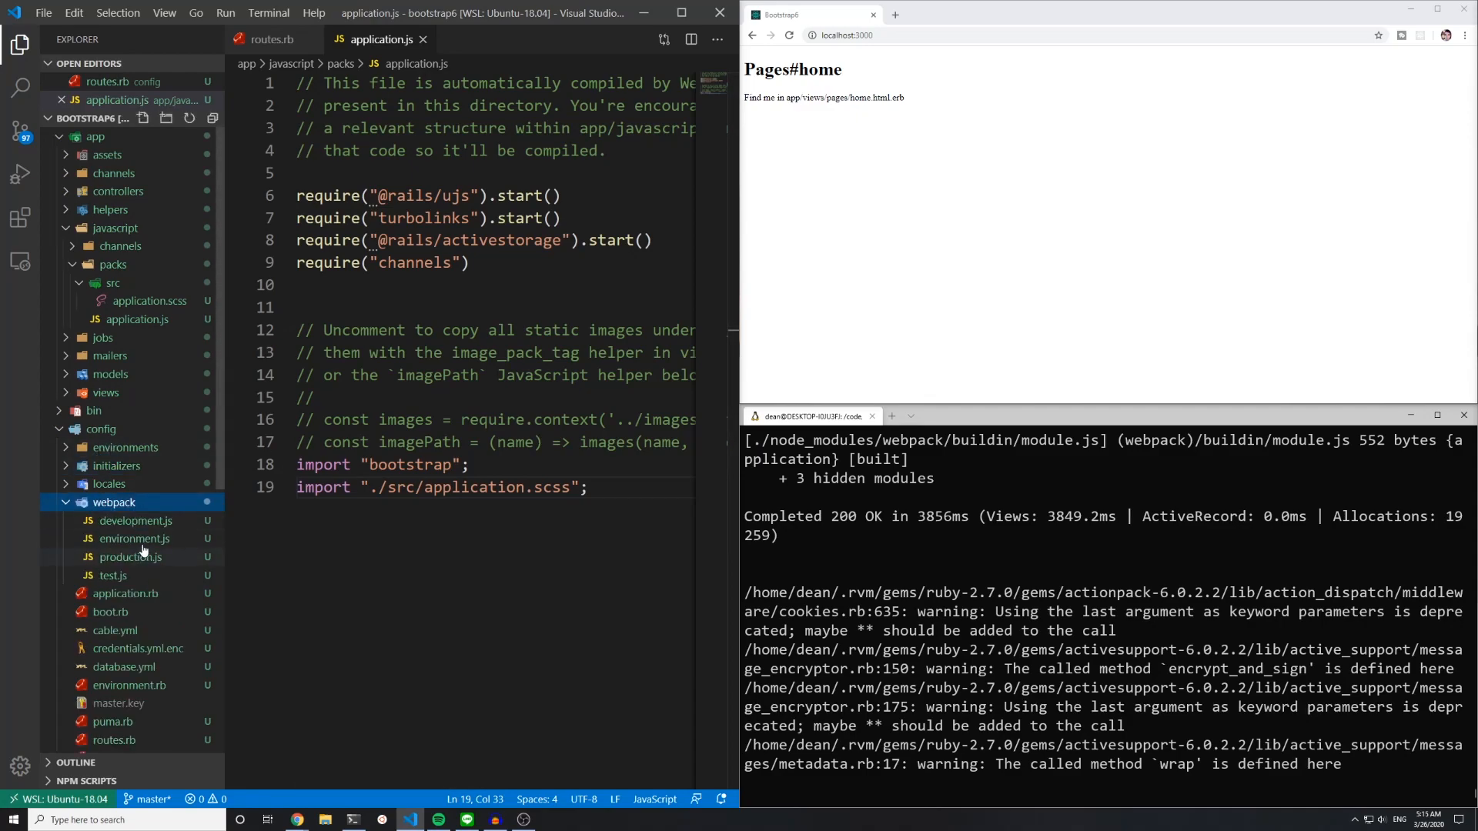
pyautogui.click(134, 539)
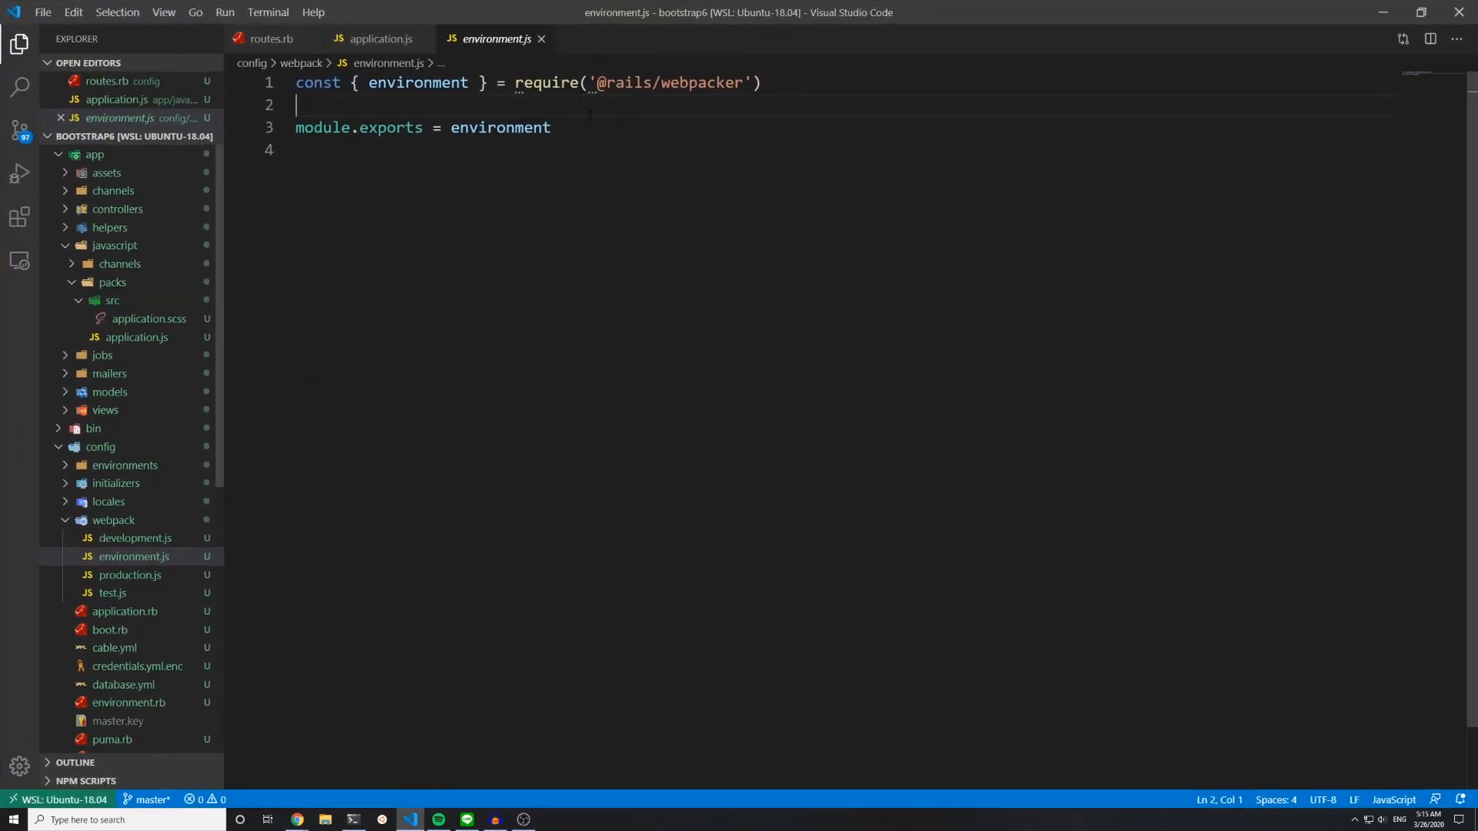
pyautogui.press('Enter')
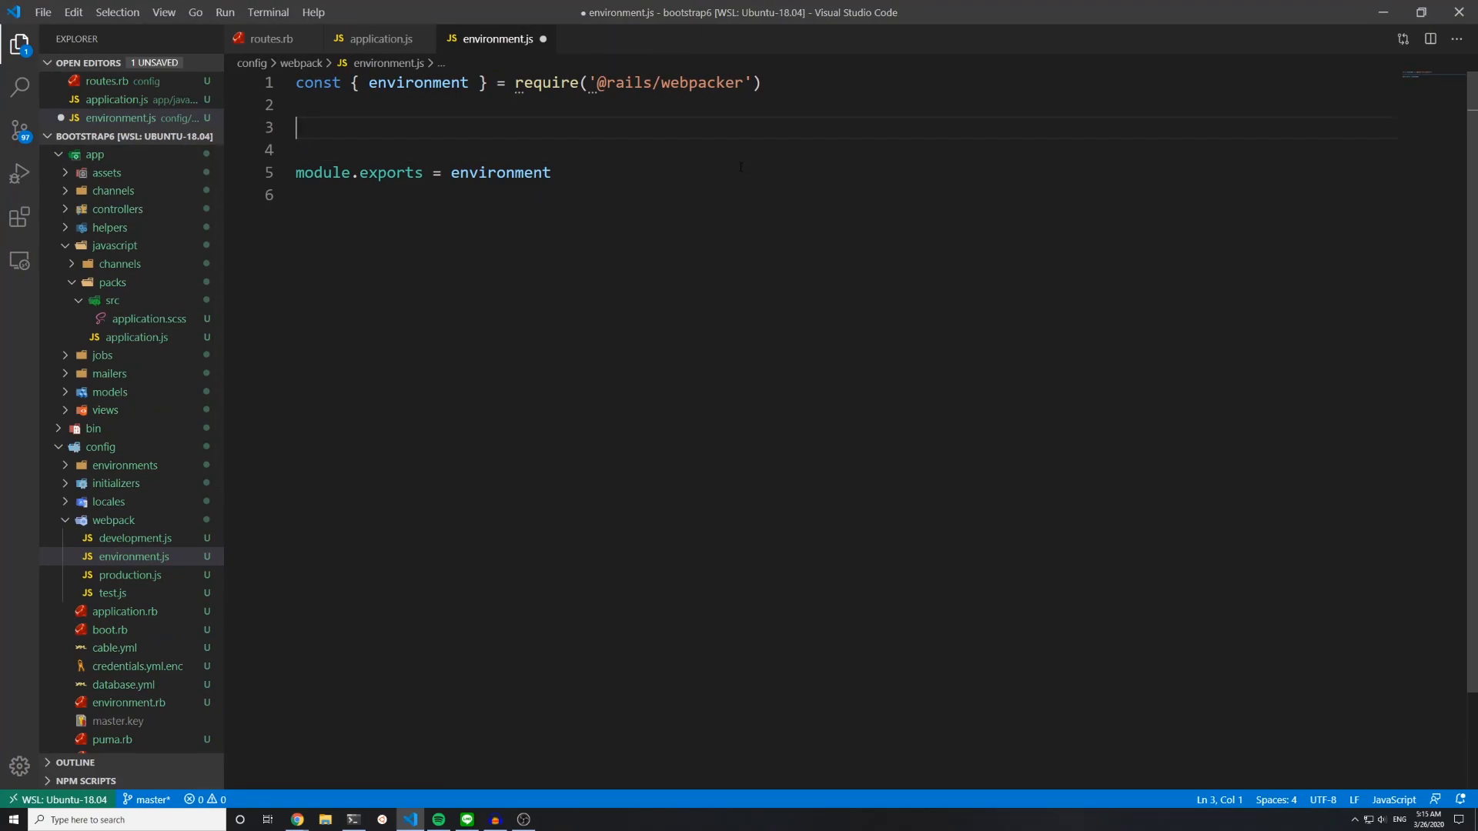
pyautogui.write('const webpack =')
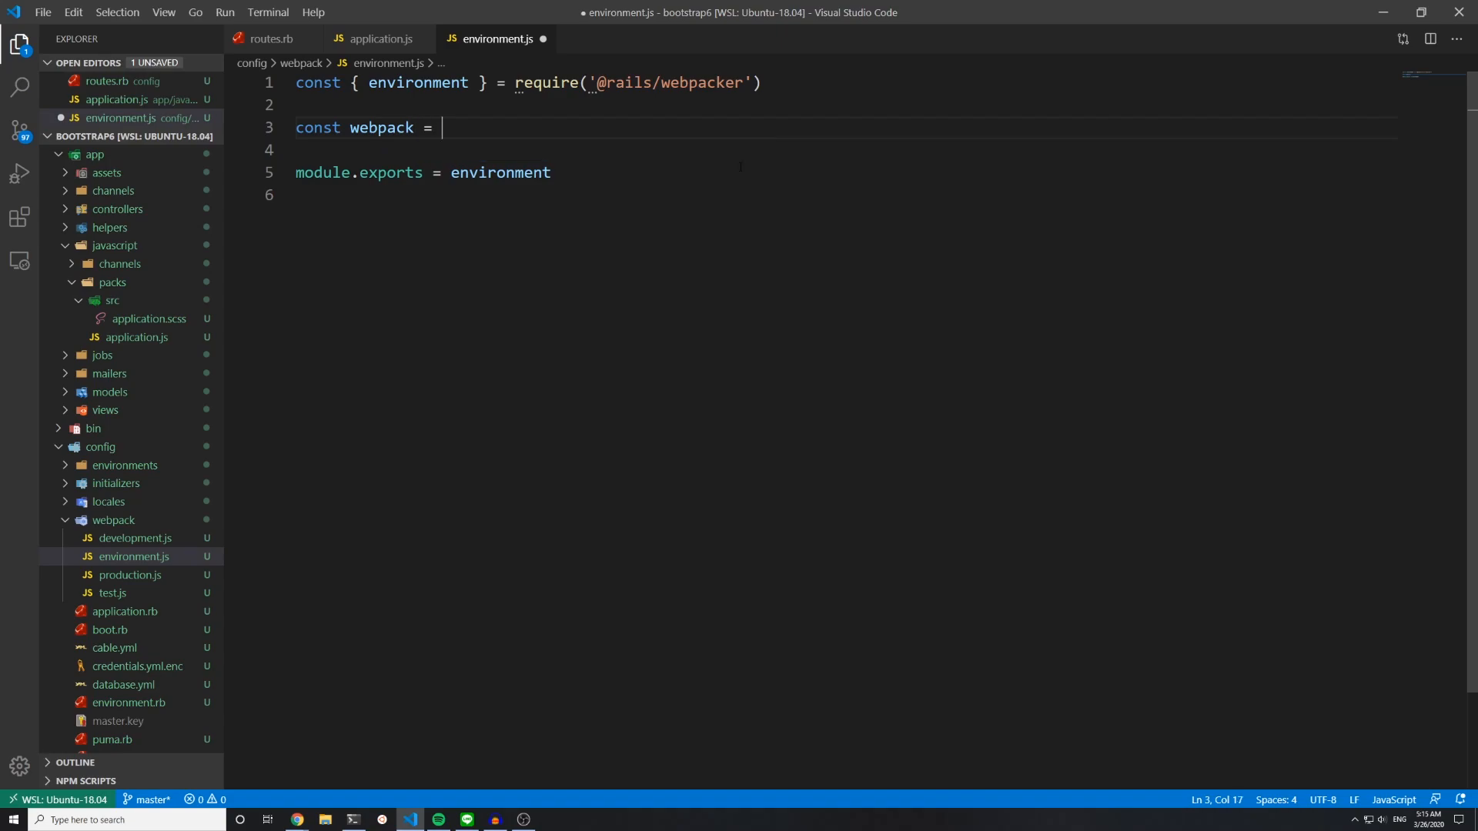
pyautogui.write("require('we'")
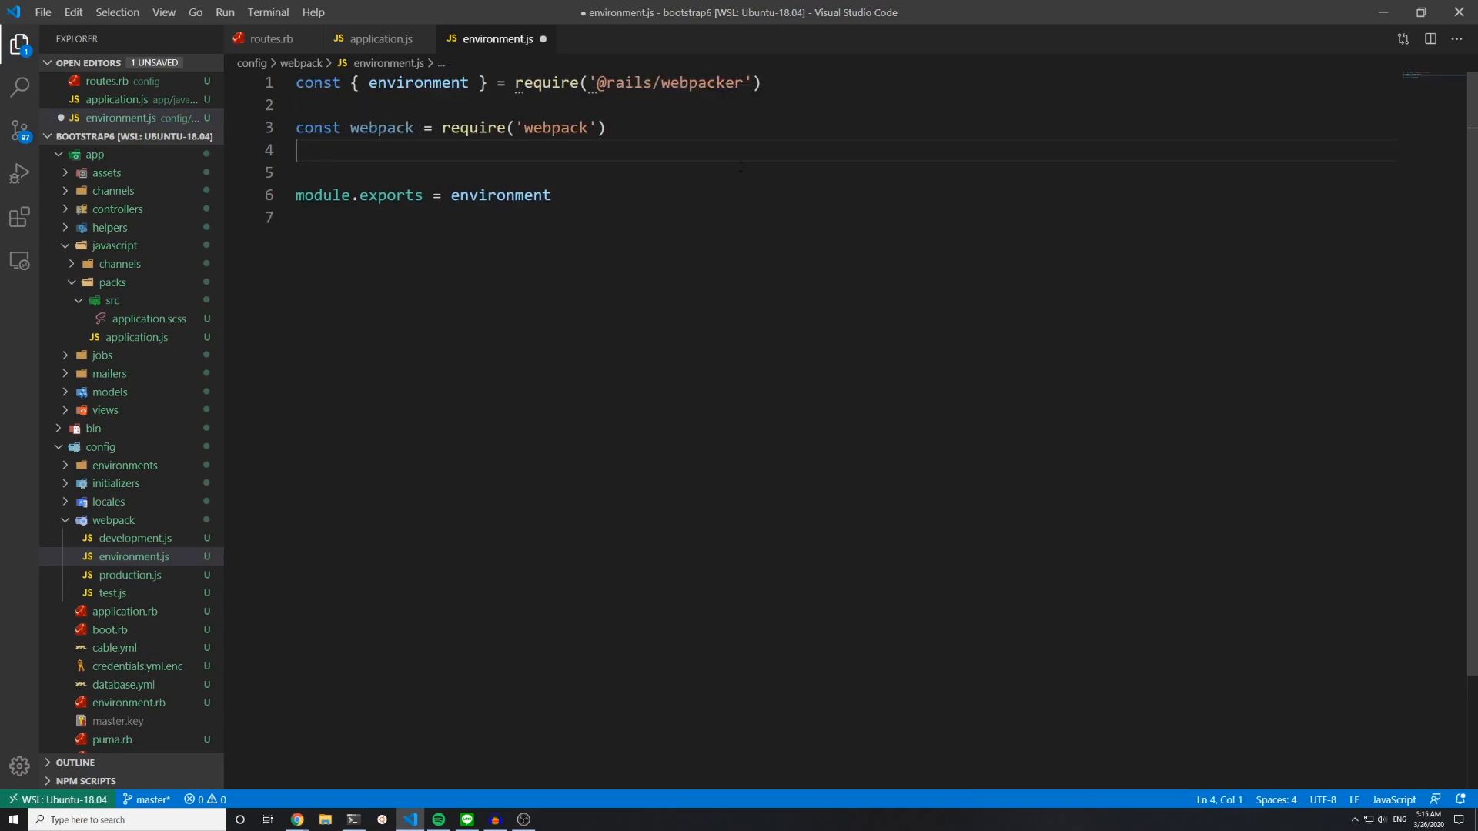
# Step: Append a 'Provide' plugin using webpack.ProvidePlugin to environment.plugins
pyautogui.write('environment.')
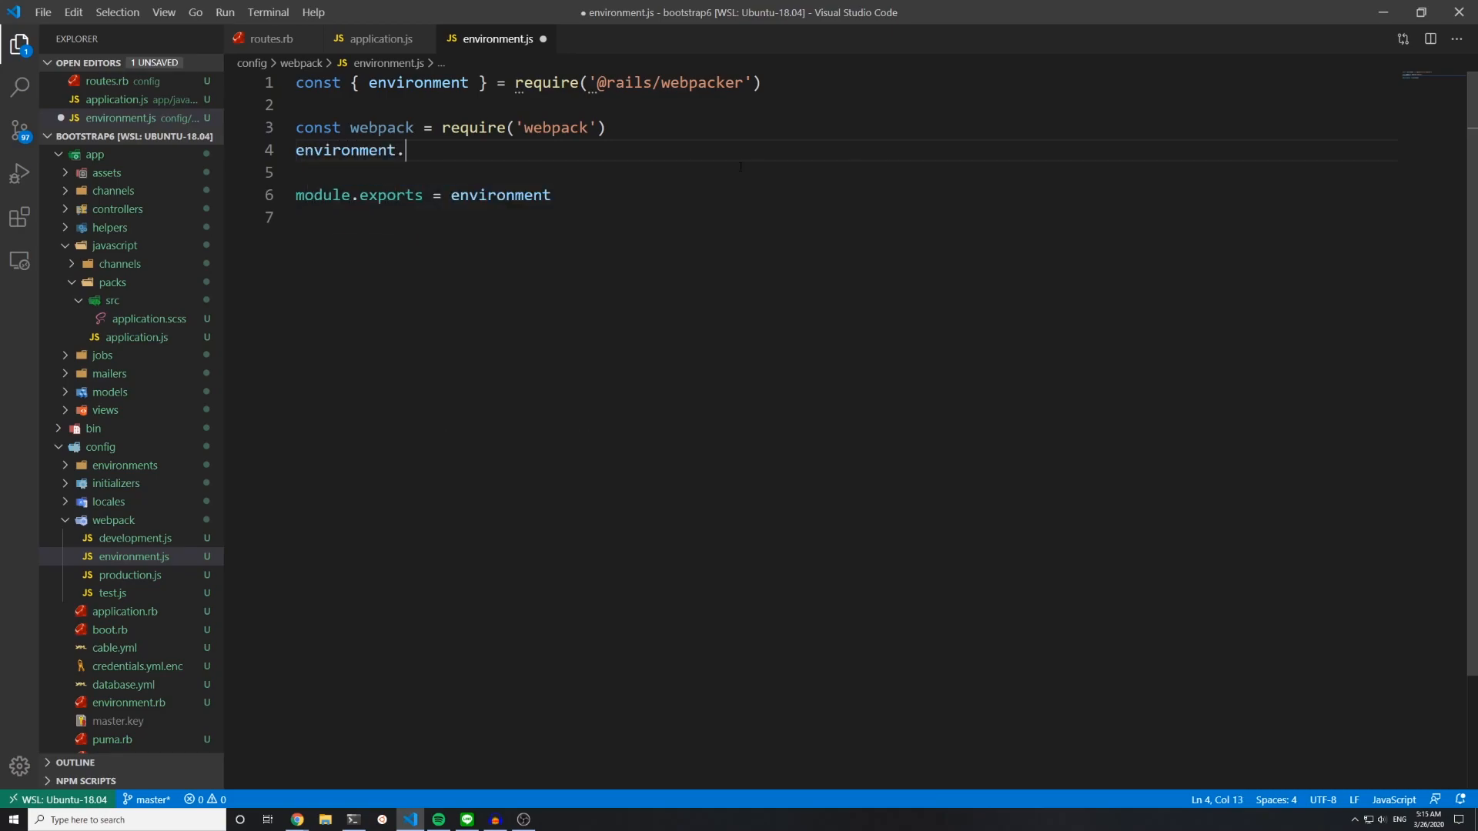
pyautogui.write('plugins.')
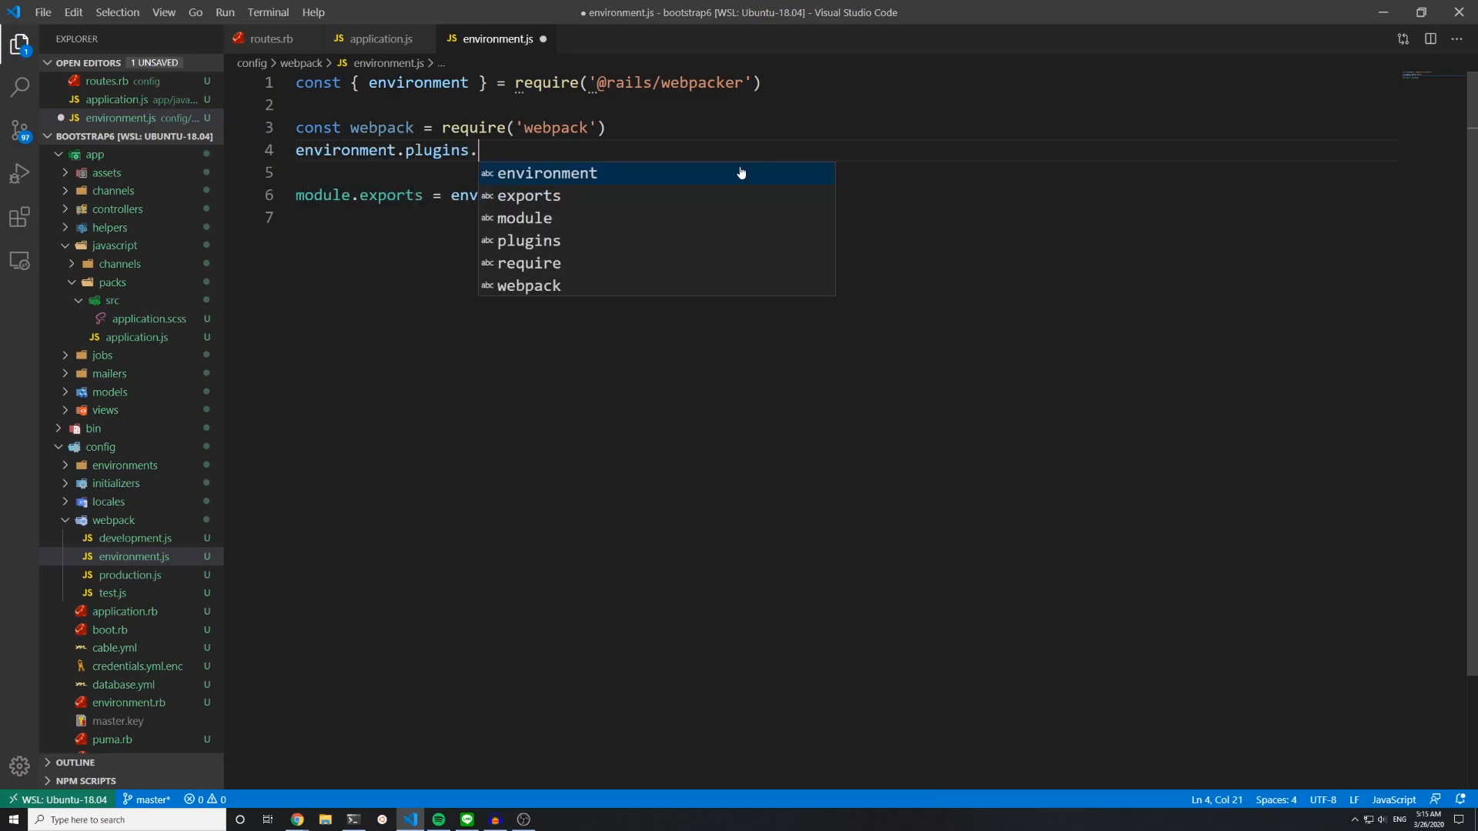
pyautogui.write('append()')
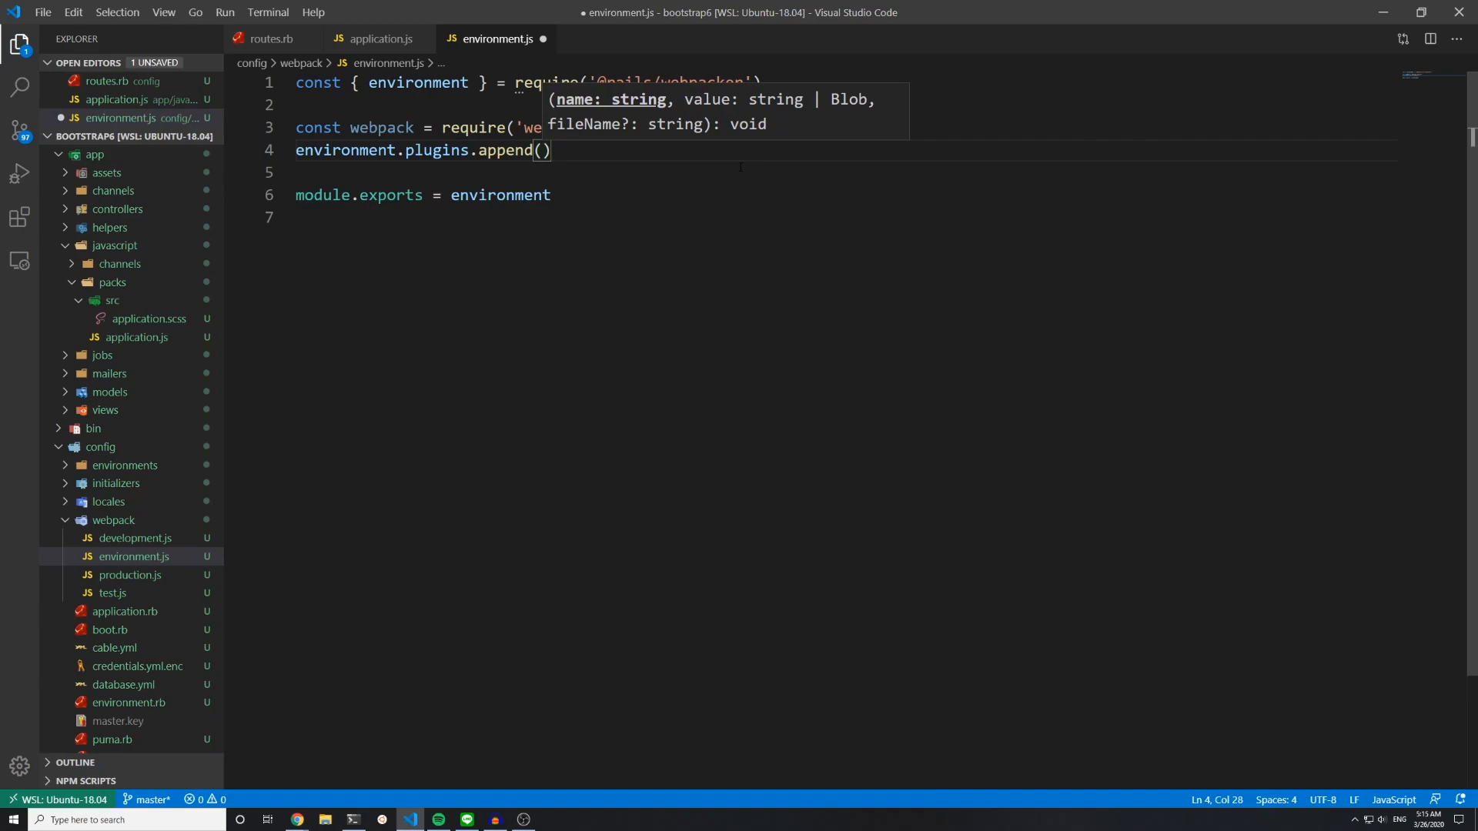
pyautogui.write("'Prov'")
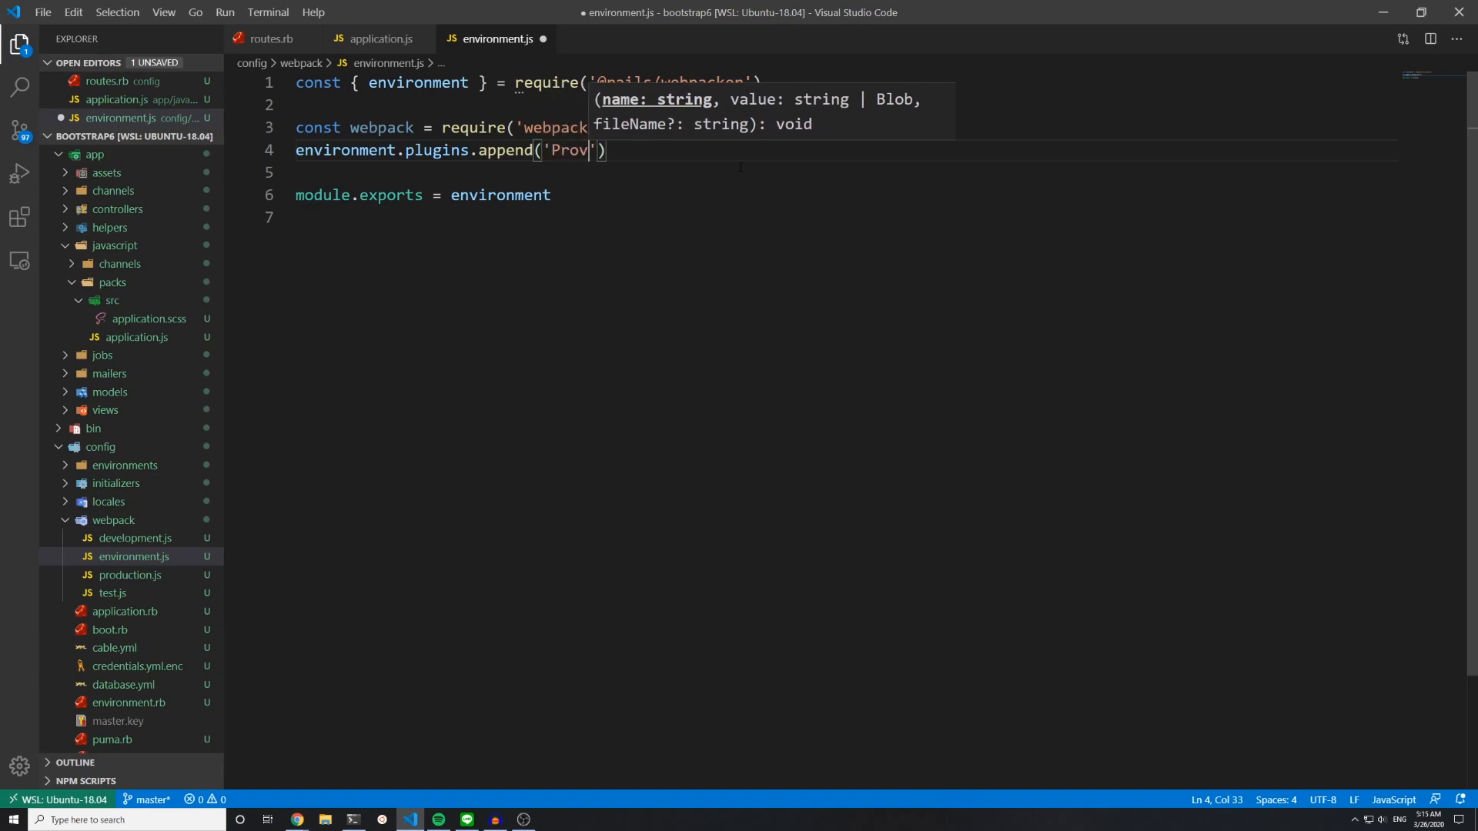
pyautogui.write("ide', ne")
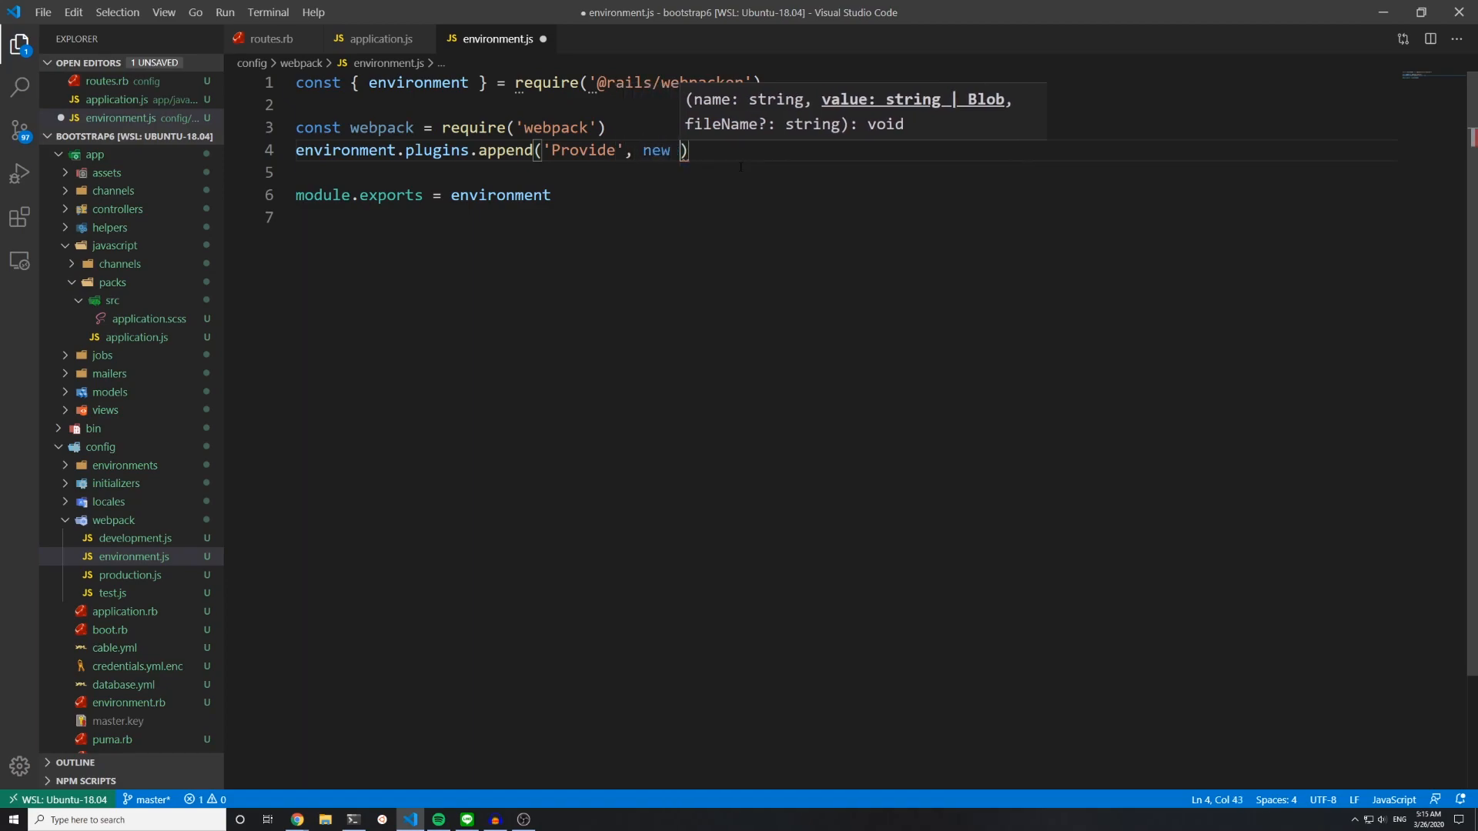
pyautogui.write('webpack.')
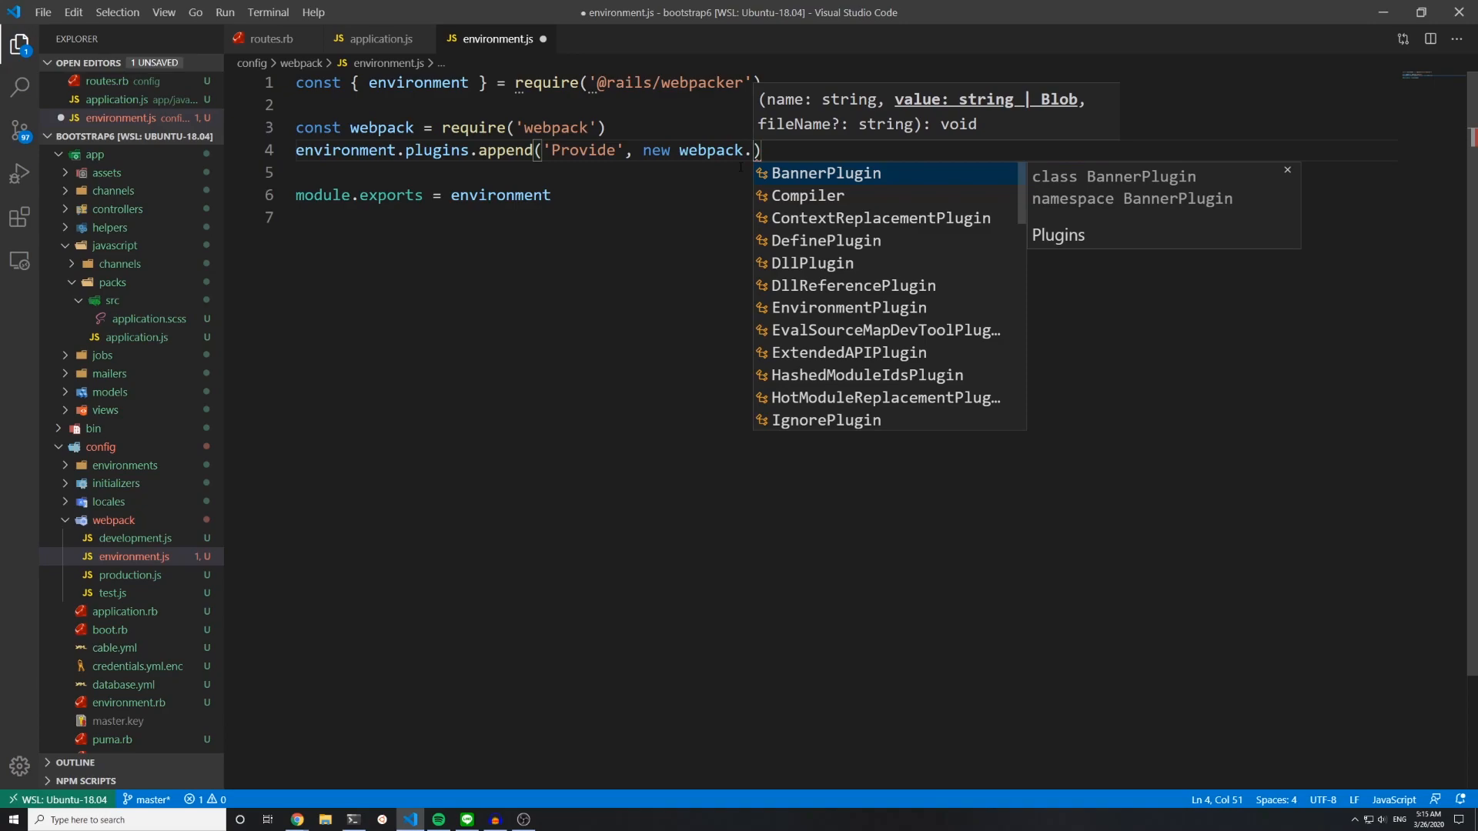
pyautogui.write('Provide')
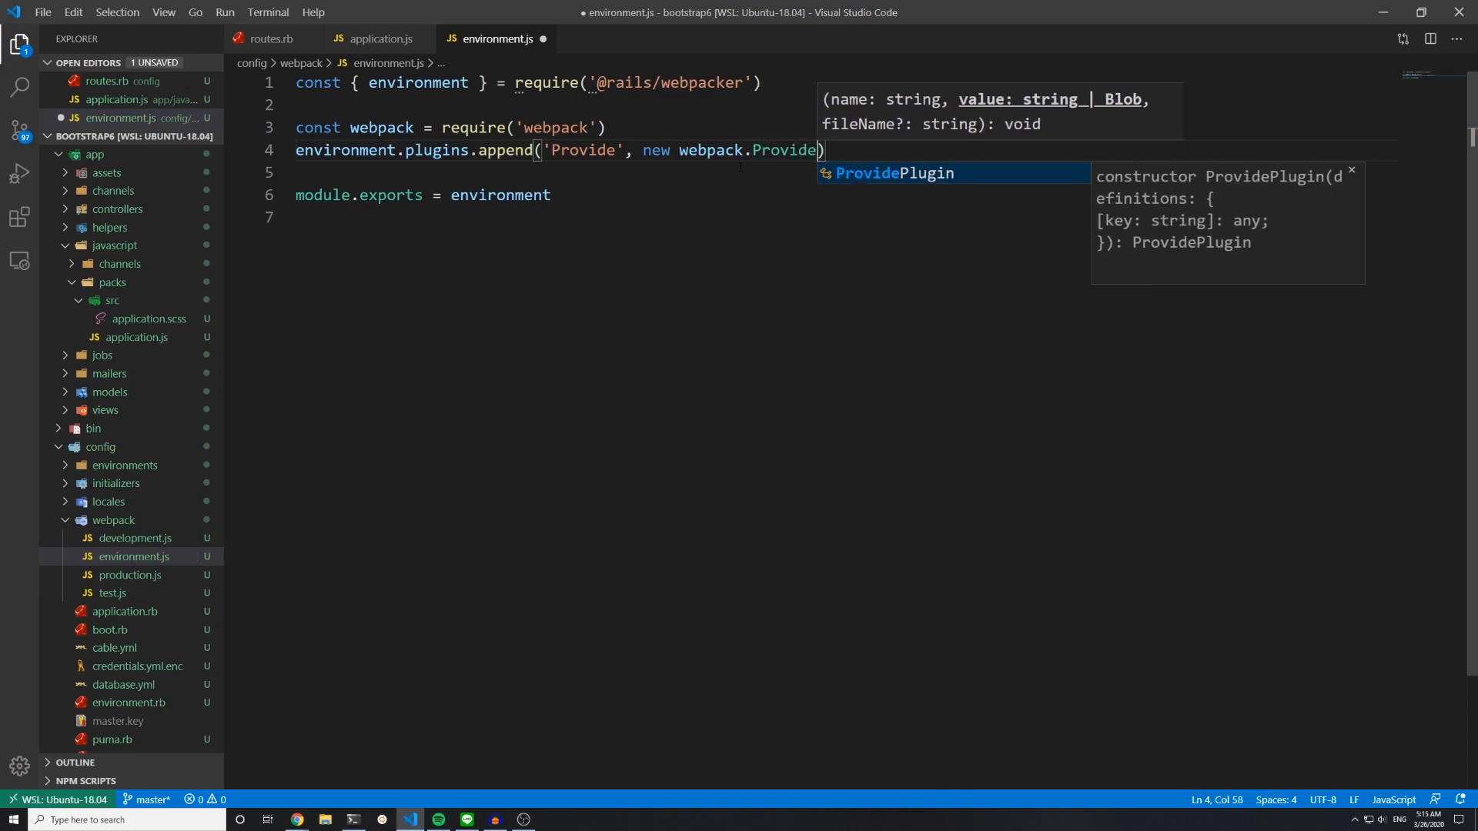
pyautogui.write('Plugin({')
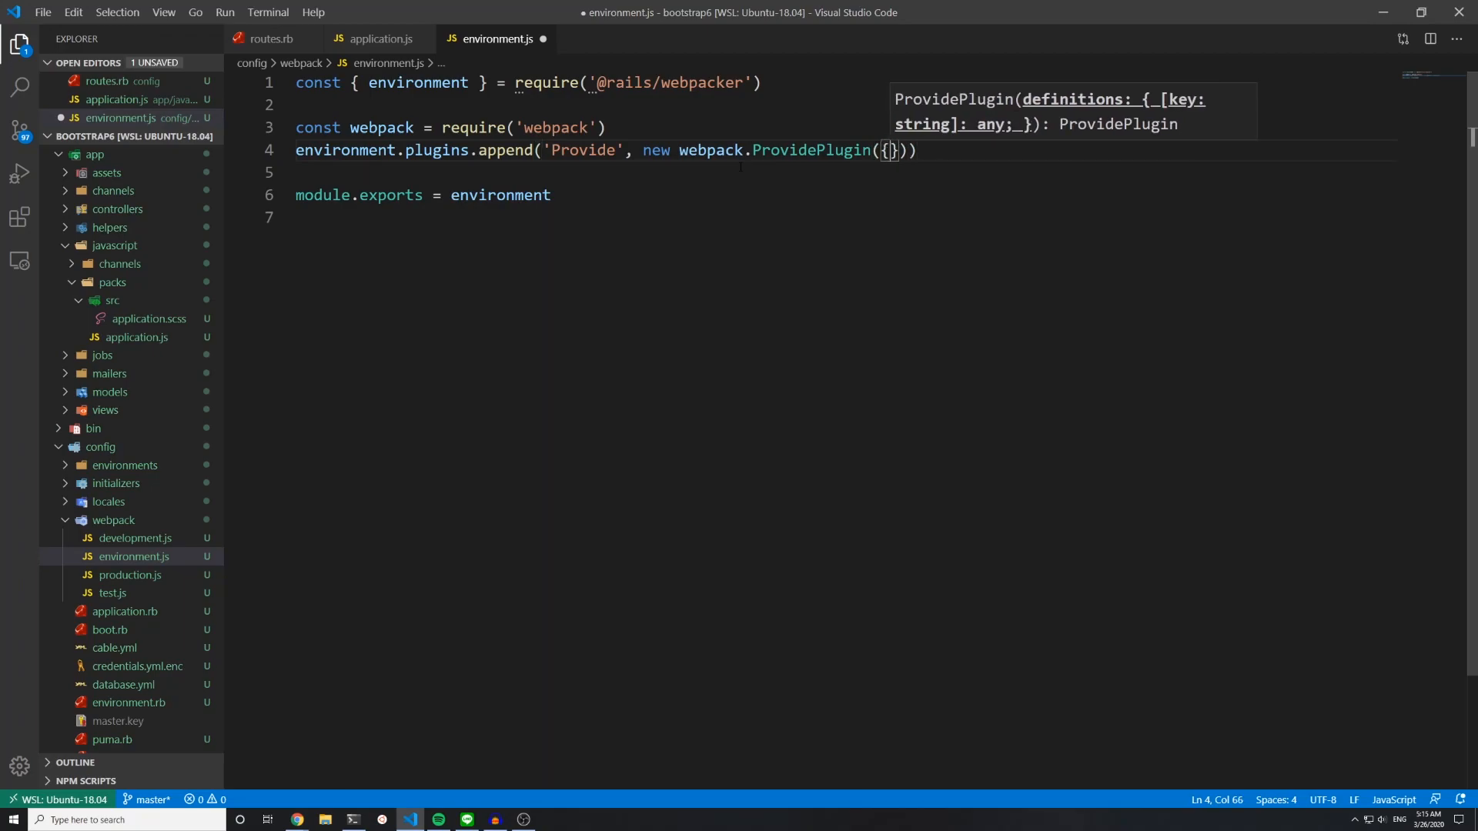
# Step: Map $ and jQuery to 'jquery' and Popper to ['popper.js', 'default'], then save
pyautogui.press('Enter')
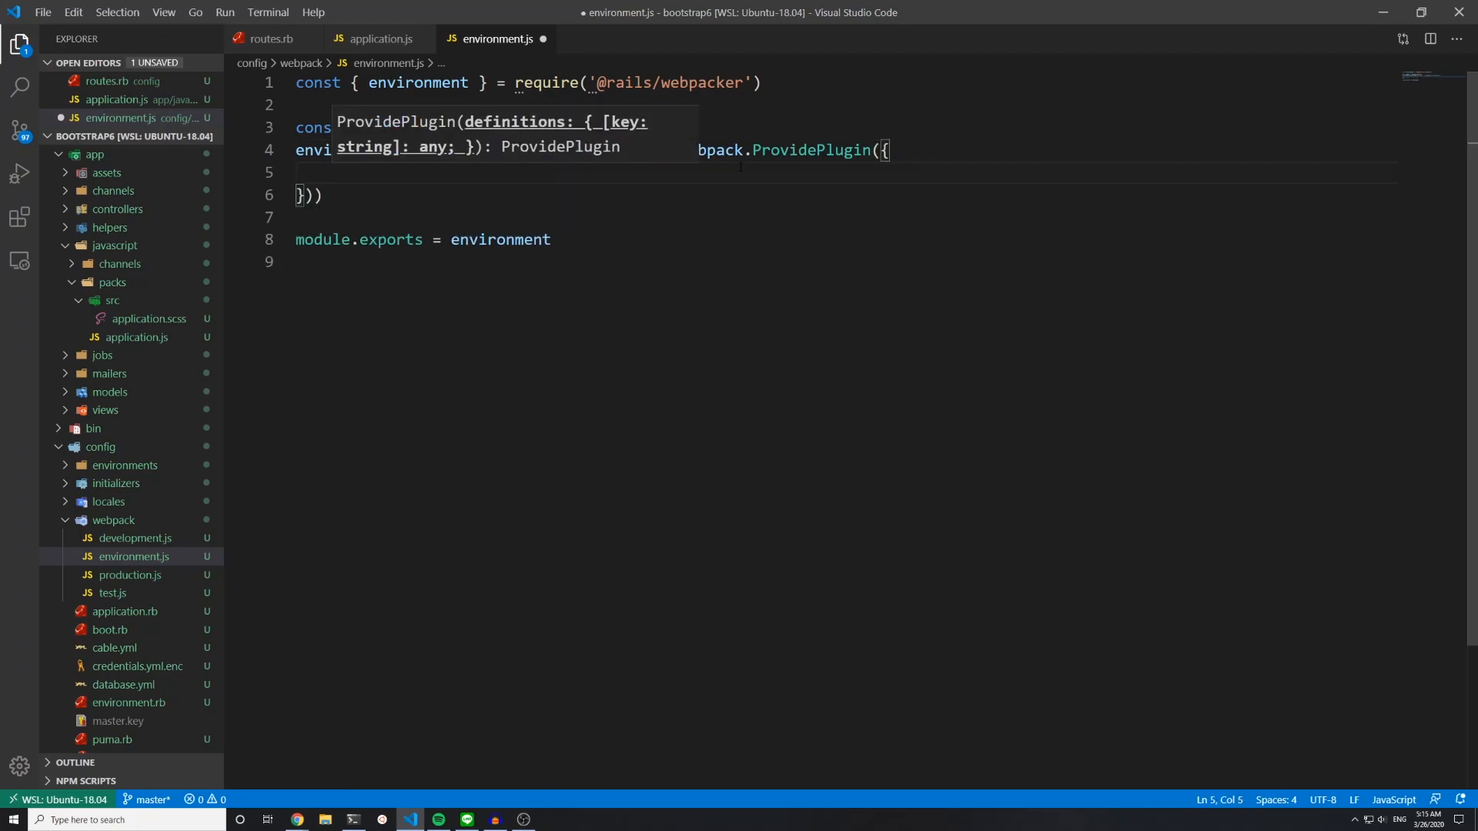
pyautogui.write('$')
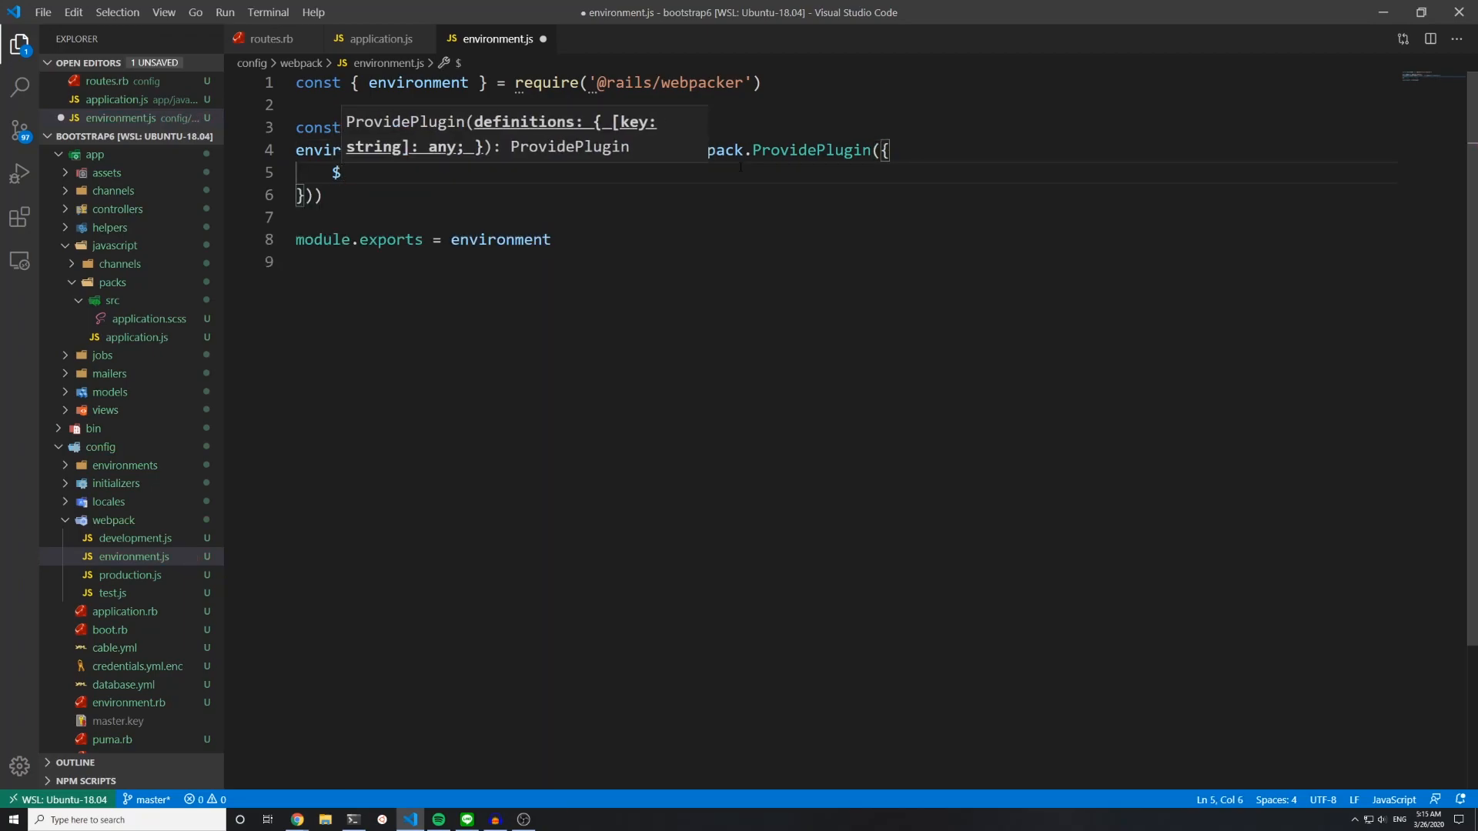
pyautogui.write(':')
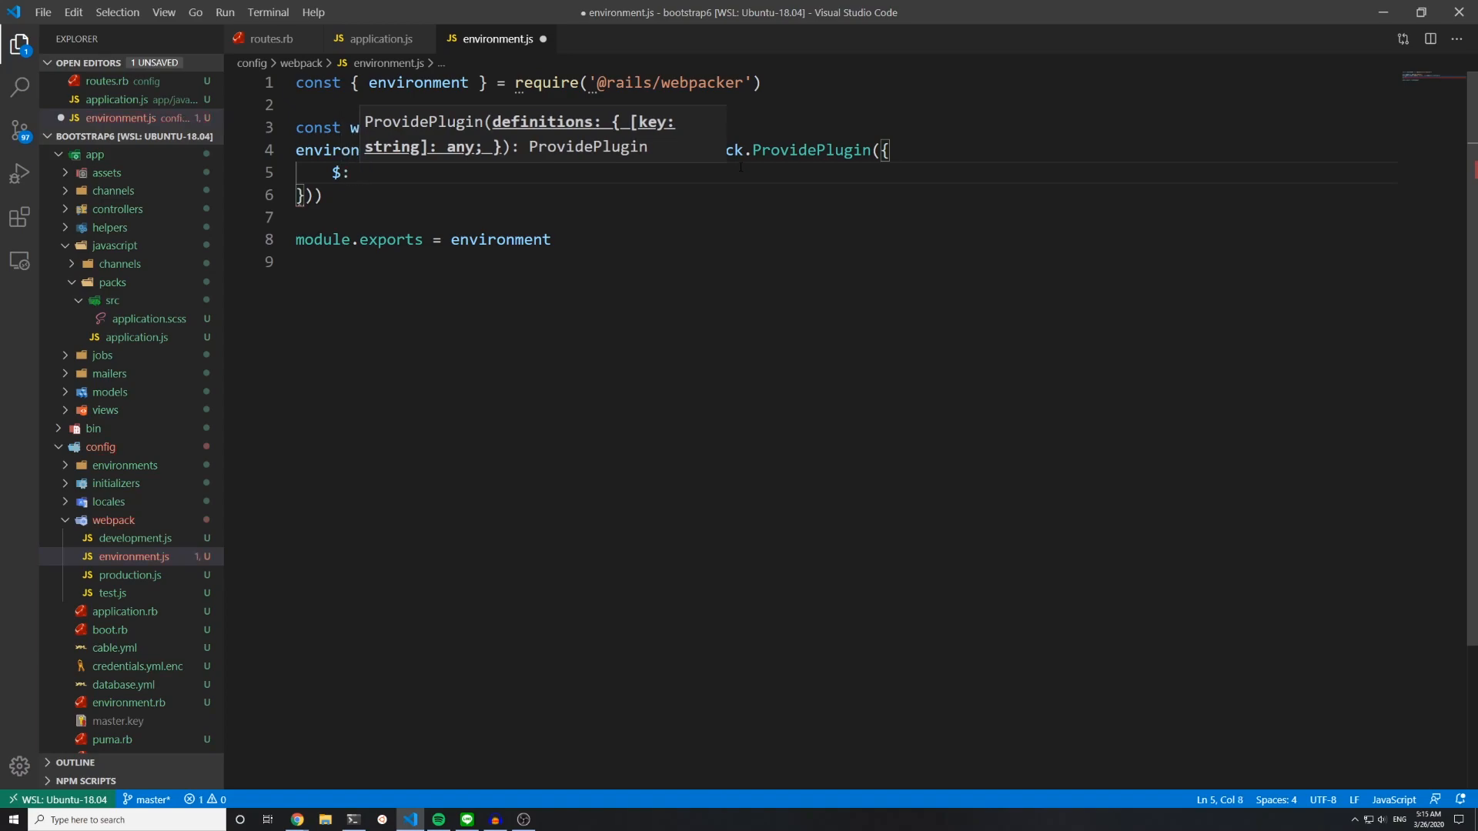
pyautogui.write("'jquer")
pyautogui.write("jQuery: '")
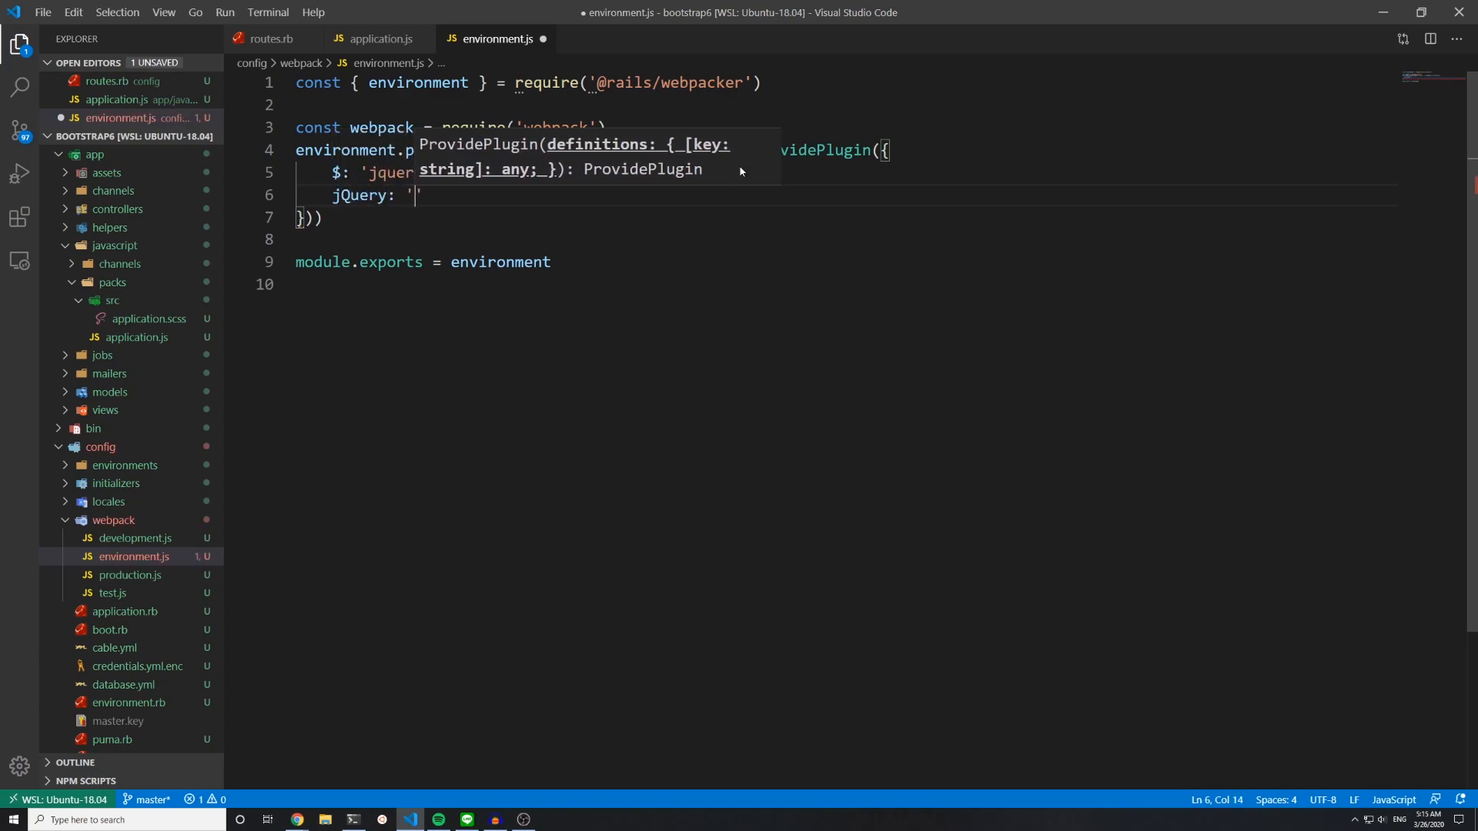
pyautogui.write("jquery'")
pyautogui.write('Popper: [')
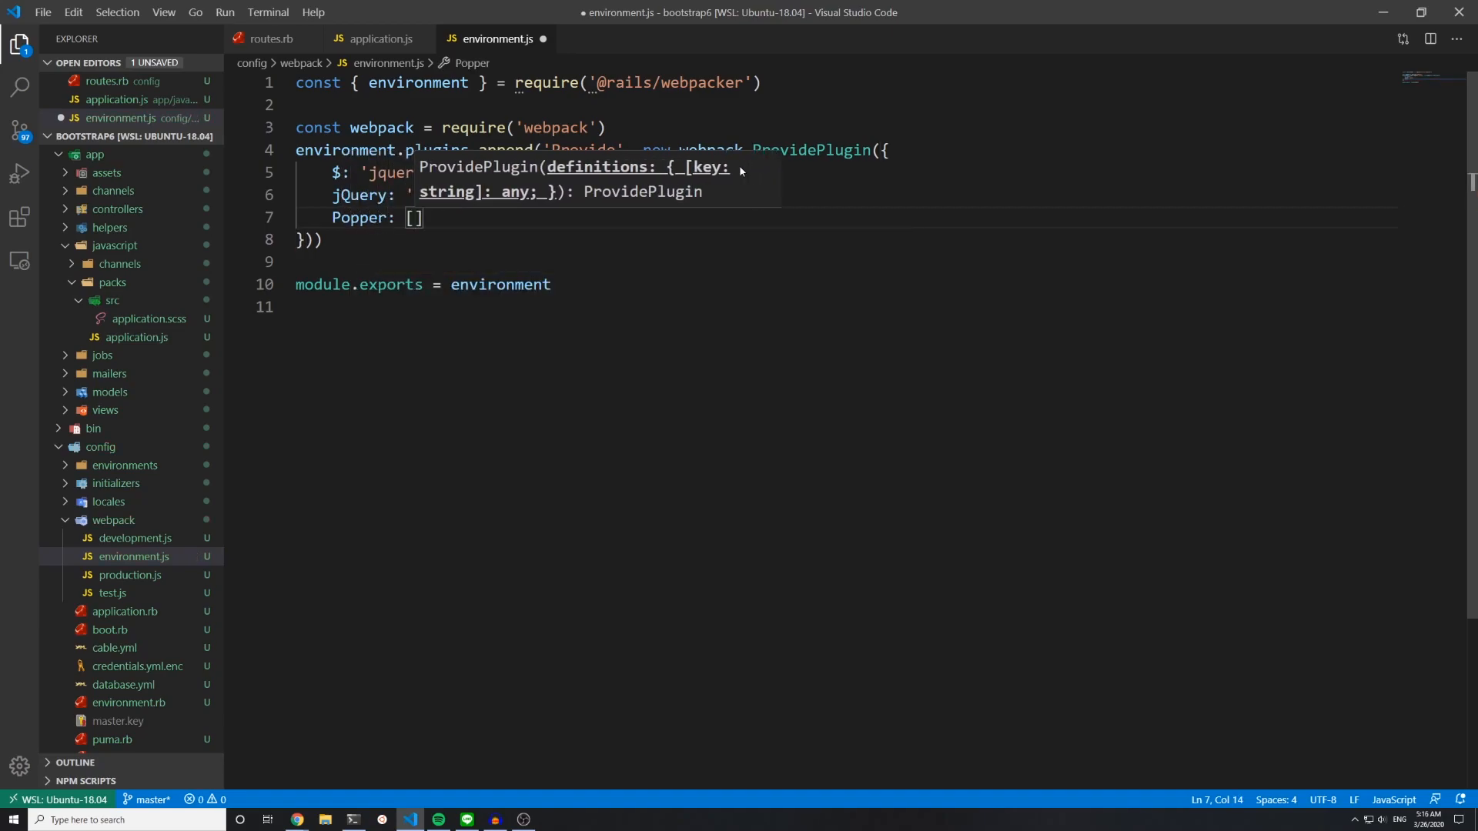
pyautogui.write("'pop'")
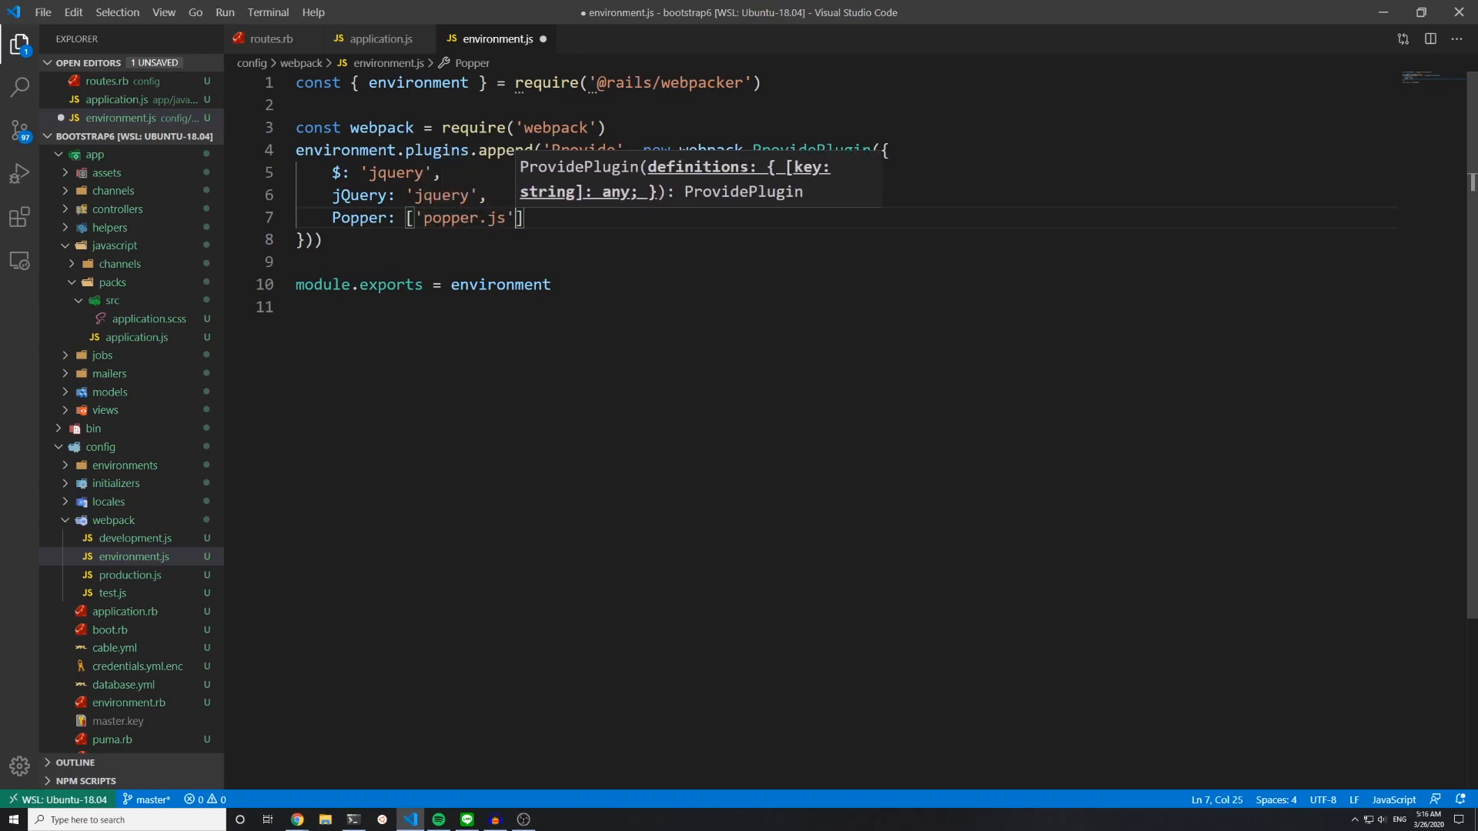
pyautogui.write(", 'defau")
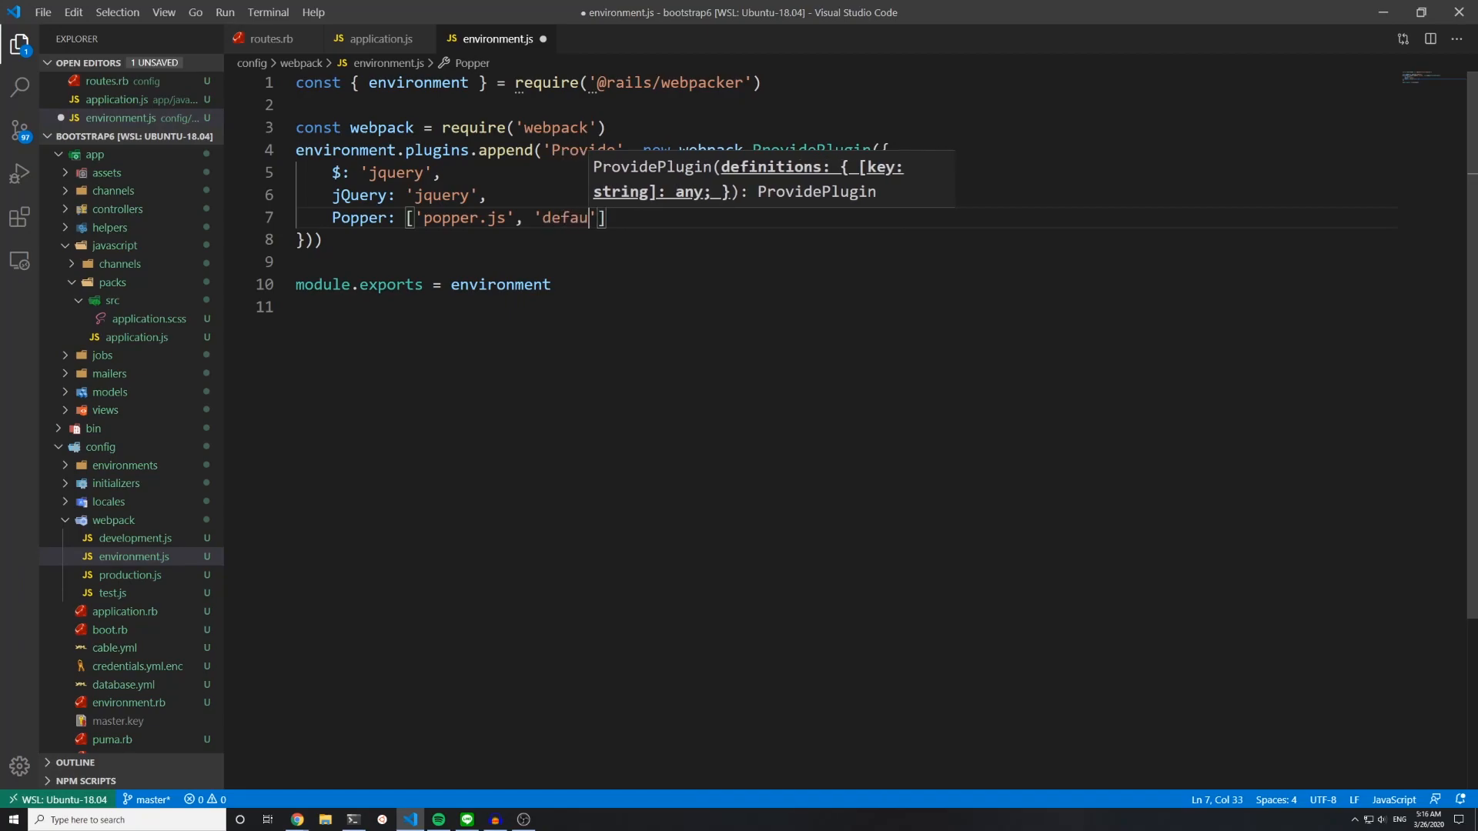
pyautogui.write('lt')
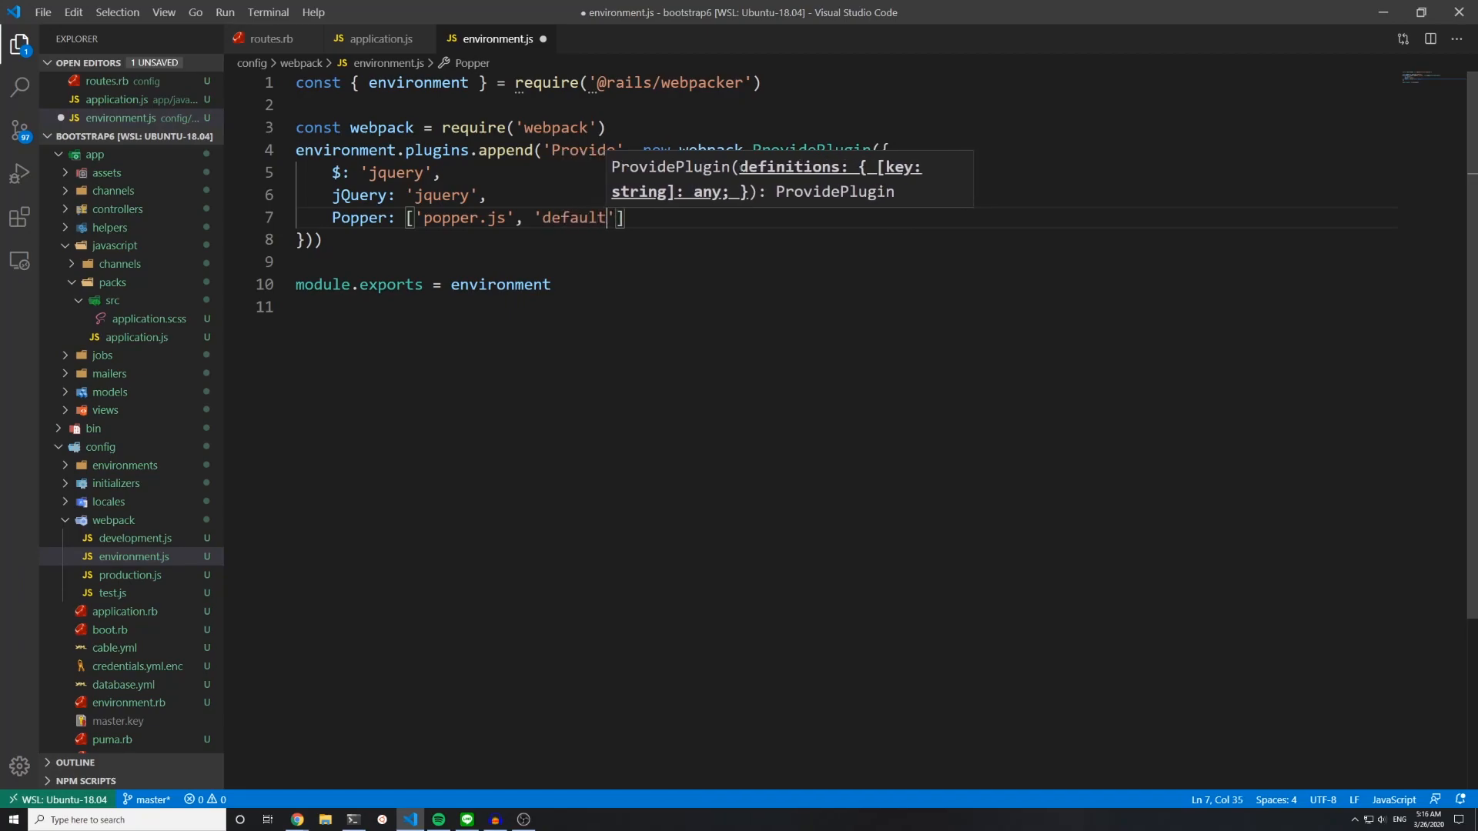
pyautogui.press('ctrl+s')
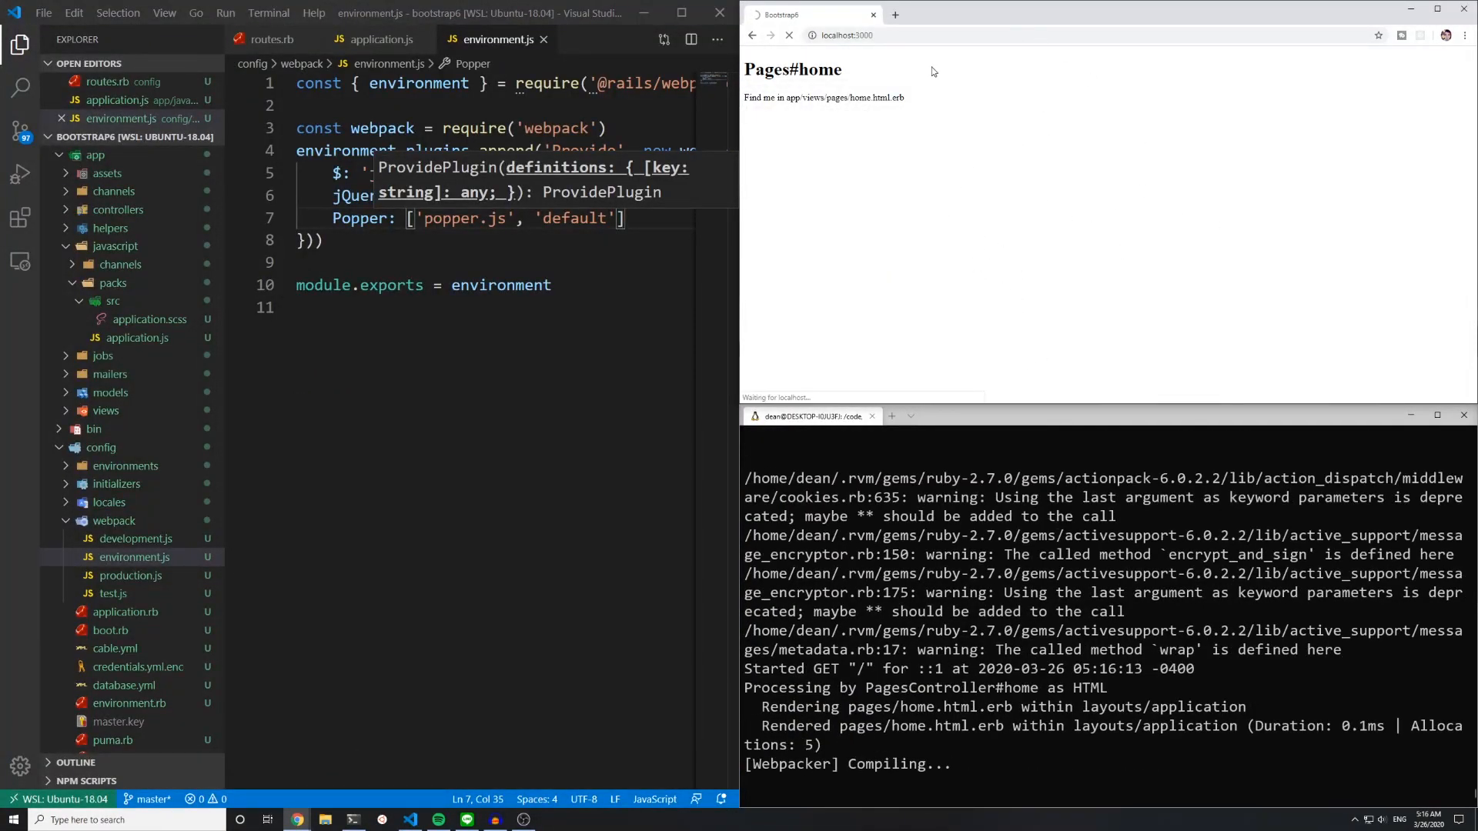
pyautogui.moveTo(949, 124)
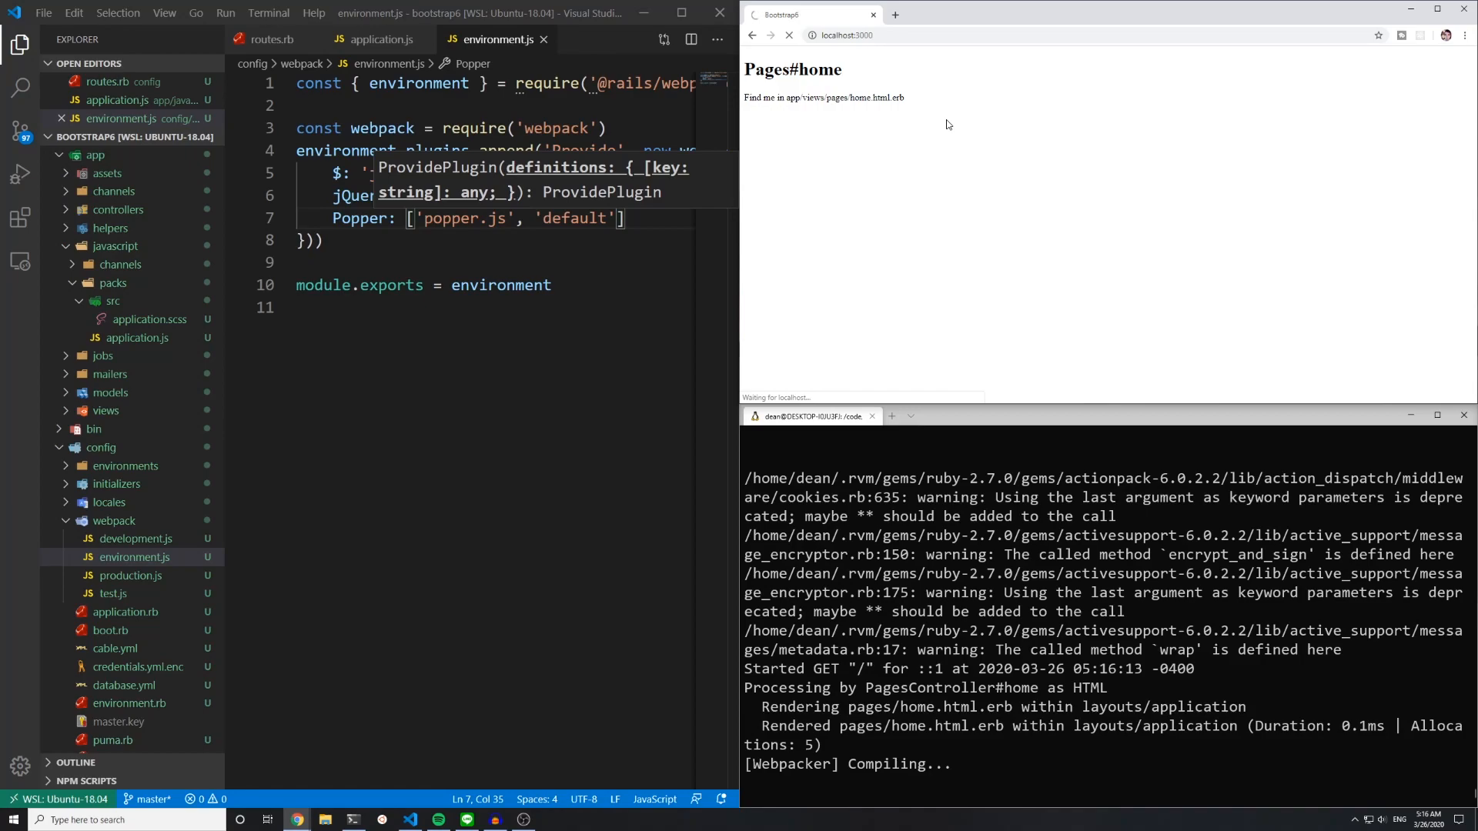
# Step: Search 'bootstrap 4 documentation' in a new Chrome tab and open the Bootstrap docs result
pyautogui.click(895, 14)
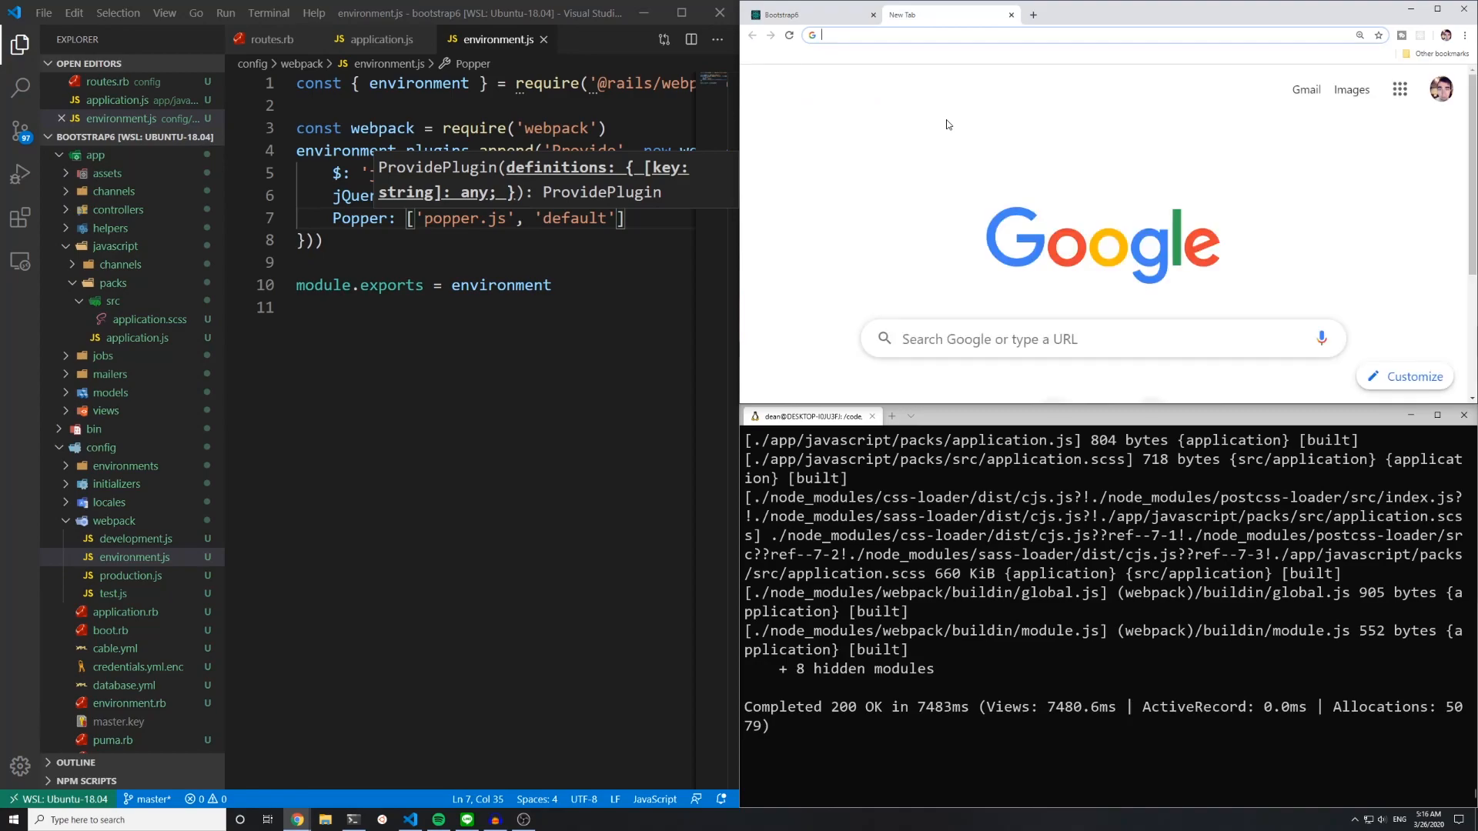
pyautogui.write('bootstrap 4 documentation')
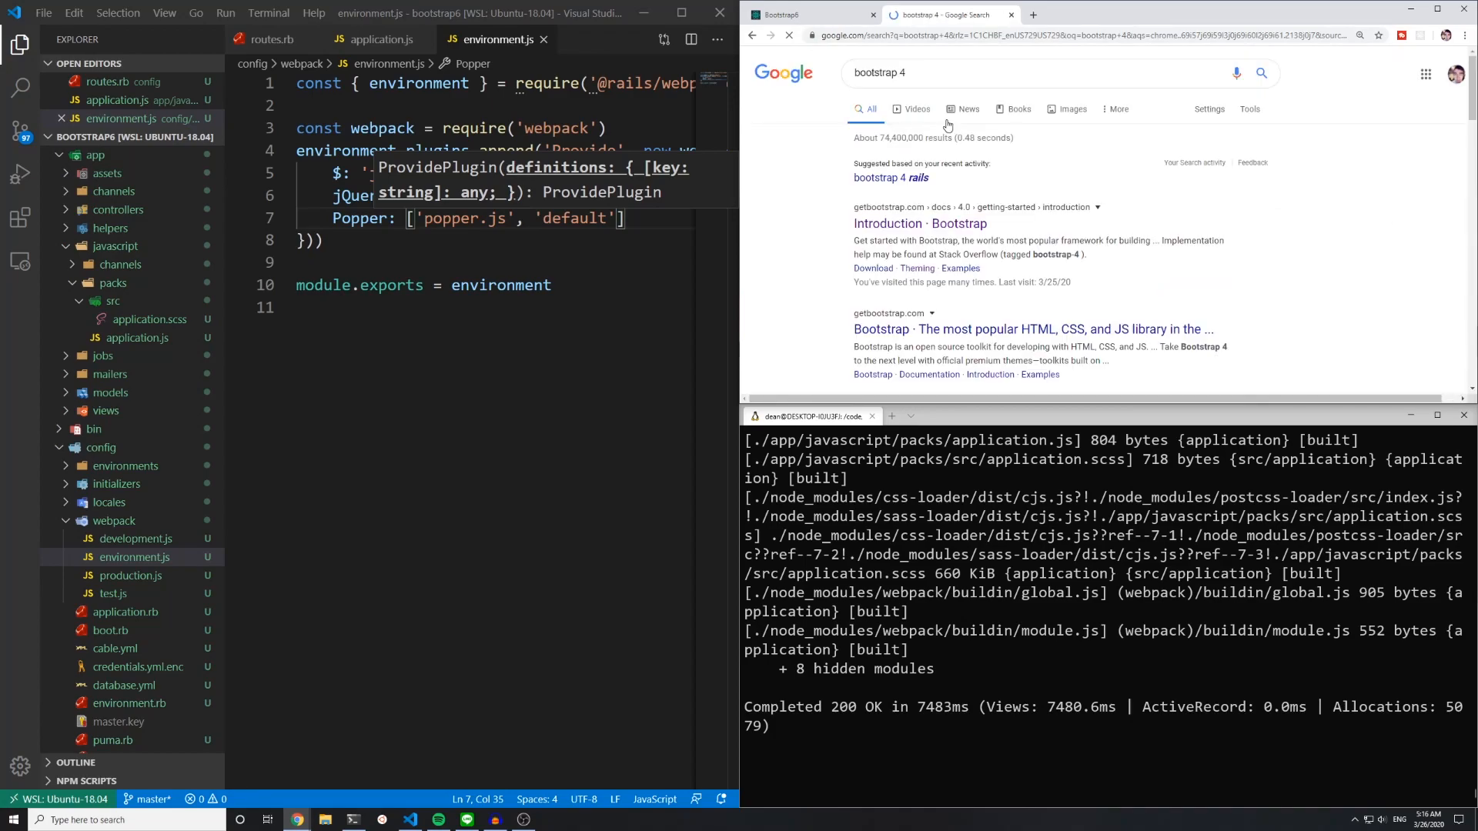
pyautogui.click(951, 72)
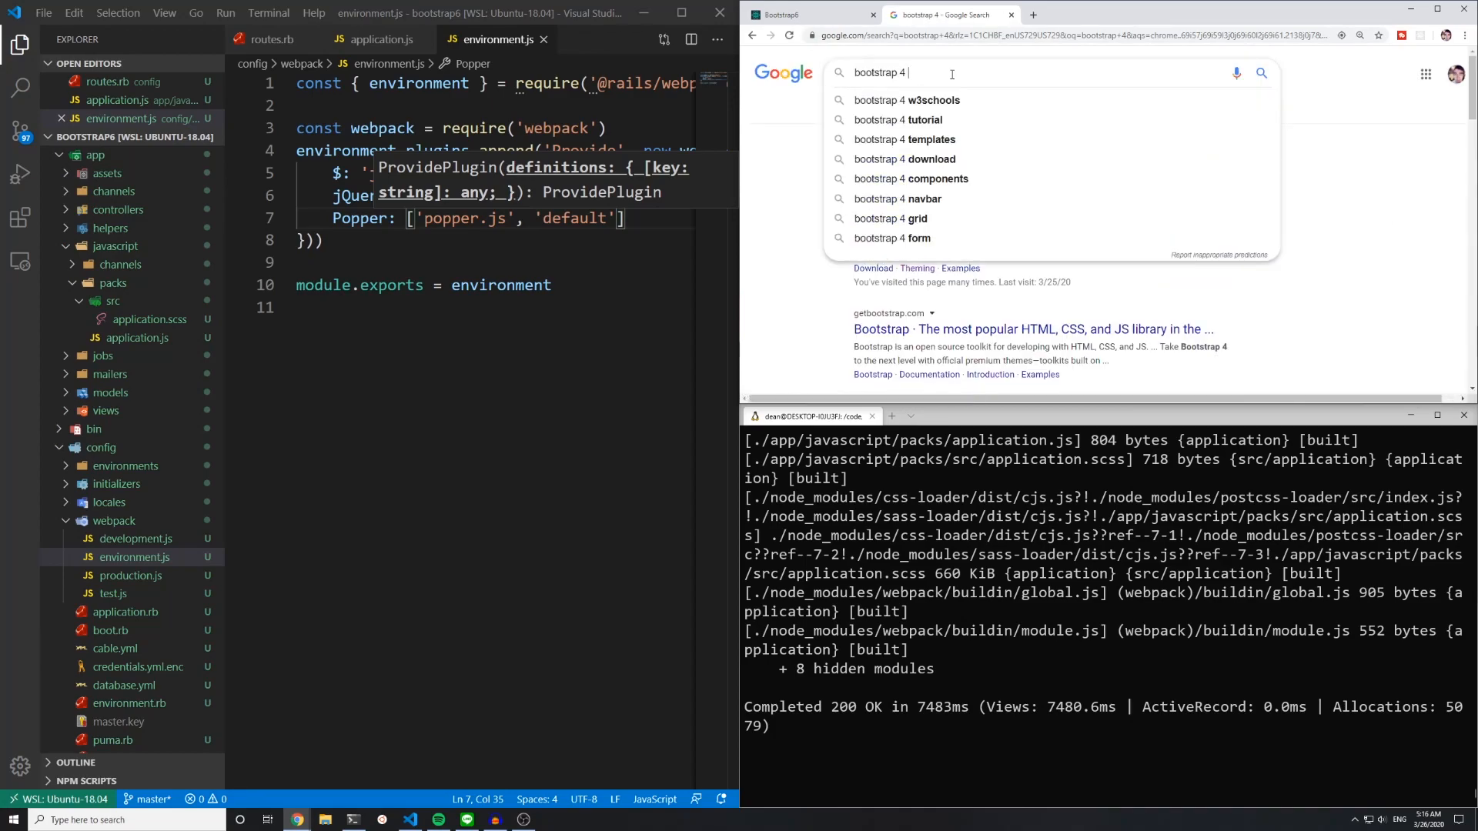
pyautogui.write('bootstrap 4 documentation')
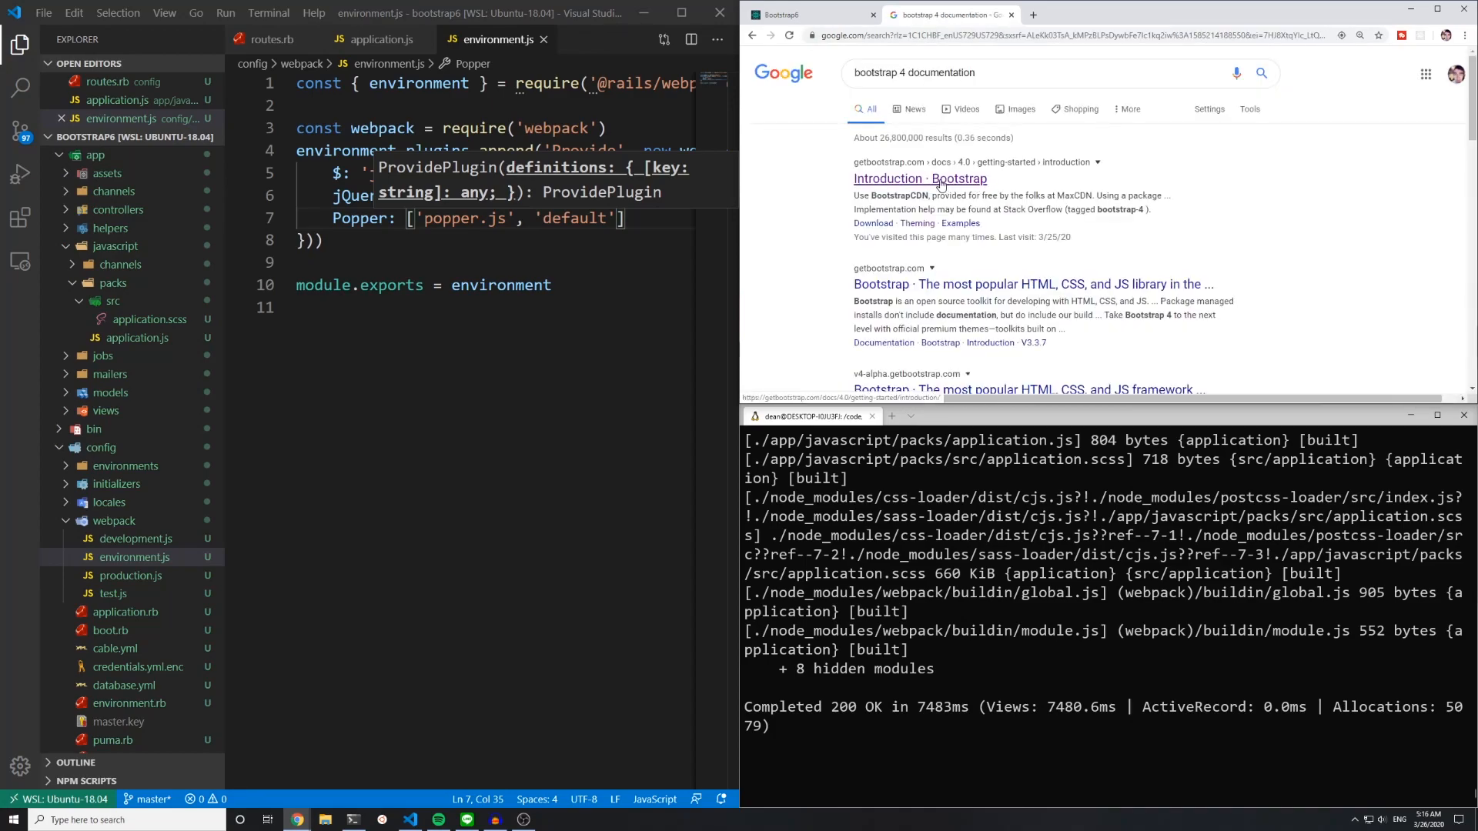
pyautogui.moveTo(950, 178)
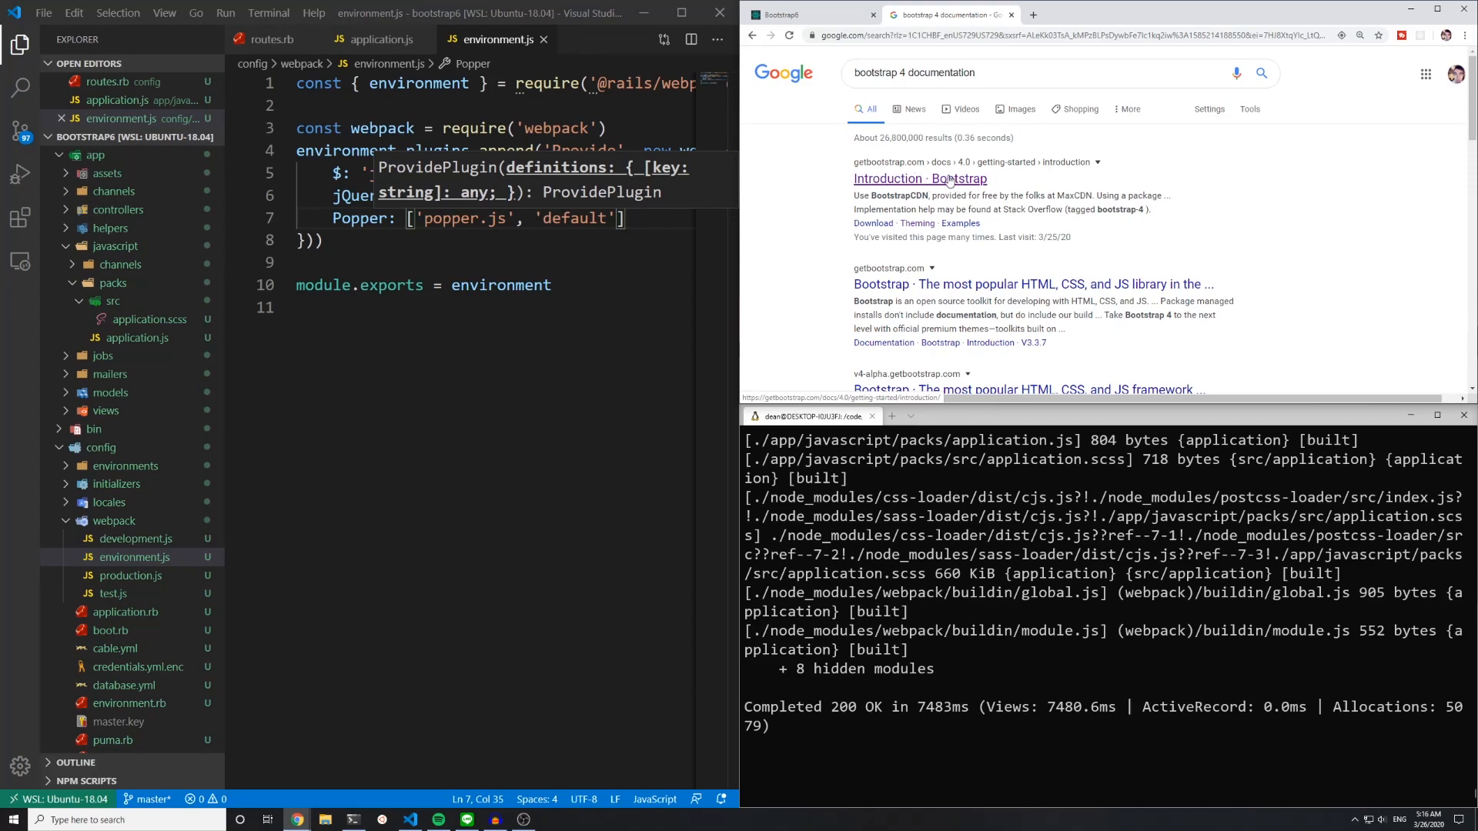
pyautogui.click(887, 178)
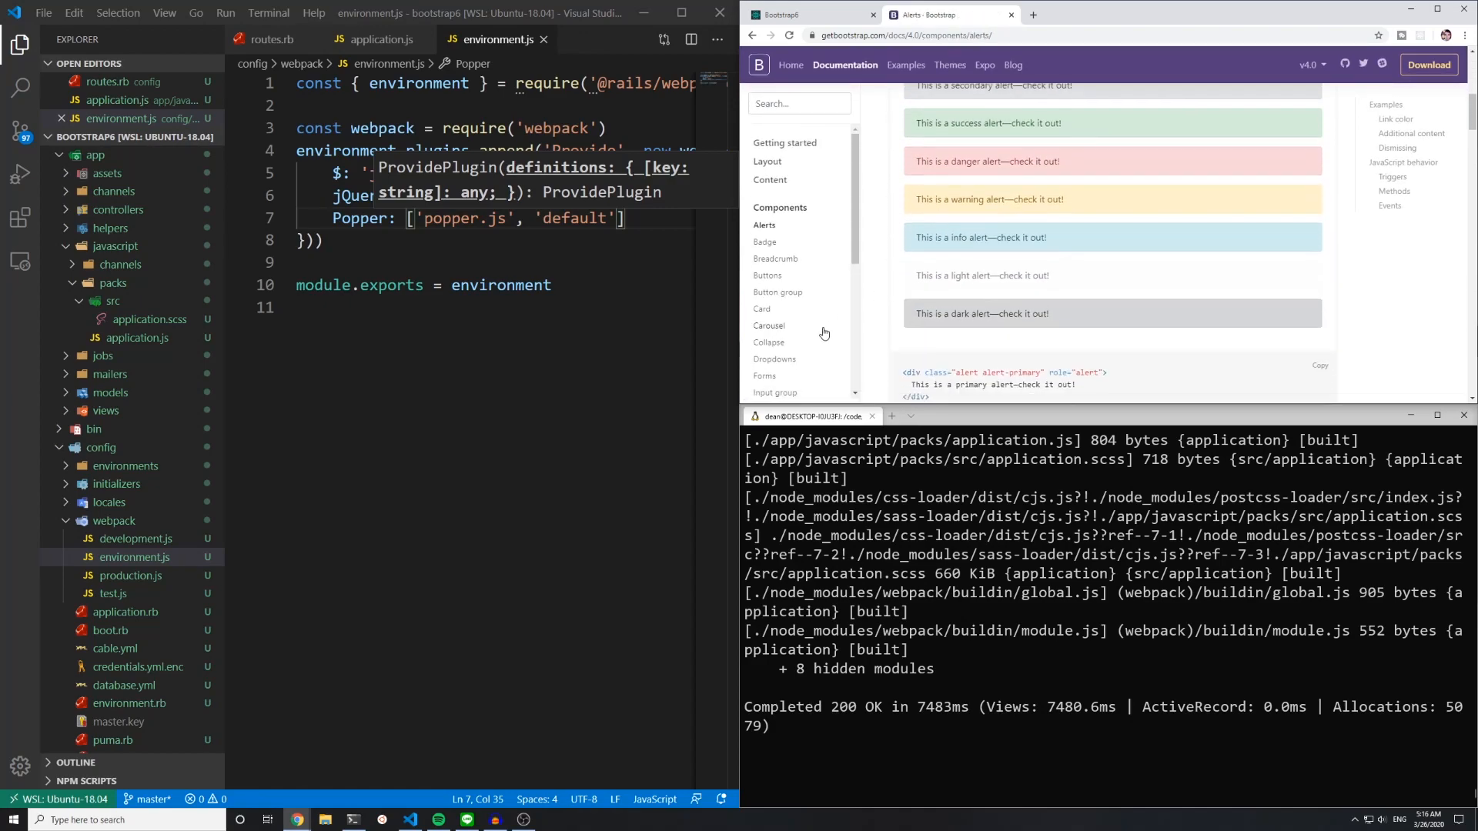
# Step: Scroll the docs sidebar and open the Navbar component page
pyautogui.scroll(-3)
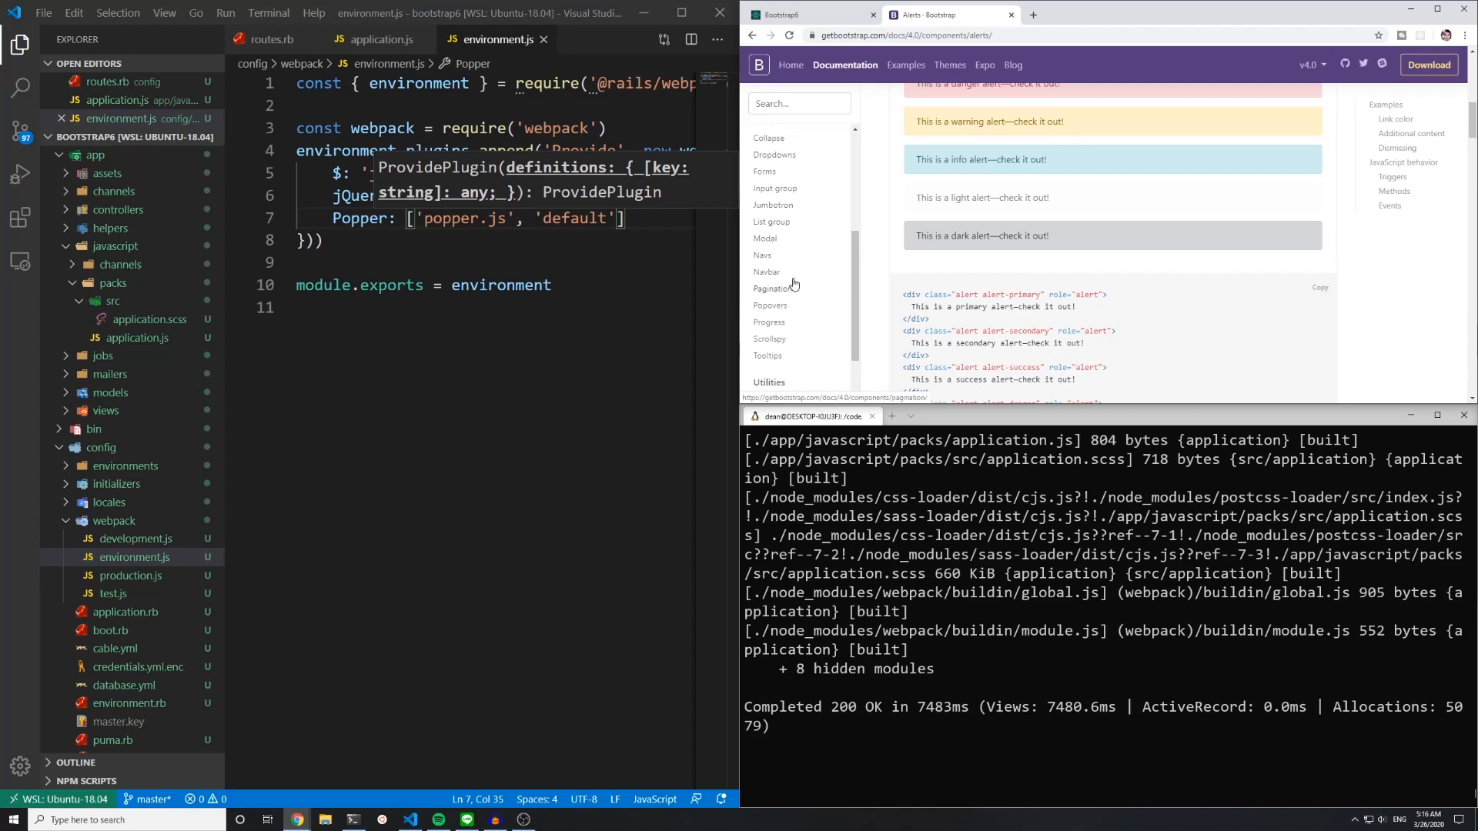
pyautogui.click(766, 271)
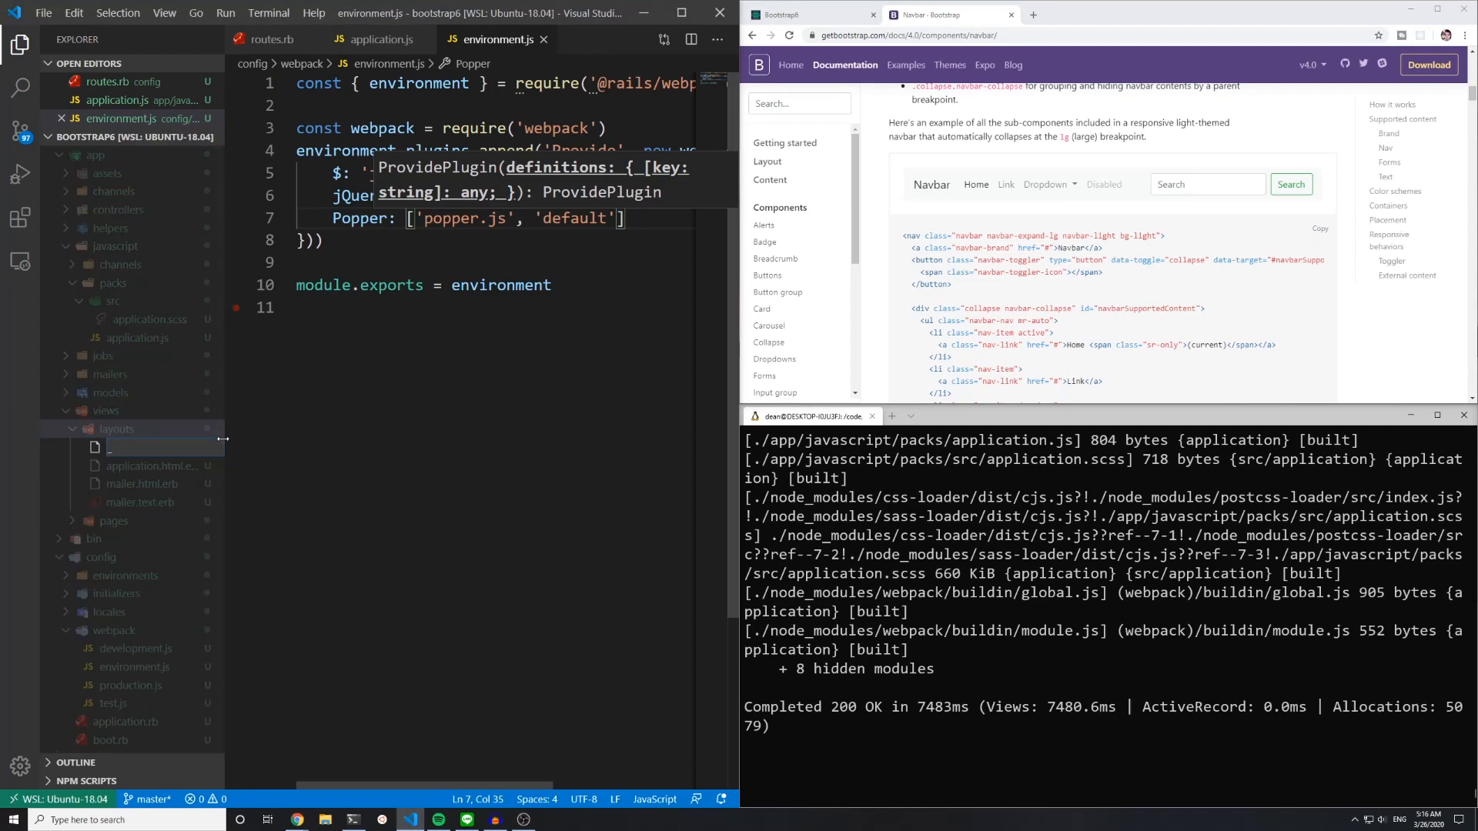
# Step: Name the partial _navbar.html.erb, renaming the Home link to Root Path and the brand to 'Deanin'
pyautogui.write('_navbar.html.erb')
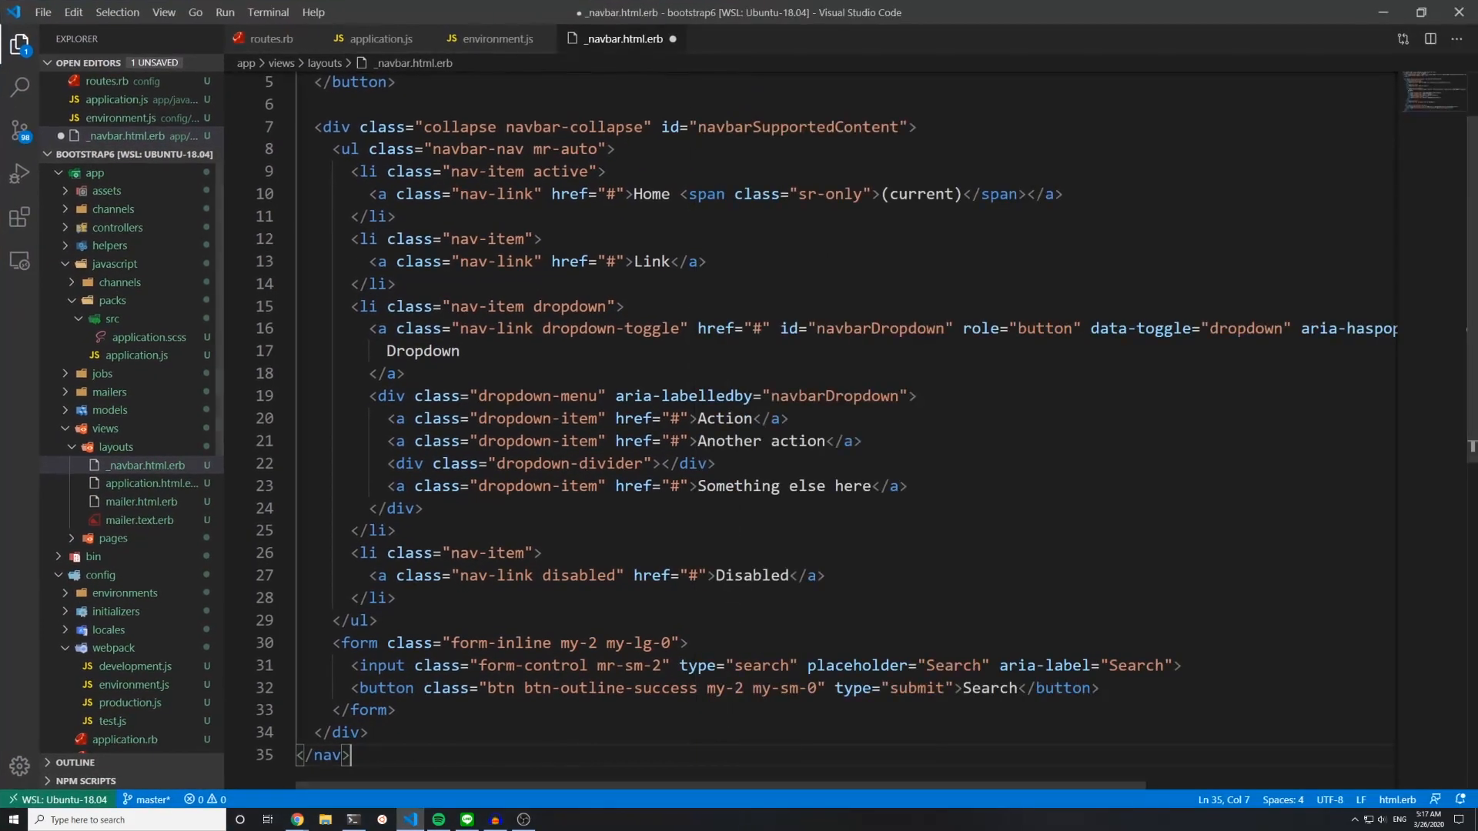
pyautogui.doubleClick(652, 194)
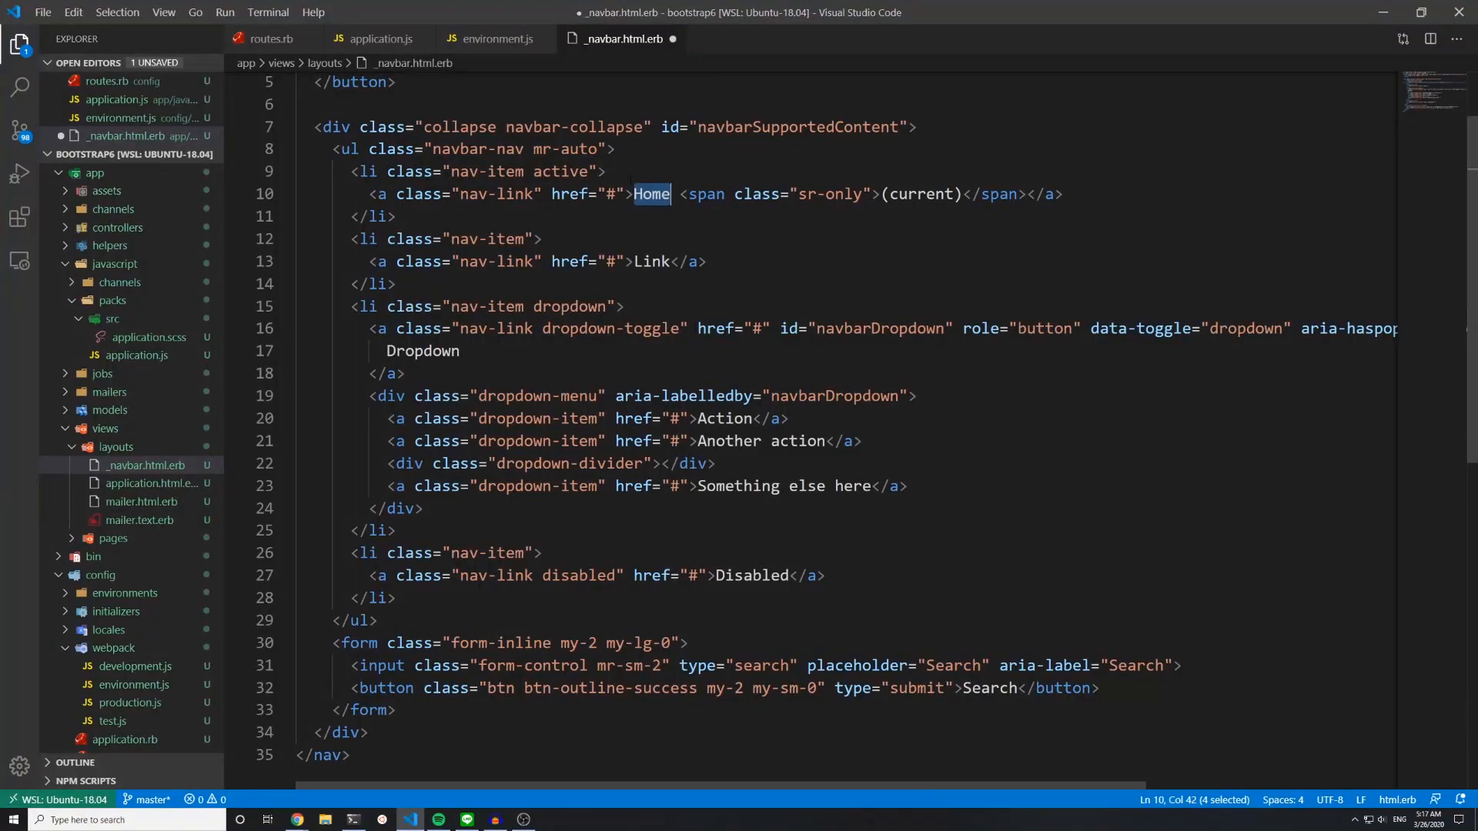
pyautogui.write('Root Path')
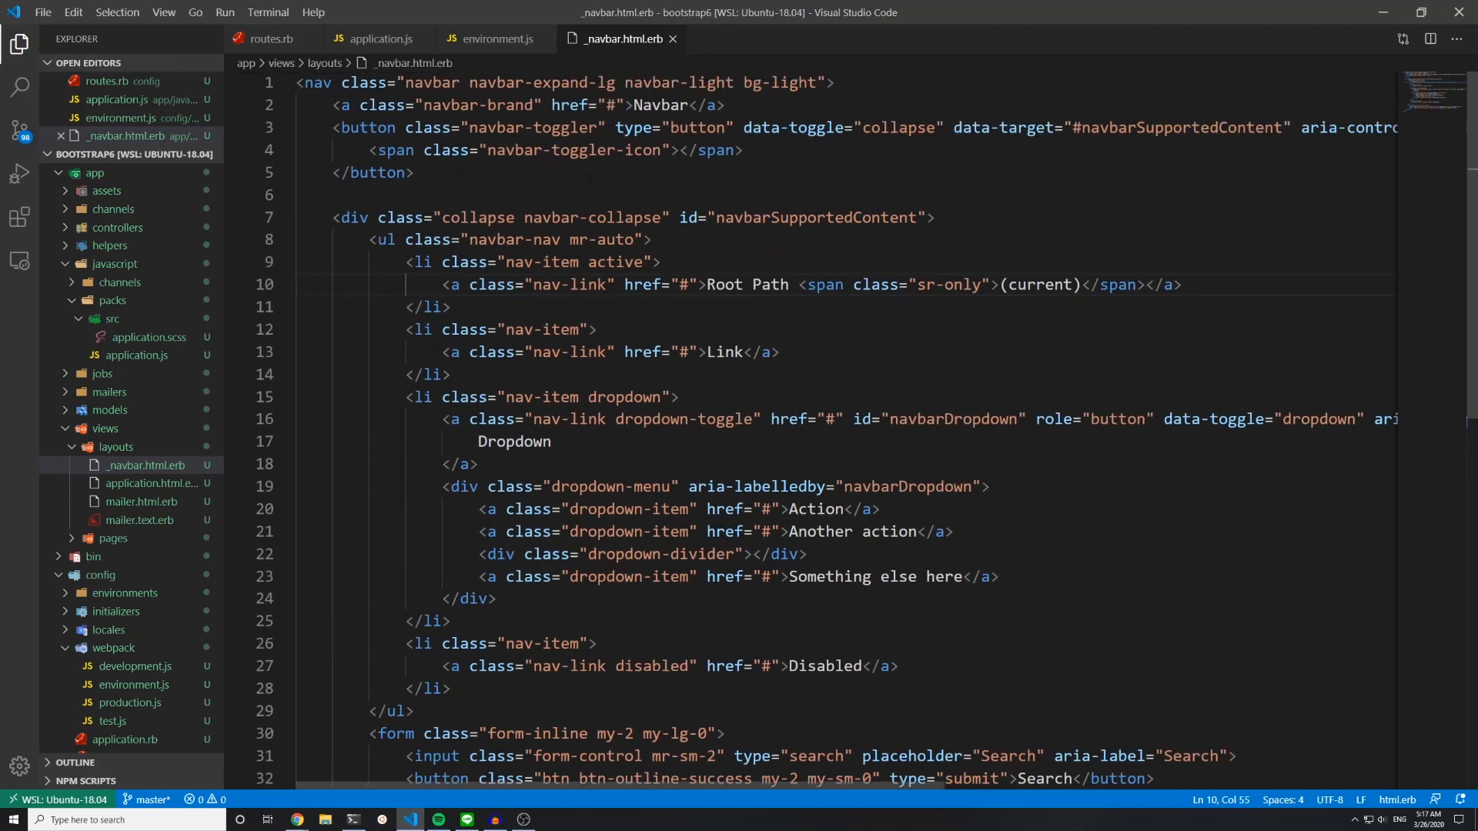
pyautogui.doubleClick(659, 105)
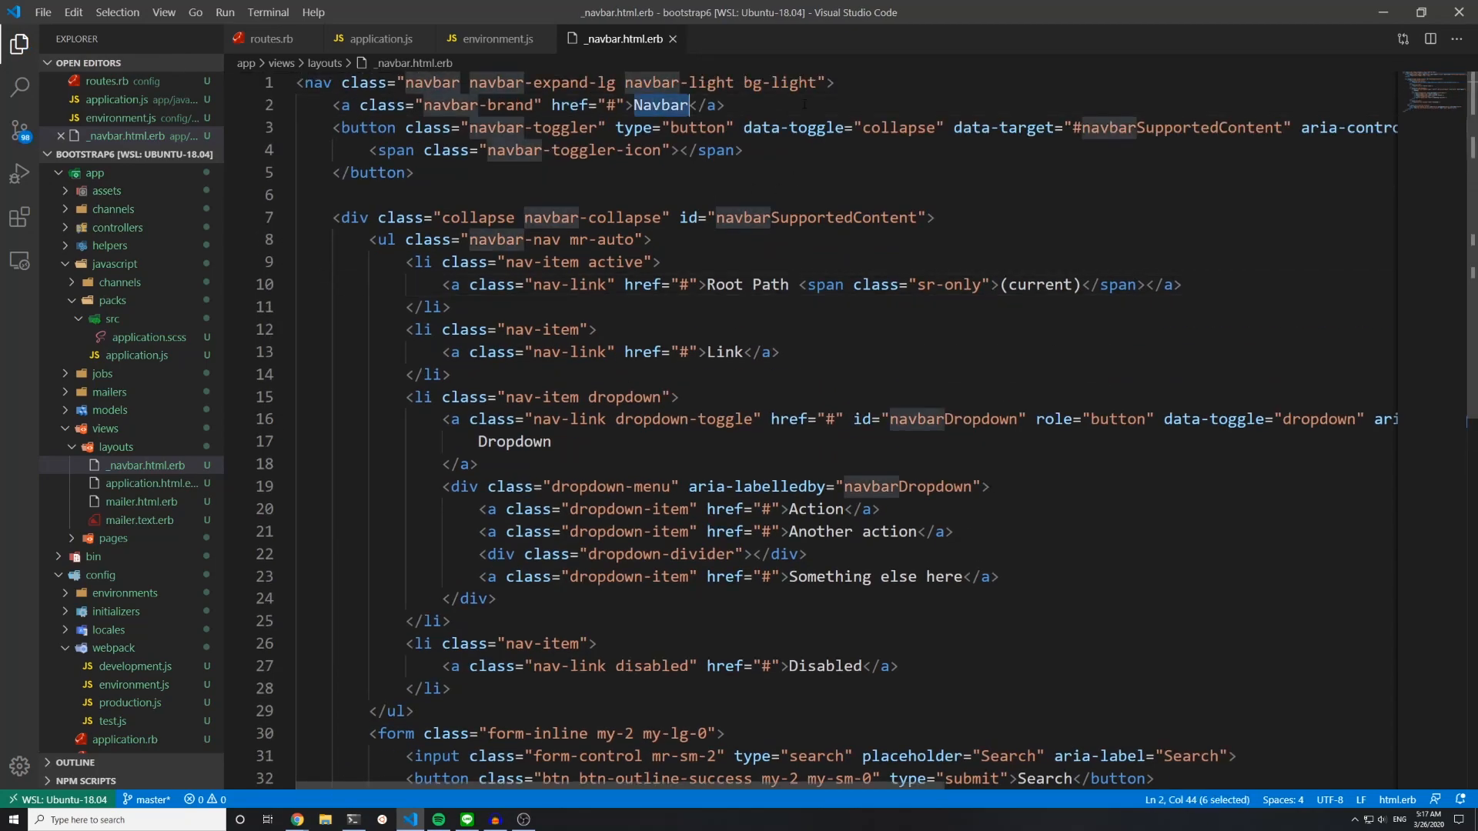
pyautogui.write('D')
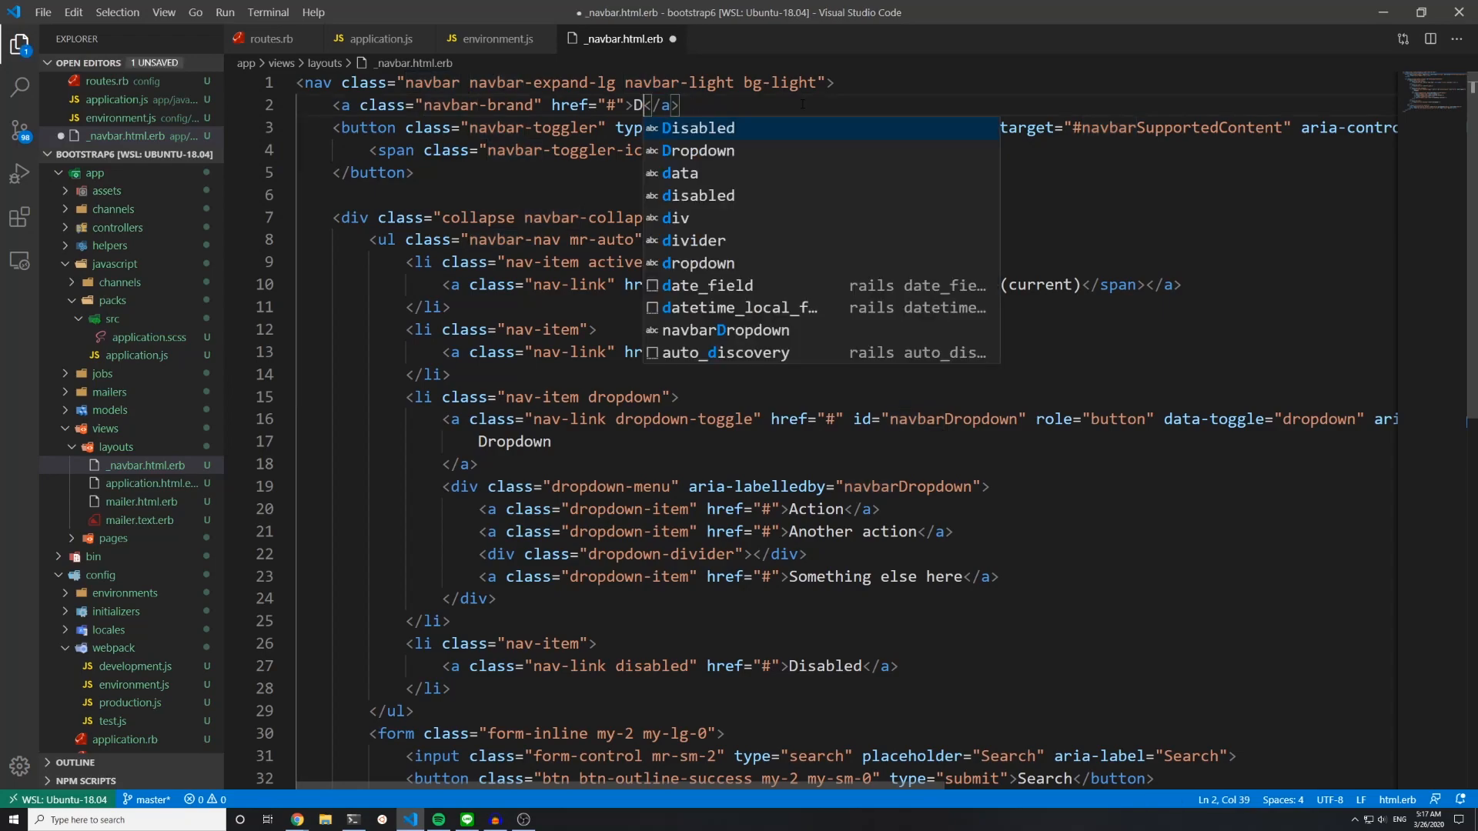
pyautogui.write('eanin')
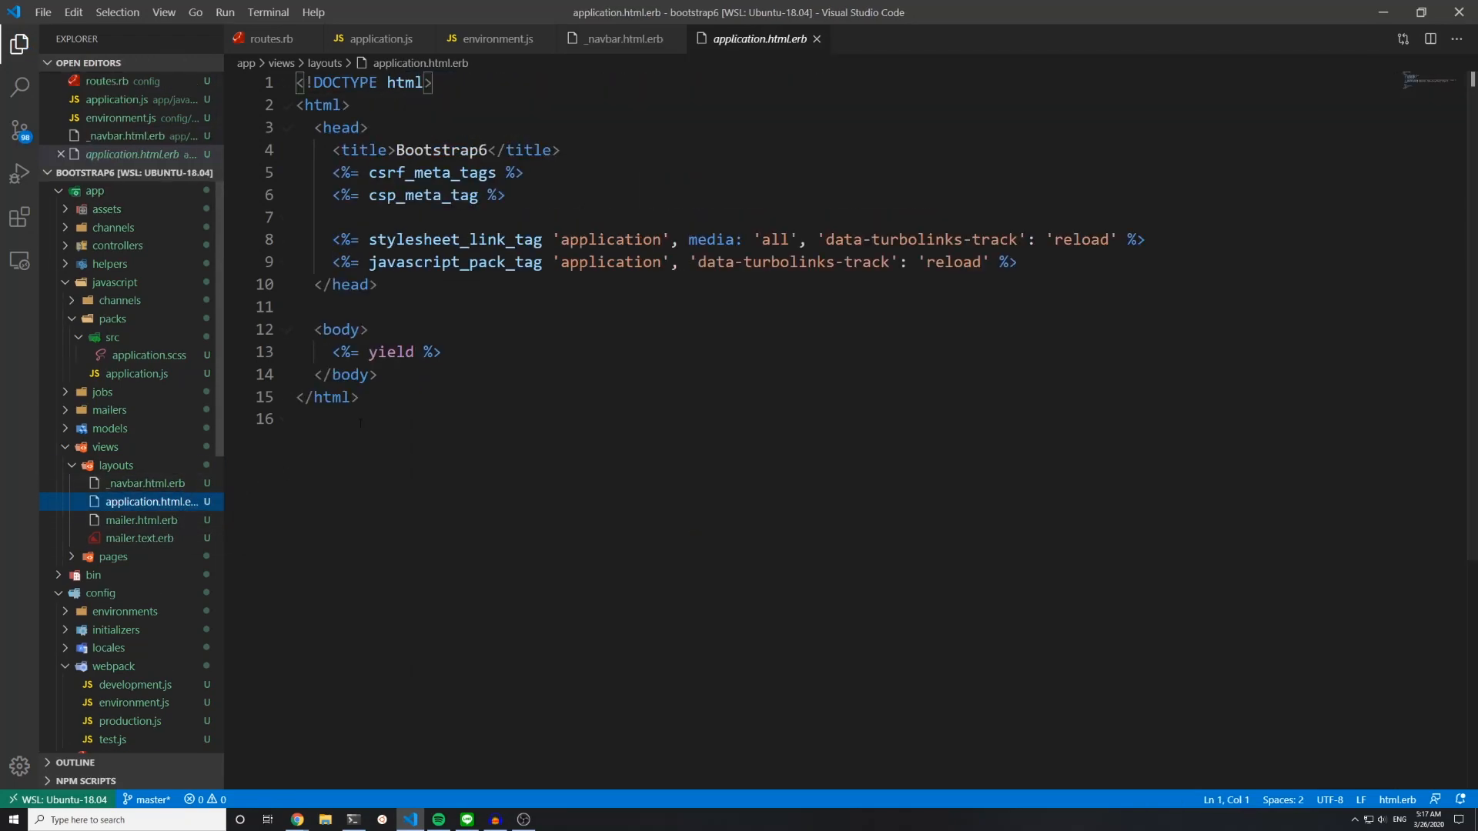
# Step: Add <%= render 'layouts/navbar' %> above yield in application.html.erb
pyautogui.write('<>')
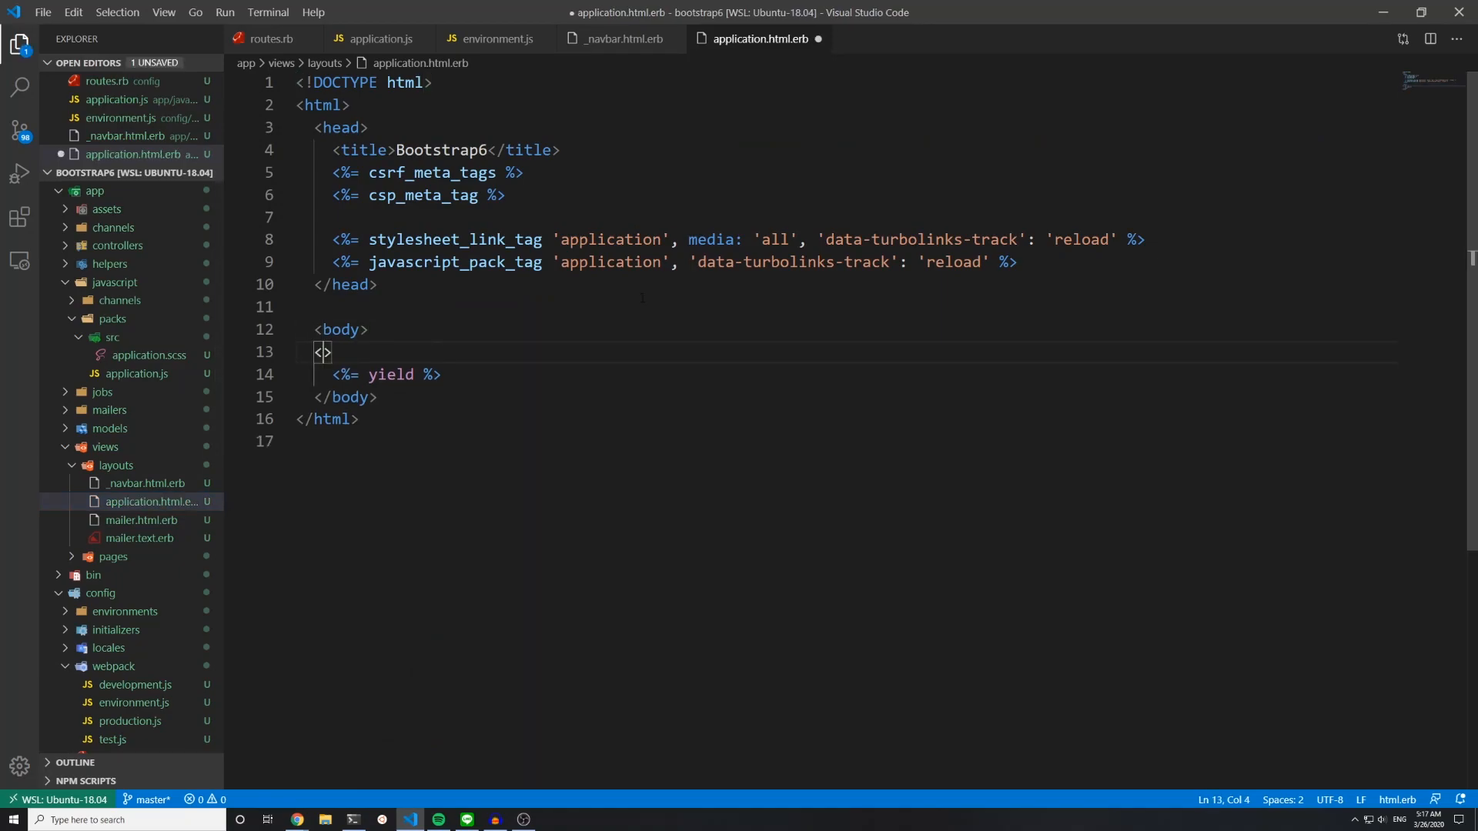
pyautogui.write('%=%')
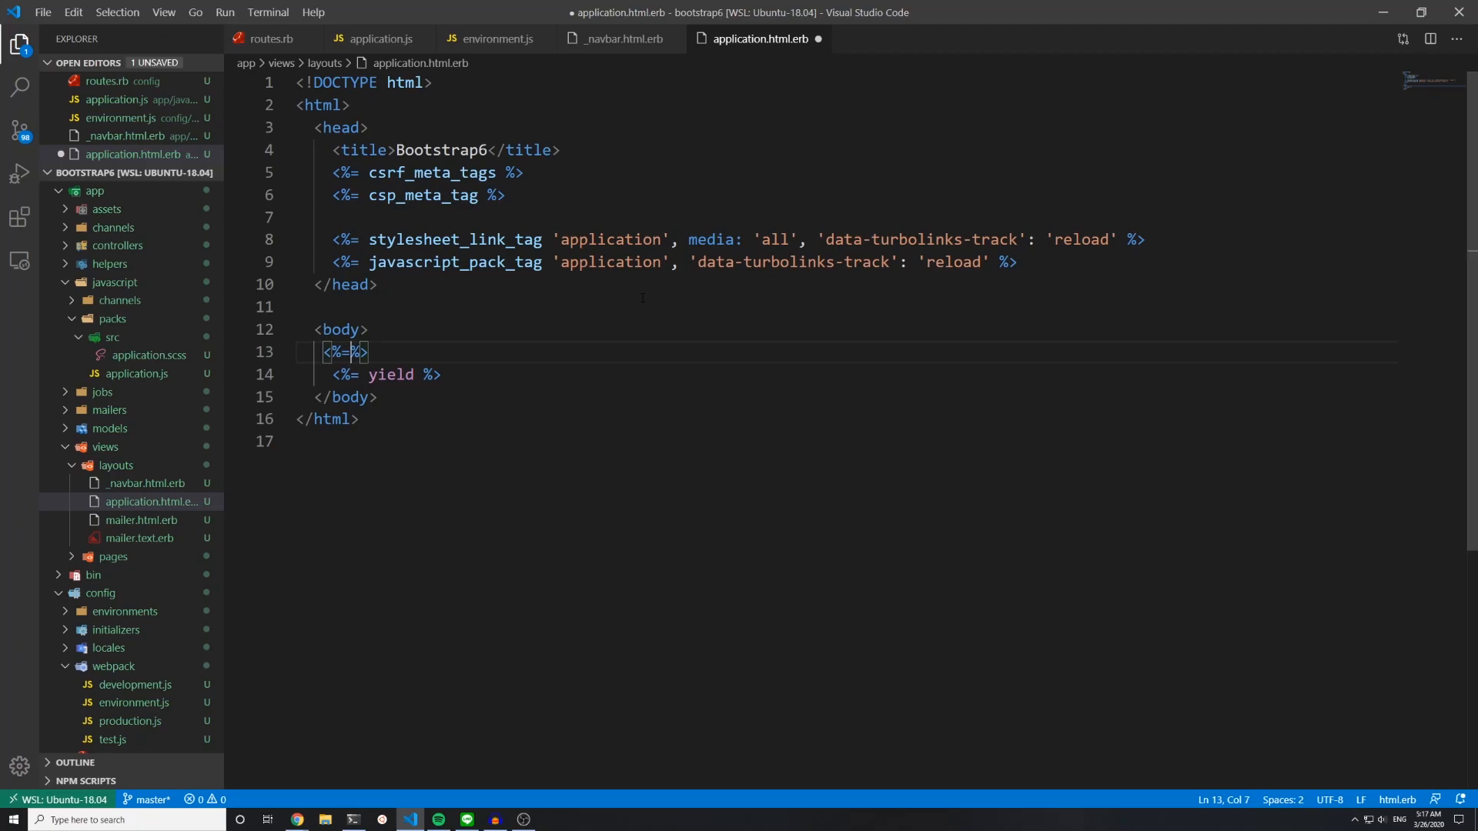
pyautogui.write("render ''")
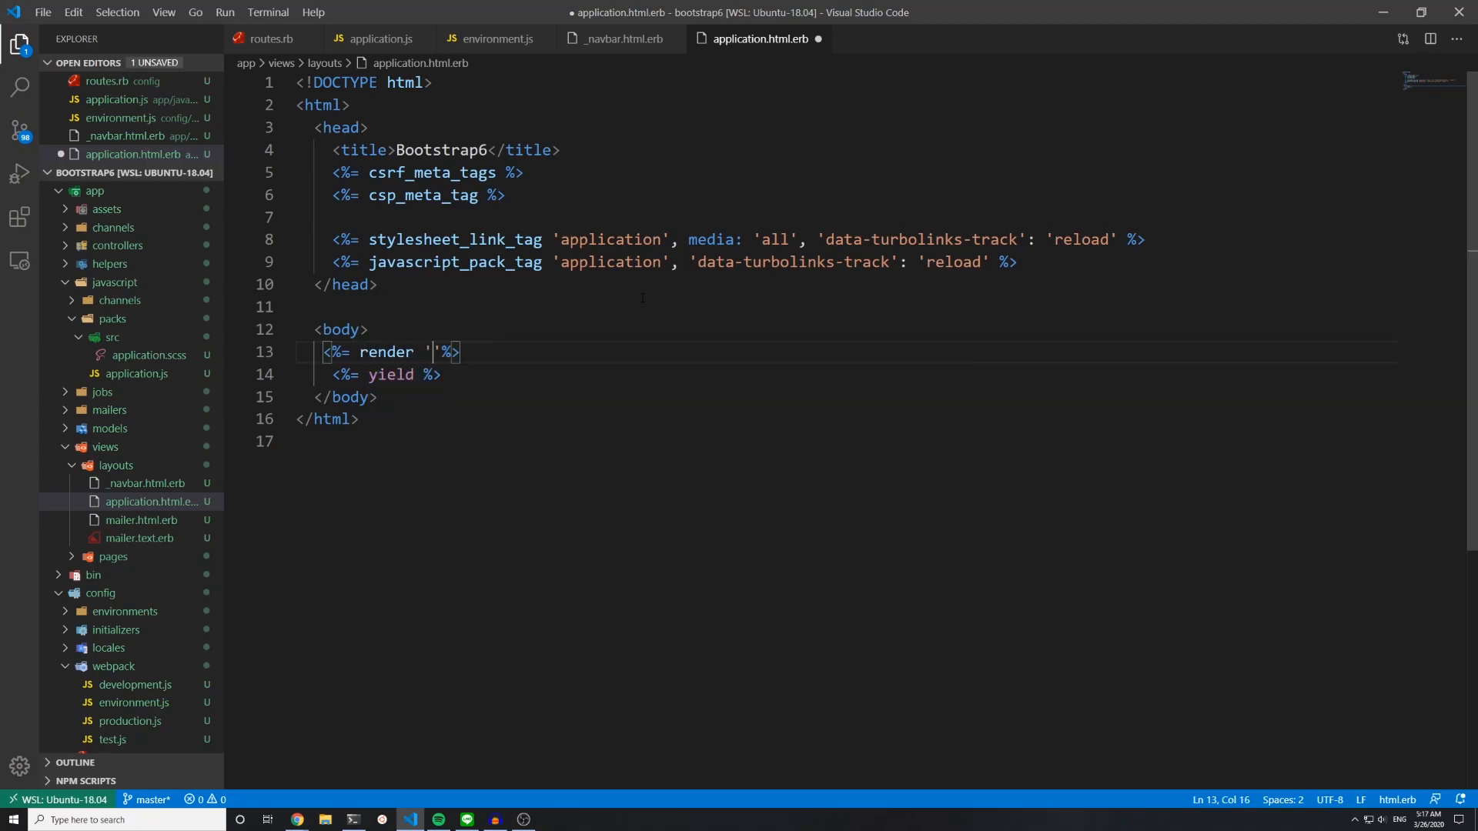
pyautogui.write('layouts/')
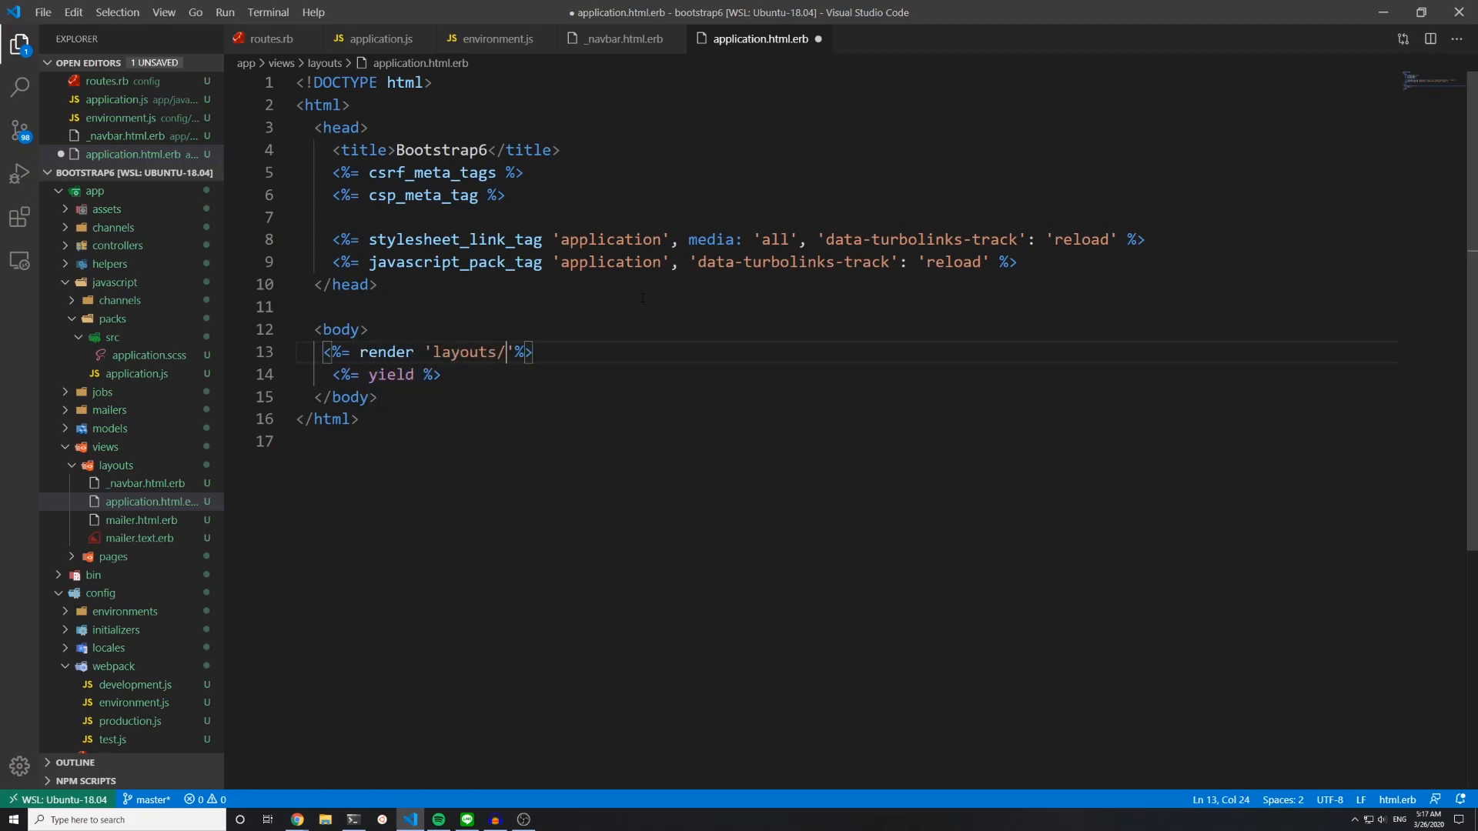
pyautogui.write("navbar'")
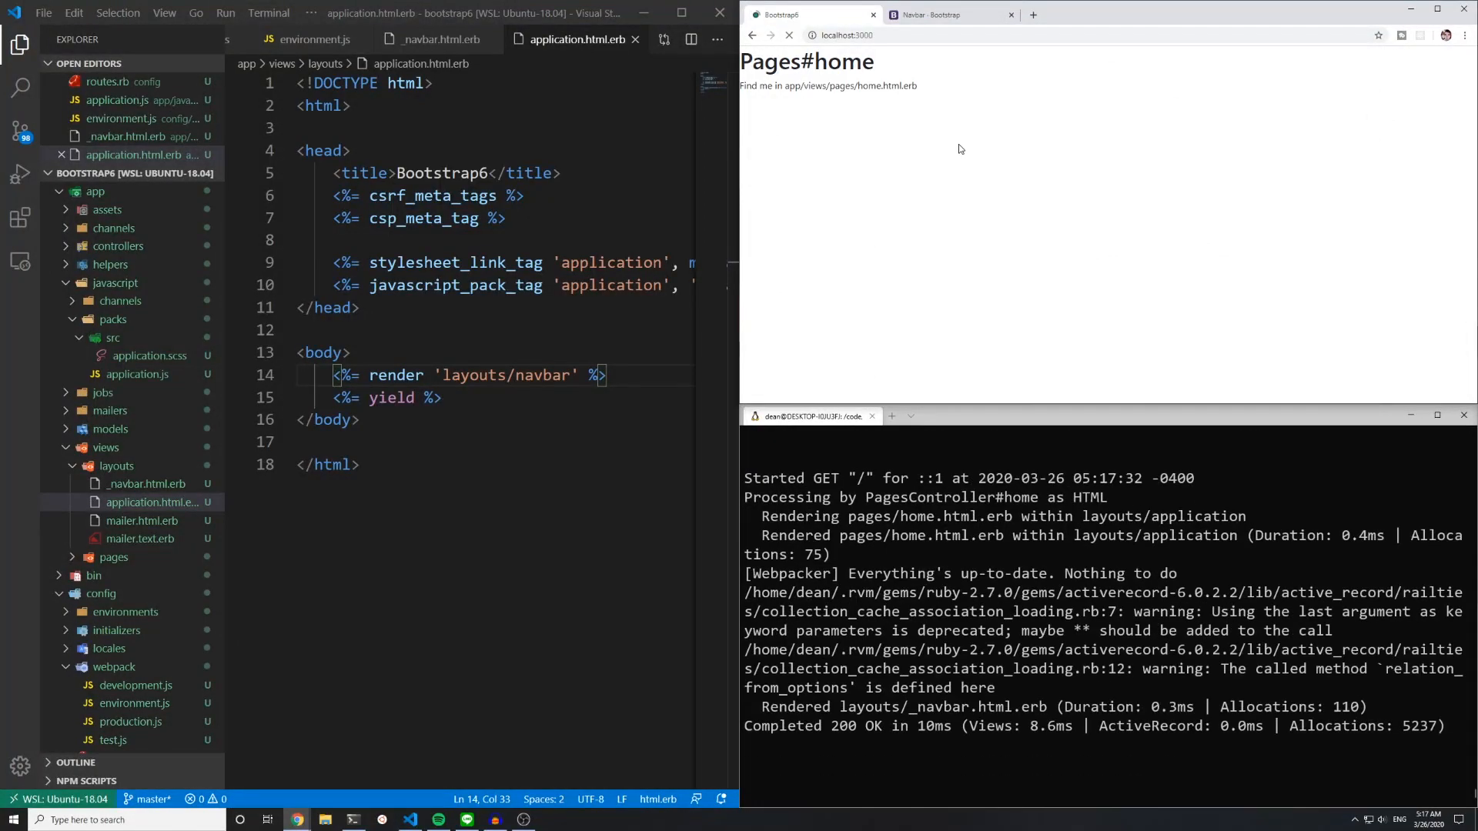
# Step: Reload localhost:3000 to check the navbar, then go to the home view file
pyautogui.click(789, 35)
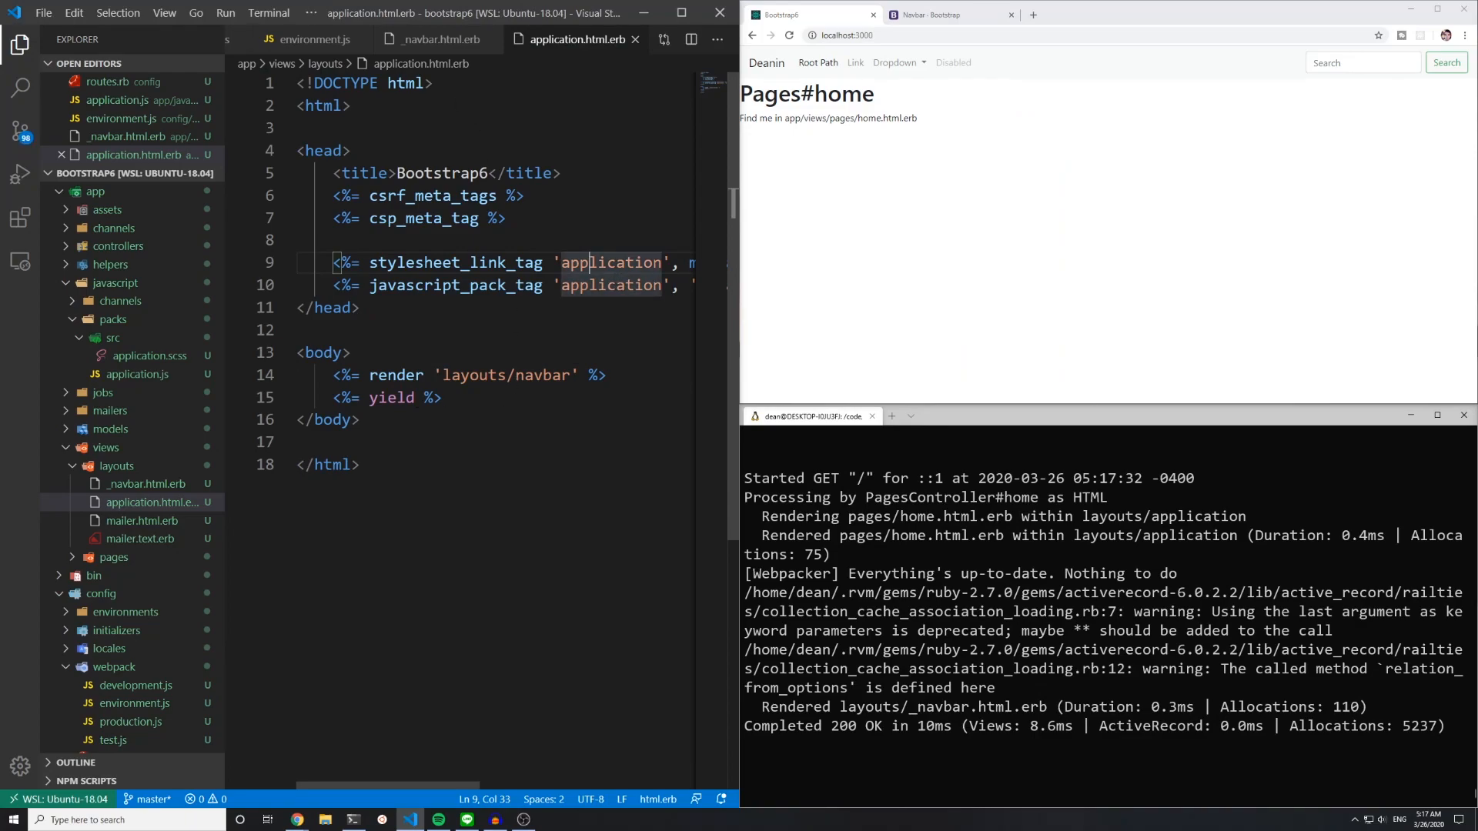
pyautogui.click(113, 557)
pyautogui.write('<div class="col-4"></div>')
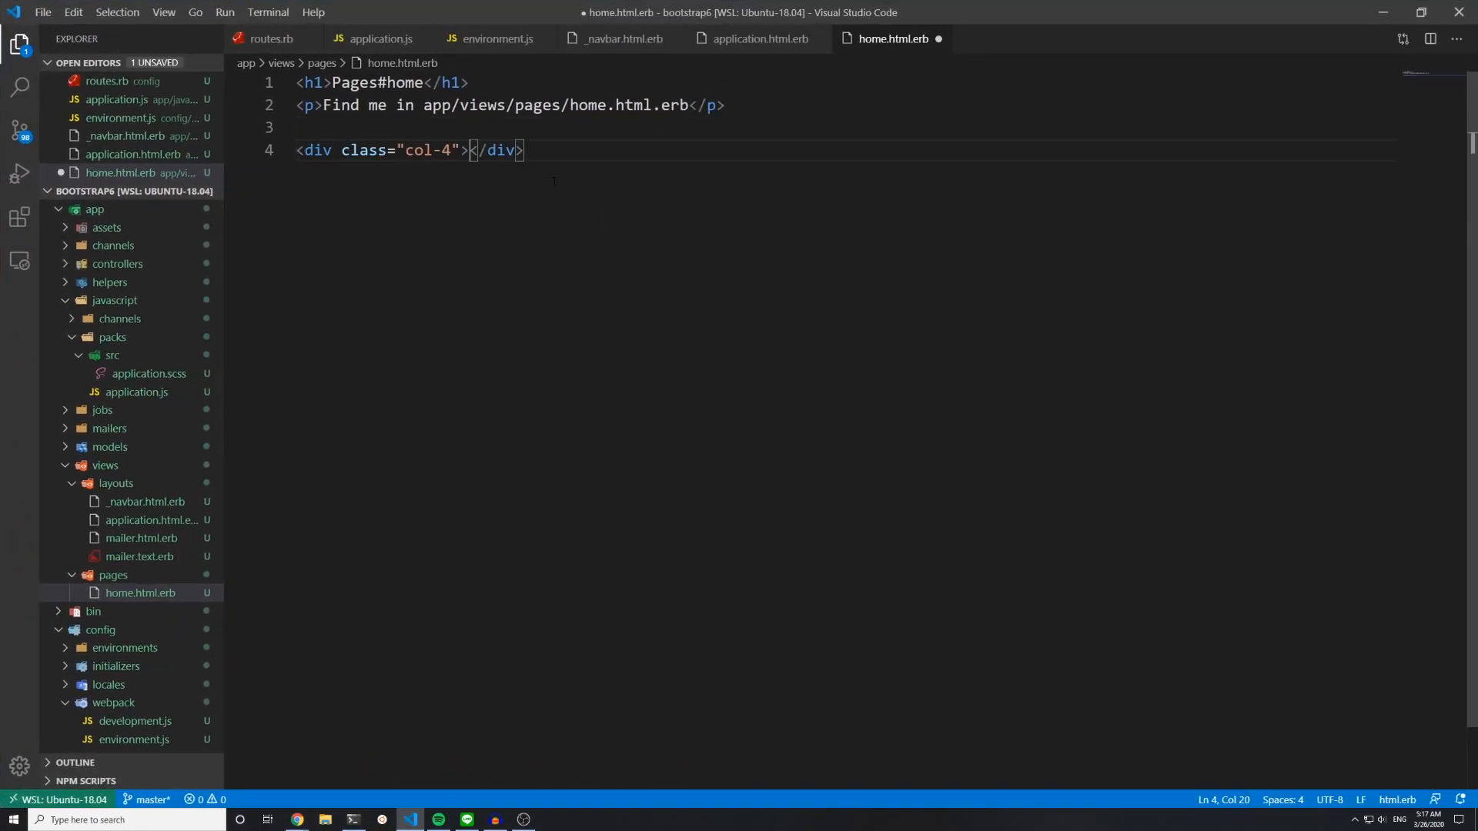
# Step: Add 'this is the first column' col-4 and col-8 divs styled color:black and color:red
pyautogui.write('this is the')
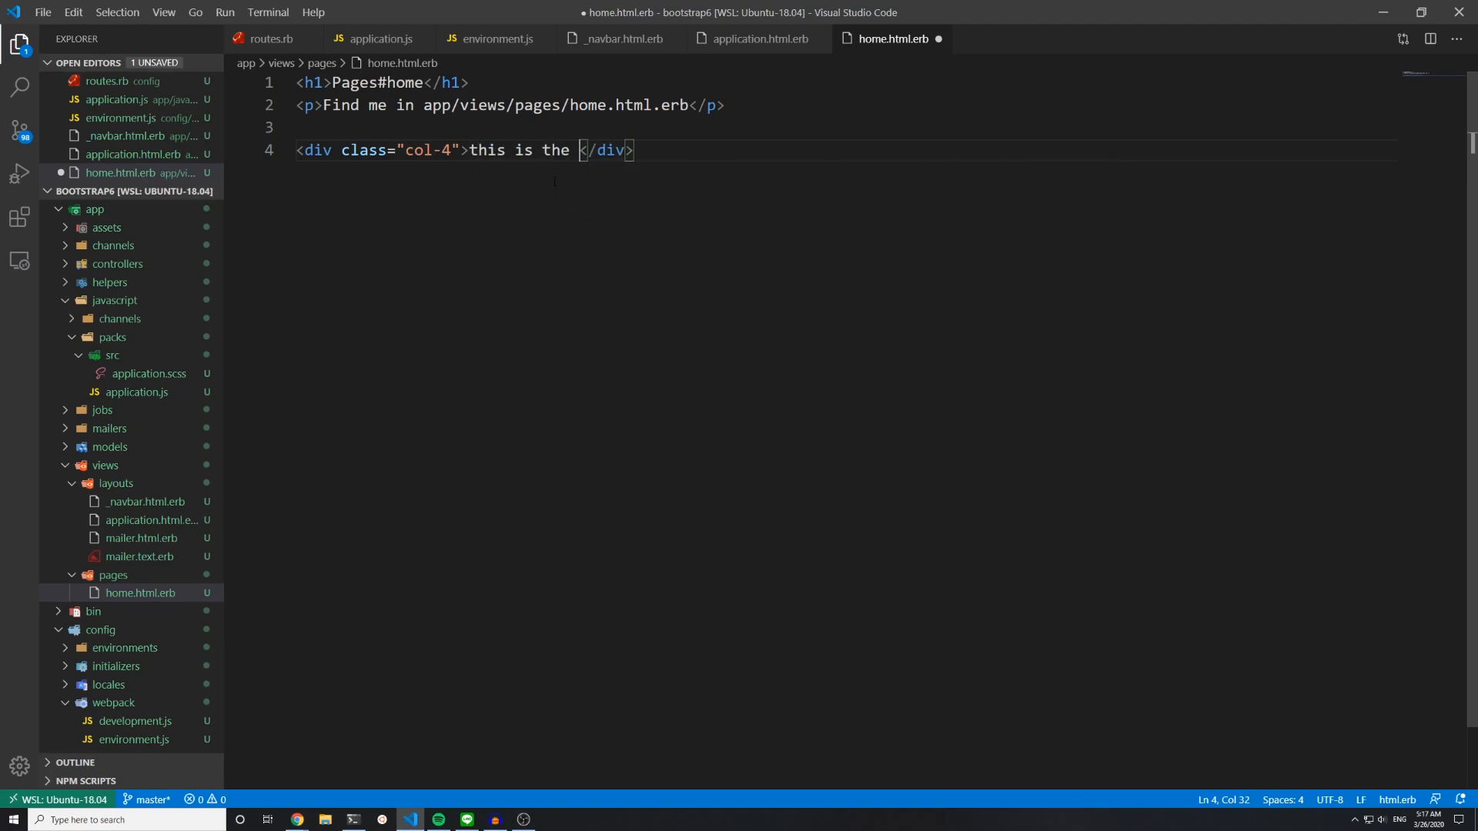
pyautogui.write('first column')
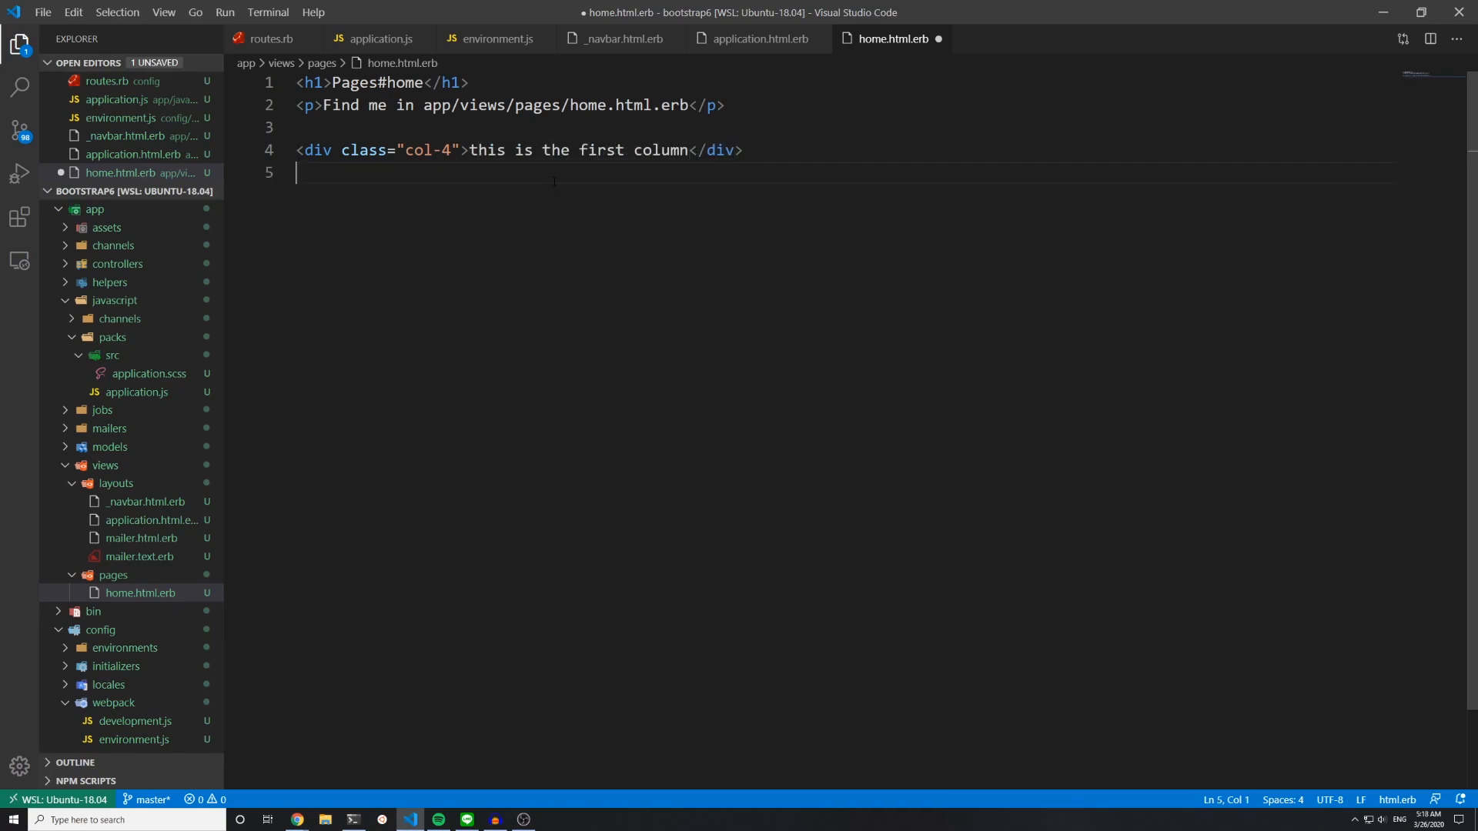
pyautogui.write('co')
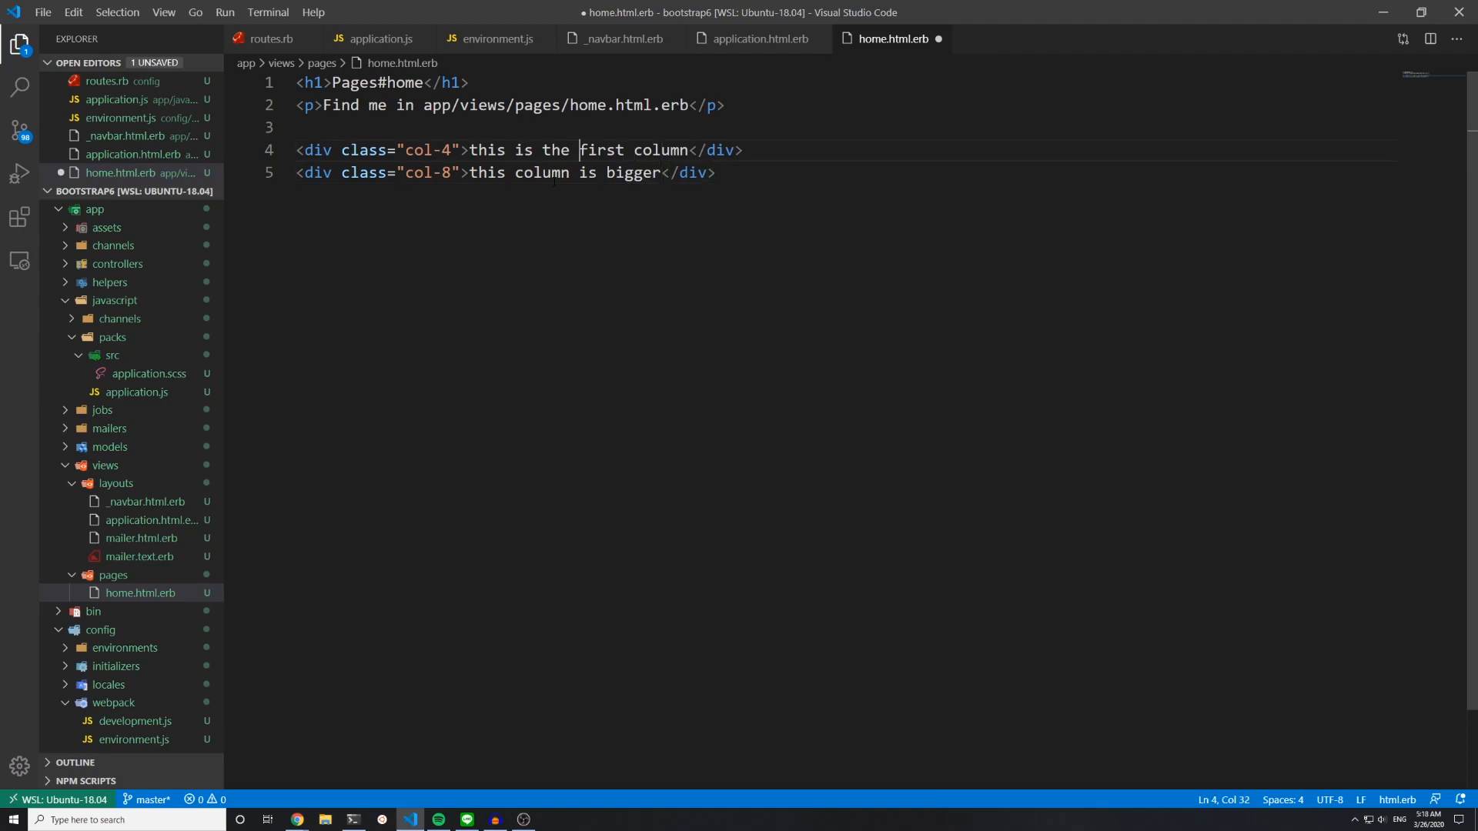
pyautogui.write('style=')
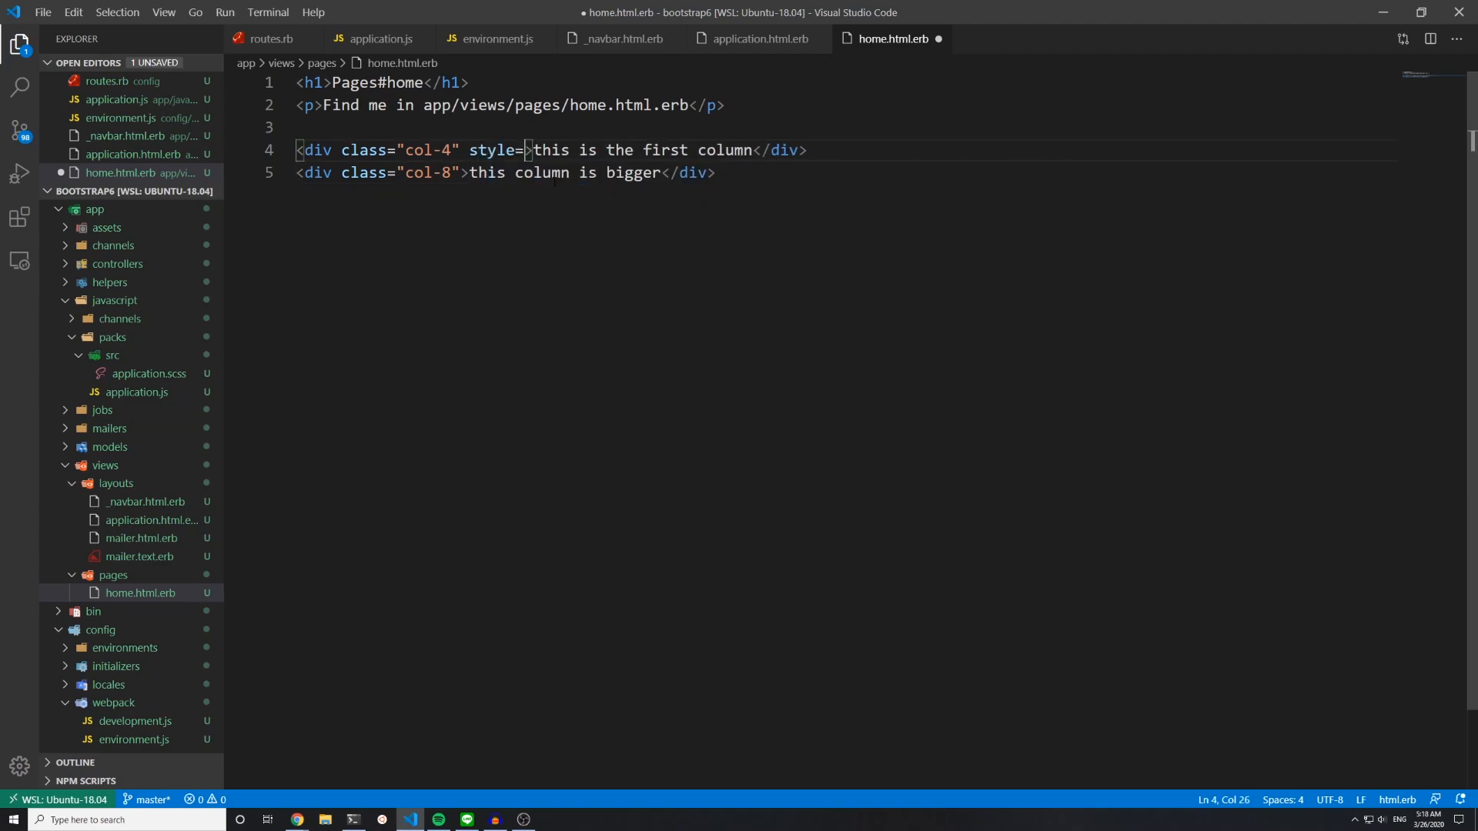
pyautogui.write('"color:black')
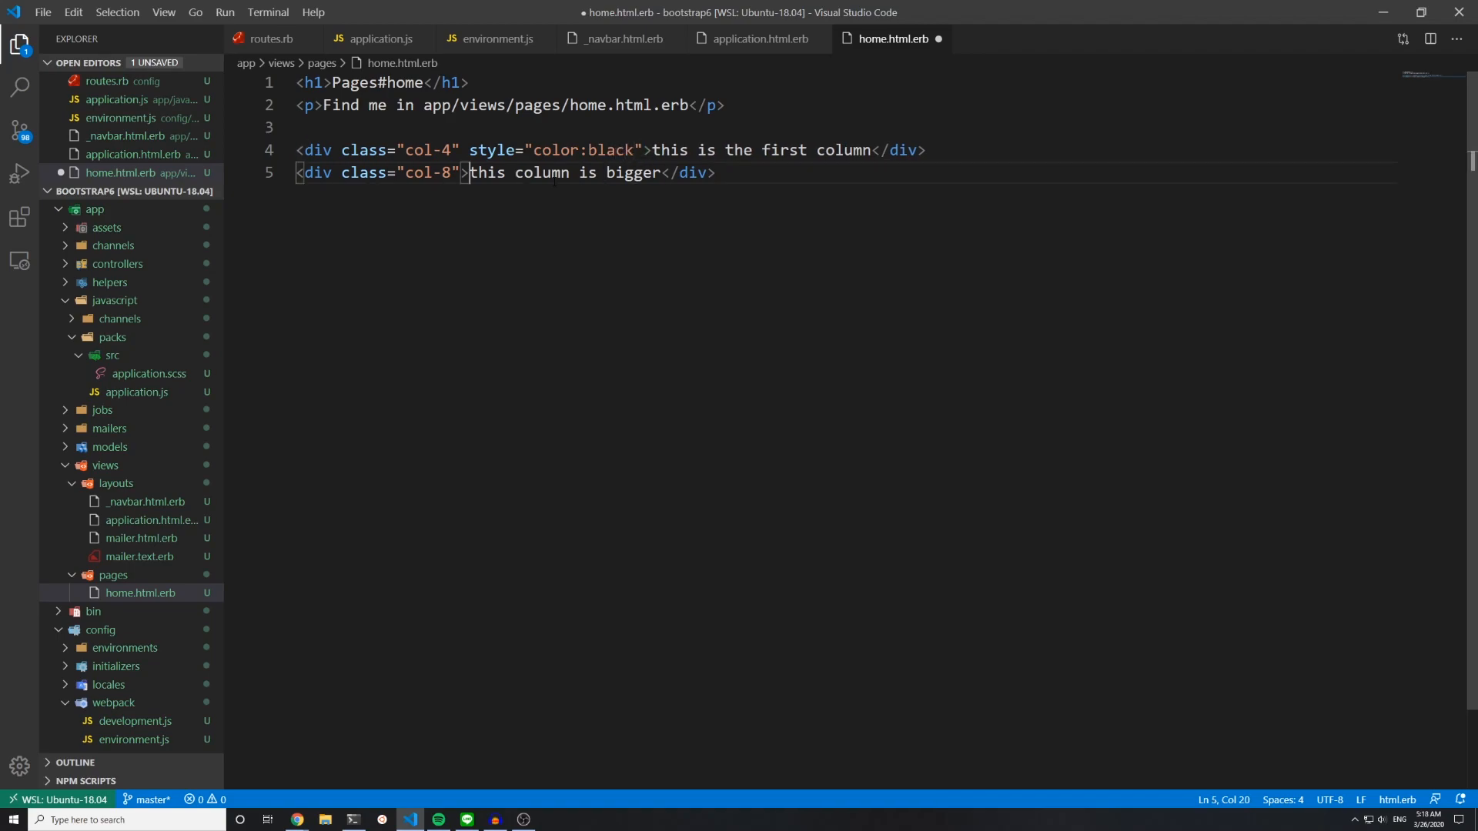
pyautogui.write('style="c"')
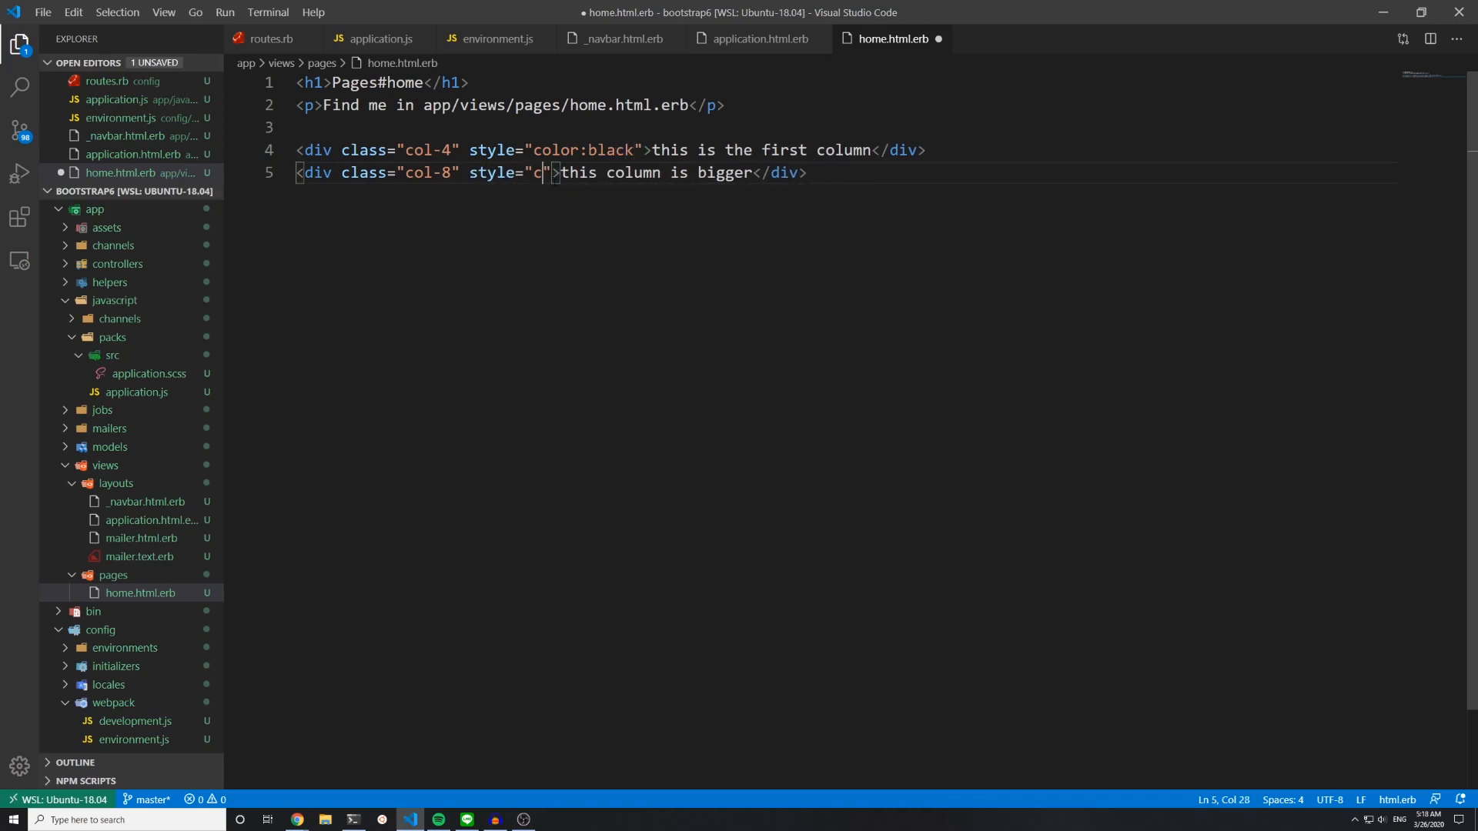
pyautogui.write('olor:red')
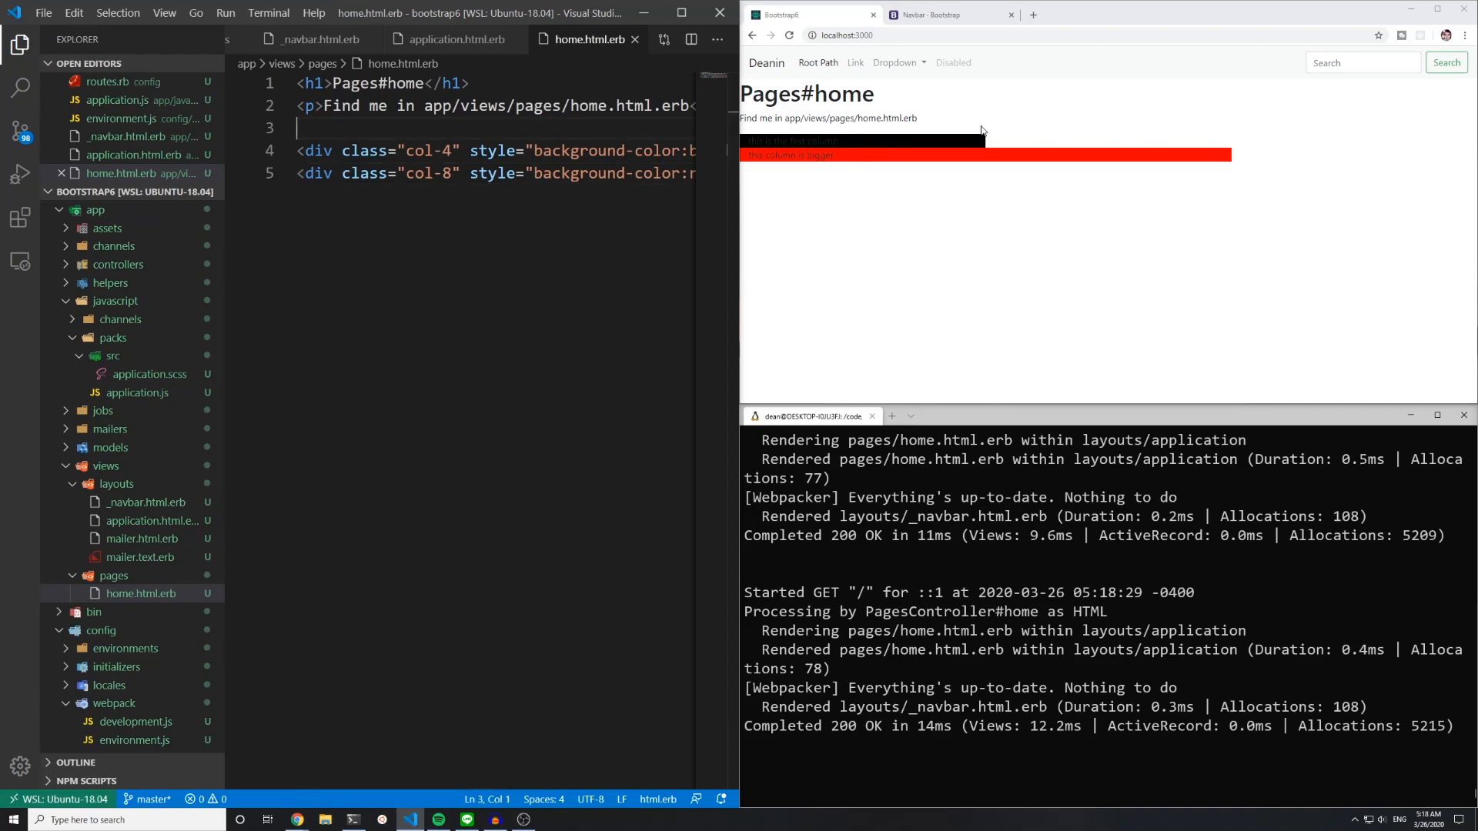
# Step: Insert a blank line and wrap both column divs with the .row abbreviation
pyautogui.press('Enter')
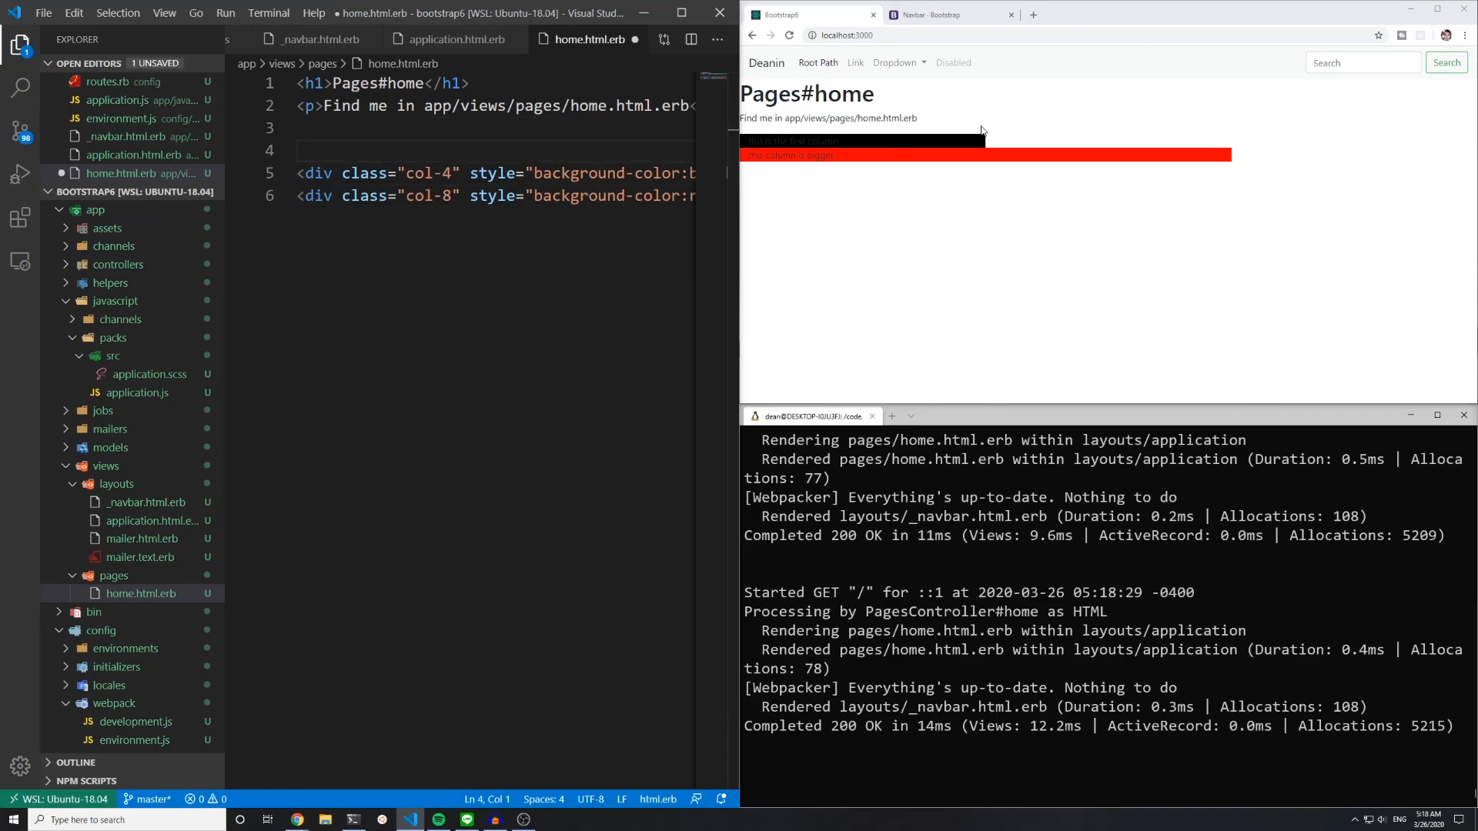
pyautogui.write('.row')
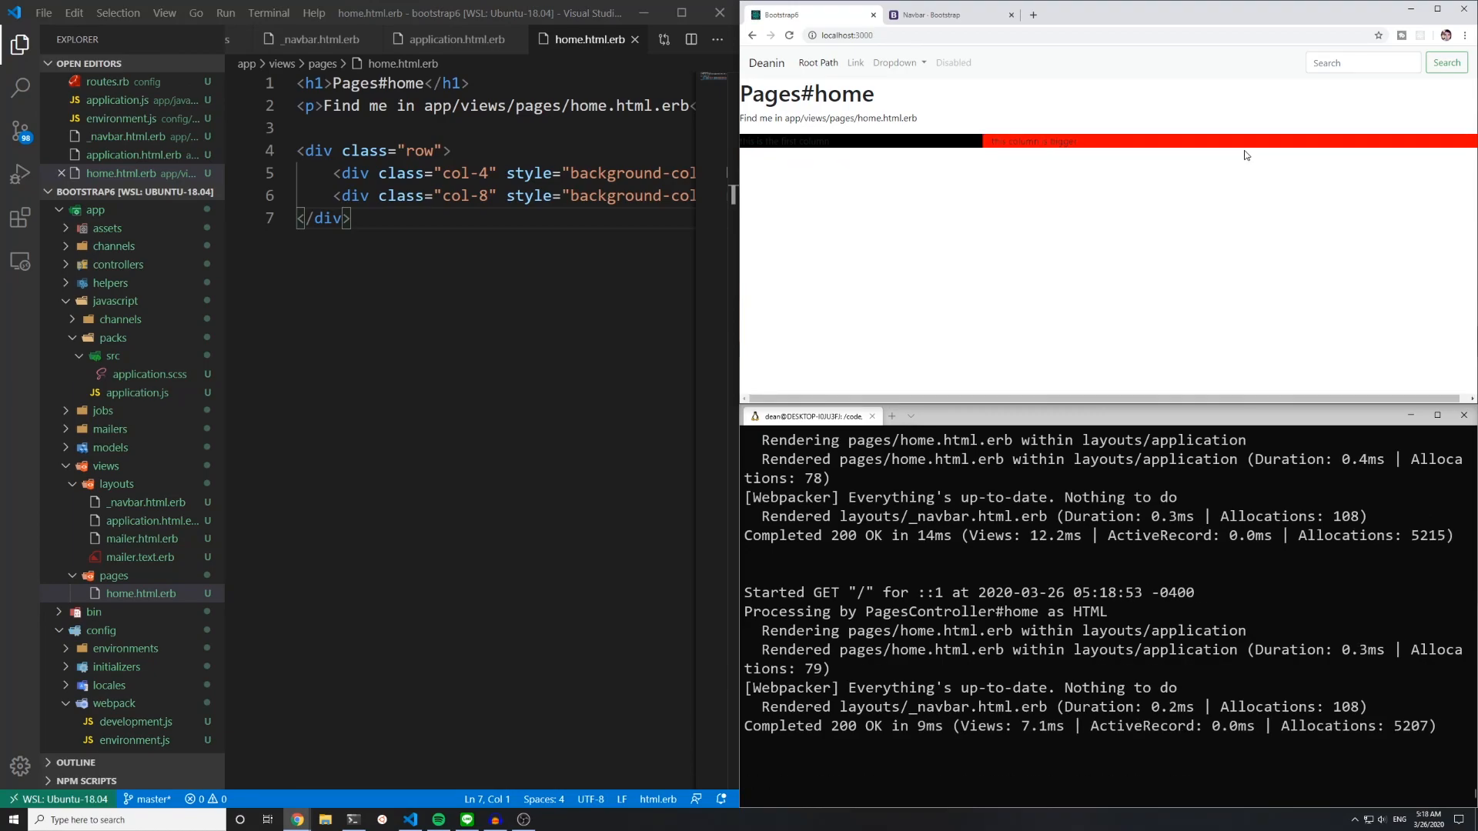
pyautogui.moveTo(983, 172)
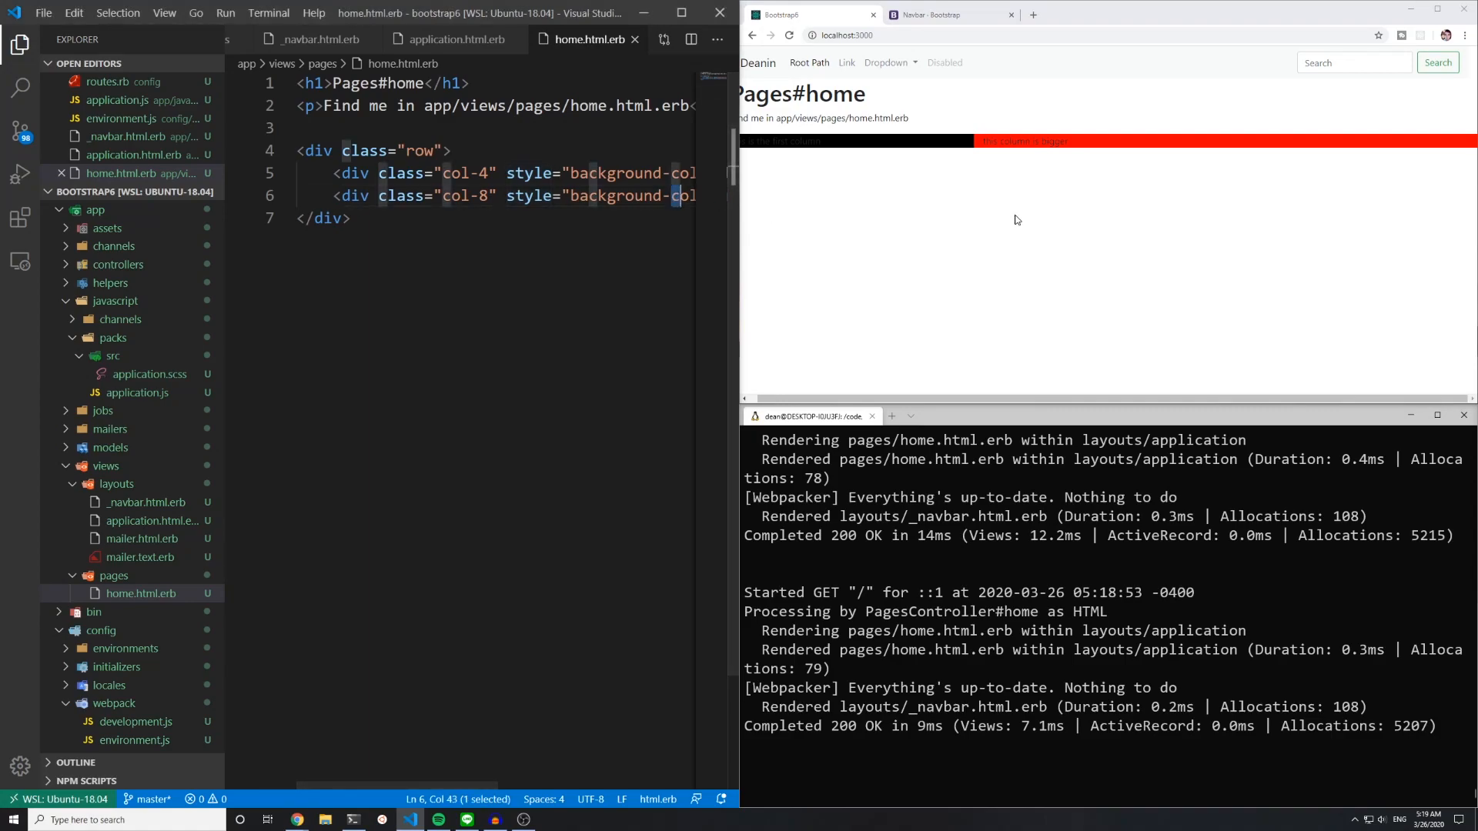
pyautogui.moveTo(1023, 228)
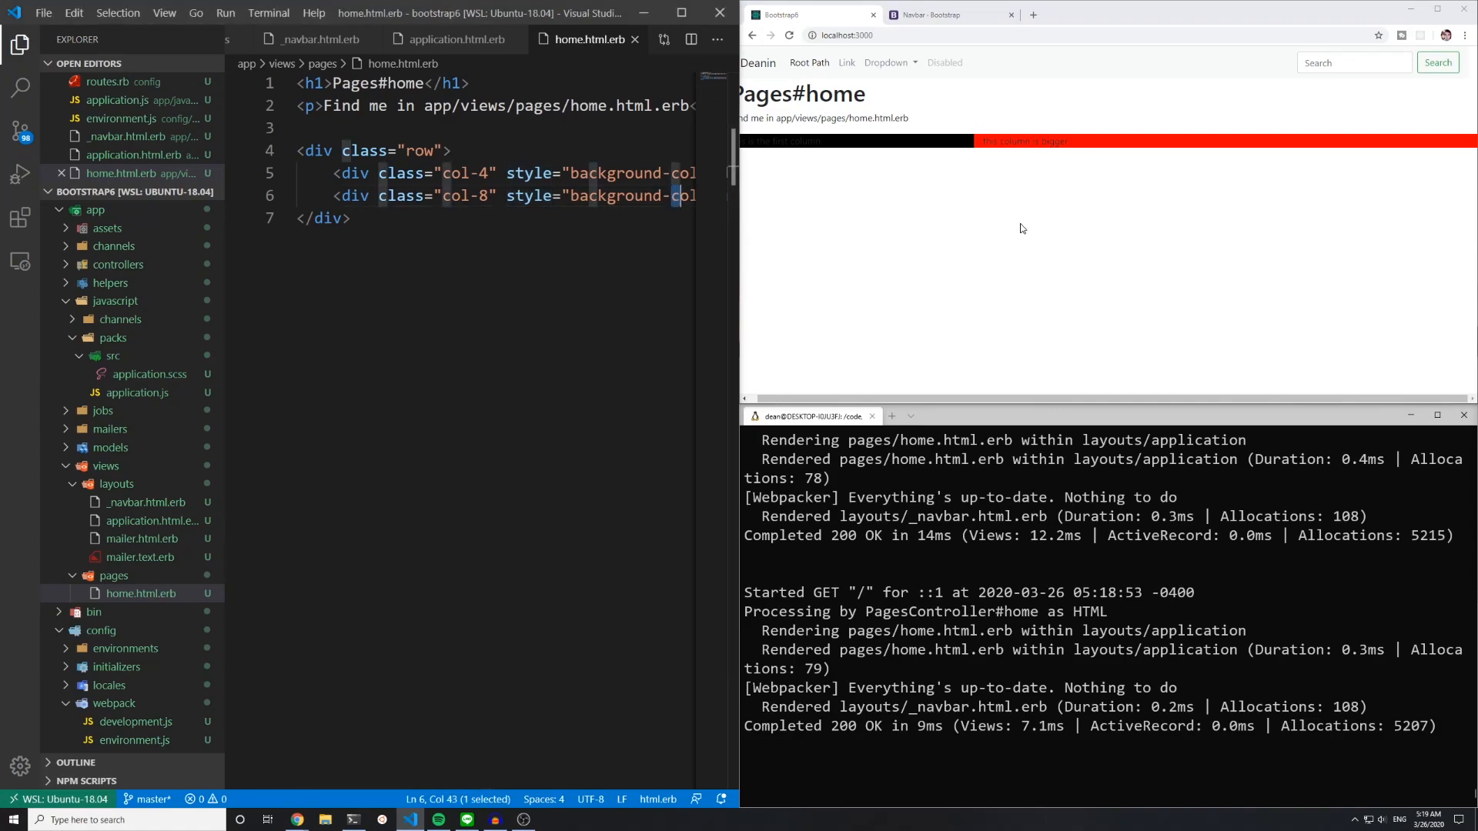
pyautogui.moveTo(1107, 110)
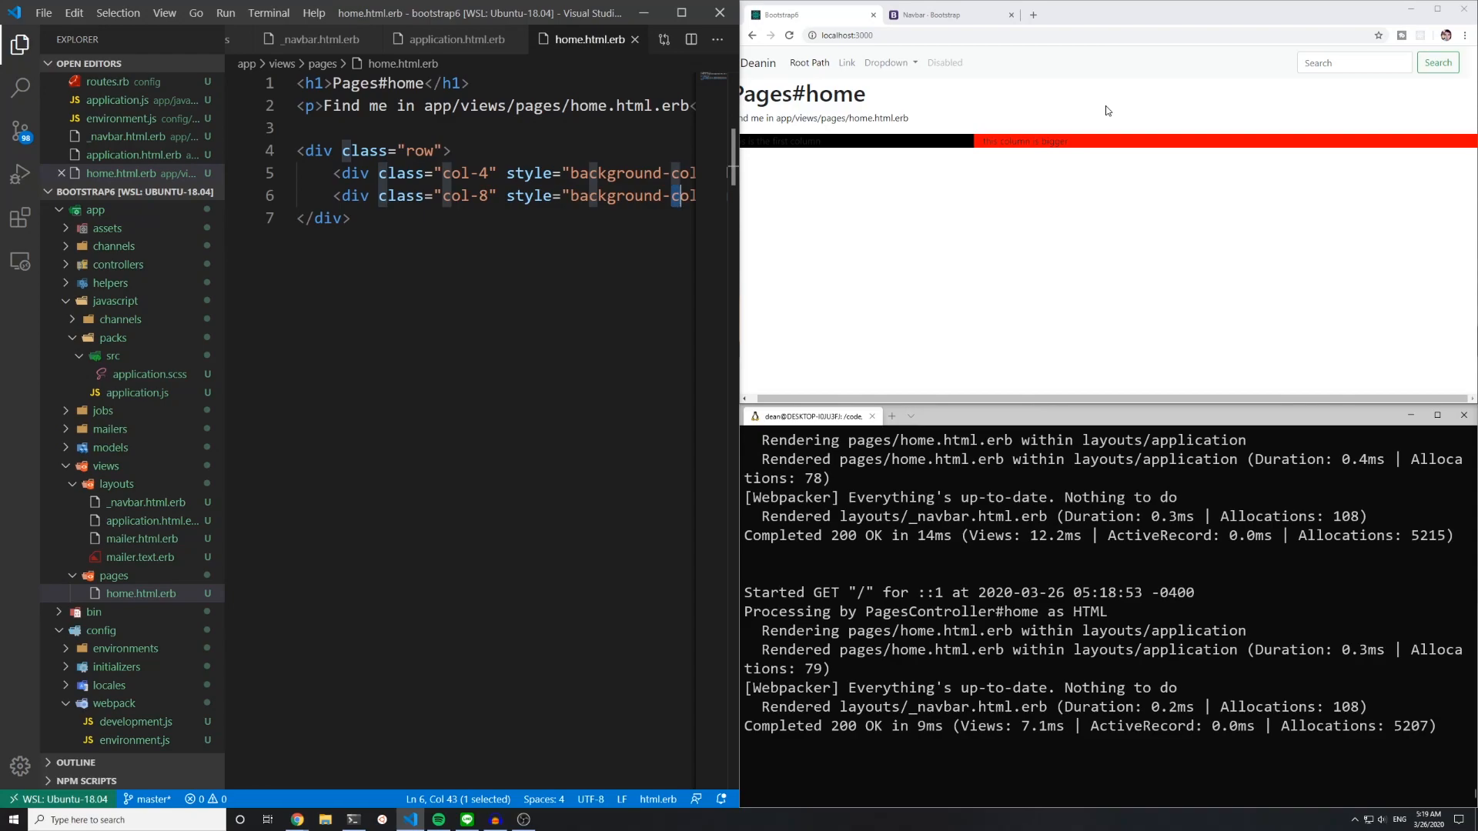
pyautogui.moveTo(1100, 121)
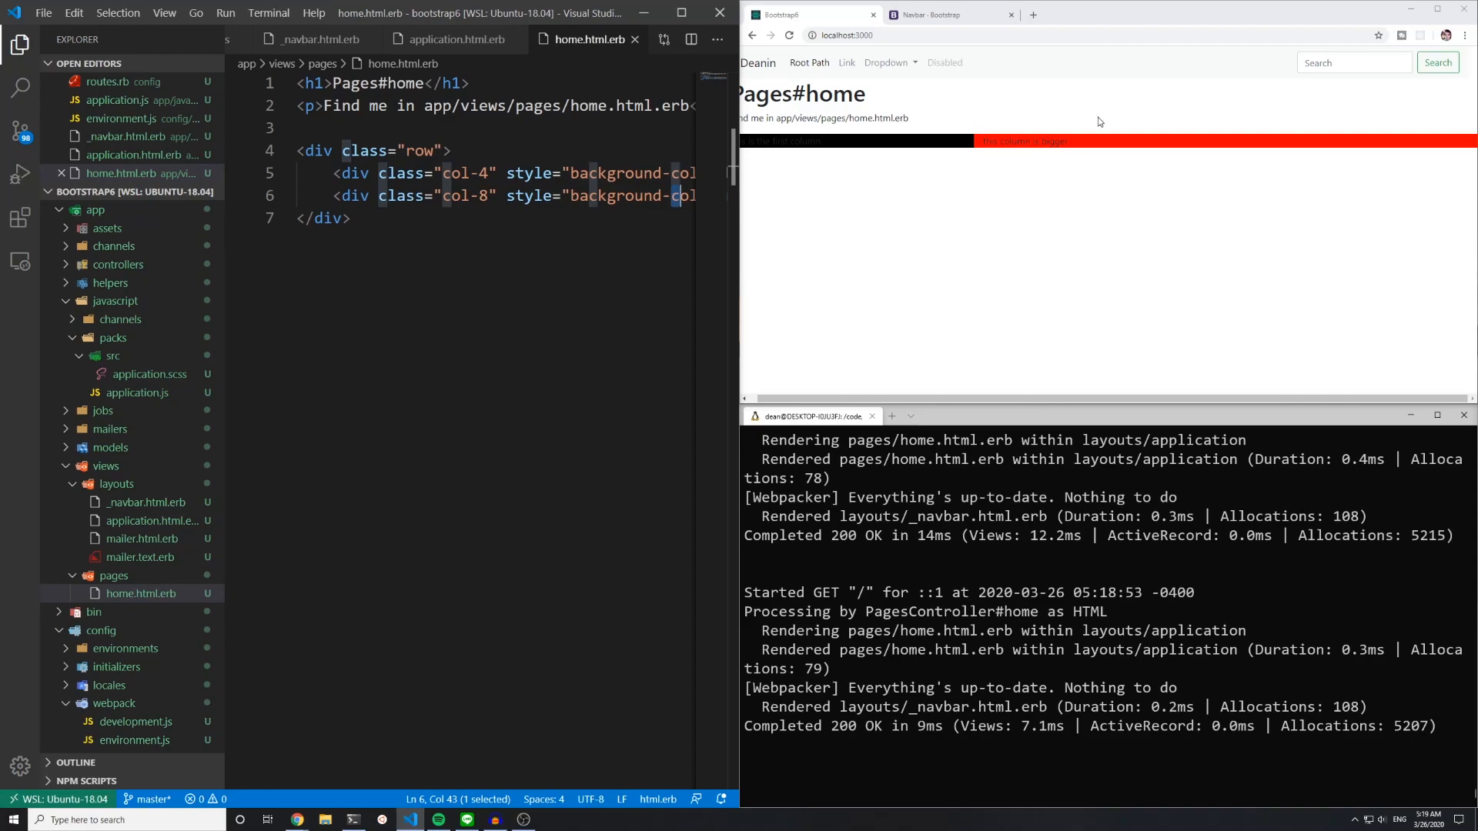